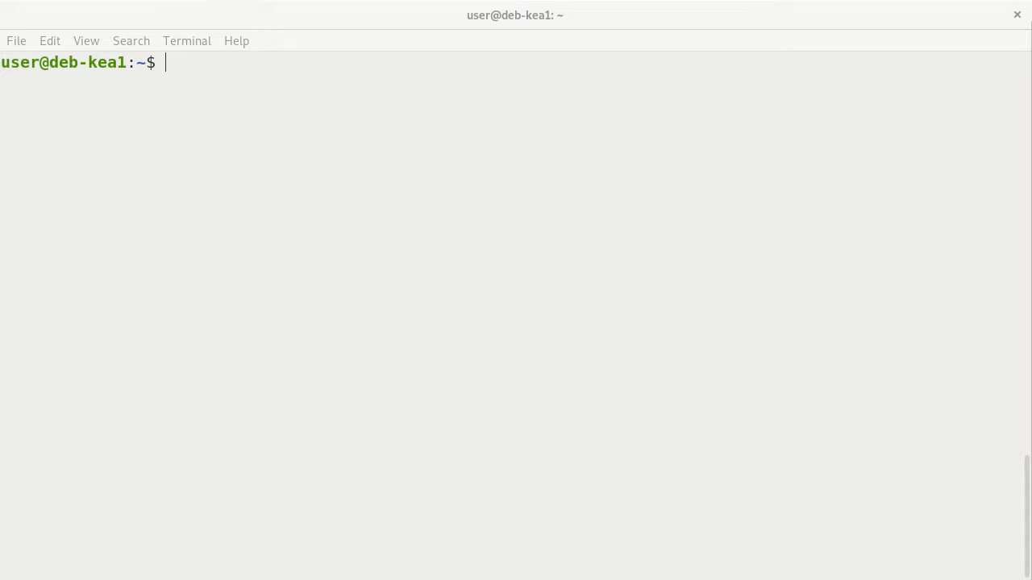
pyautogui.moveTo(903, 480)
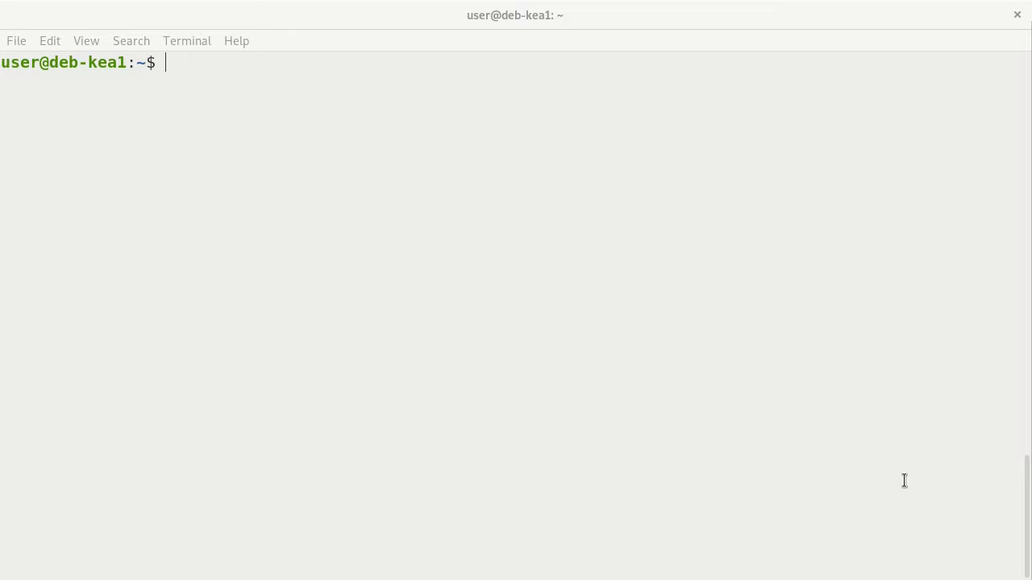
pyautogui.moveTo(180, 53)
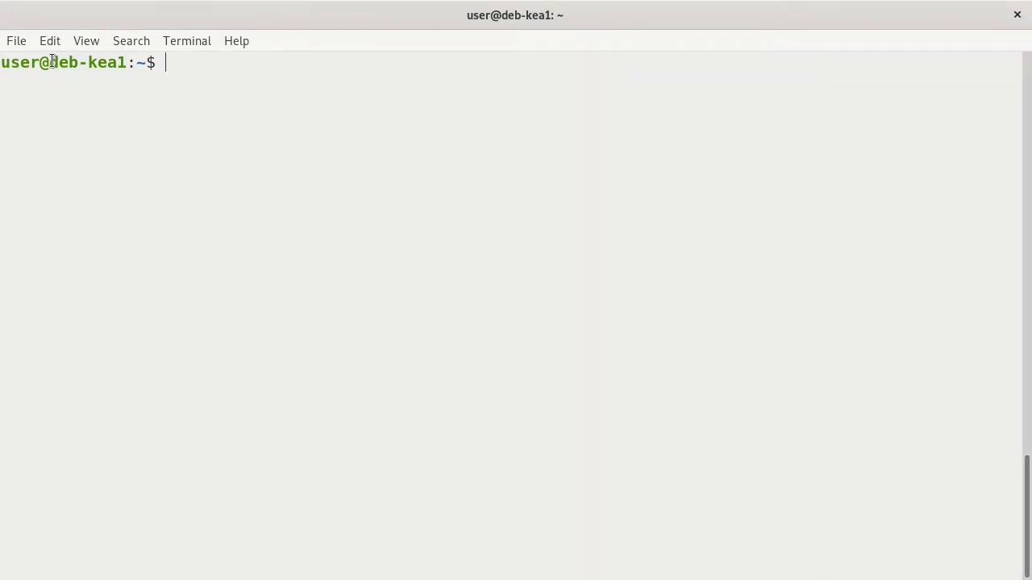
# Become root with su - by submitting the root password
pyautogui.doubleClick(87, 61)
pyautogui.write('su -')
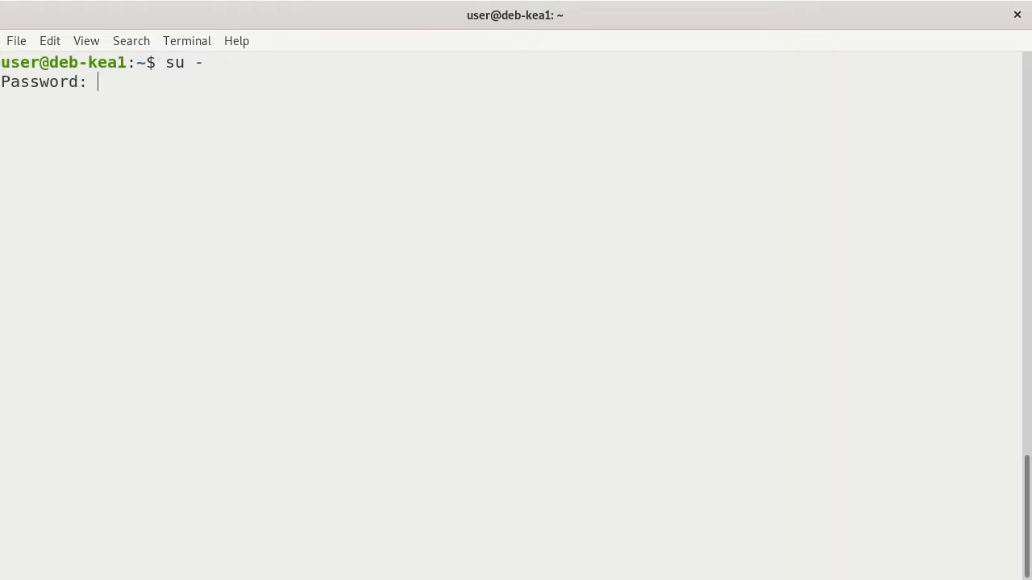
pyautogui.press('Return')
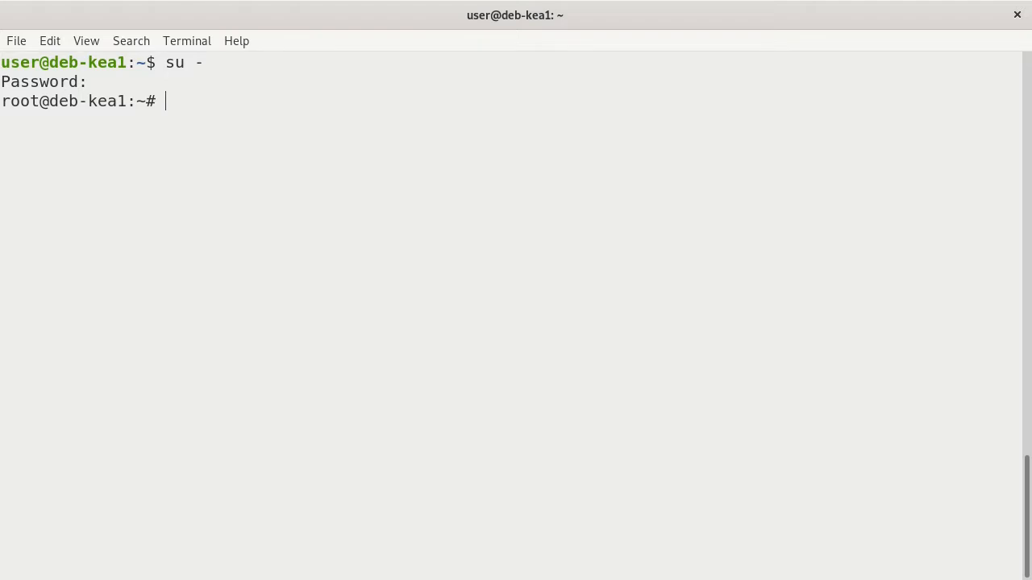
pyautogui.moveTo(178, 68)
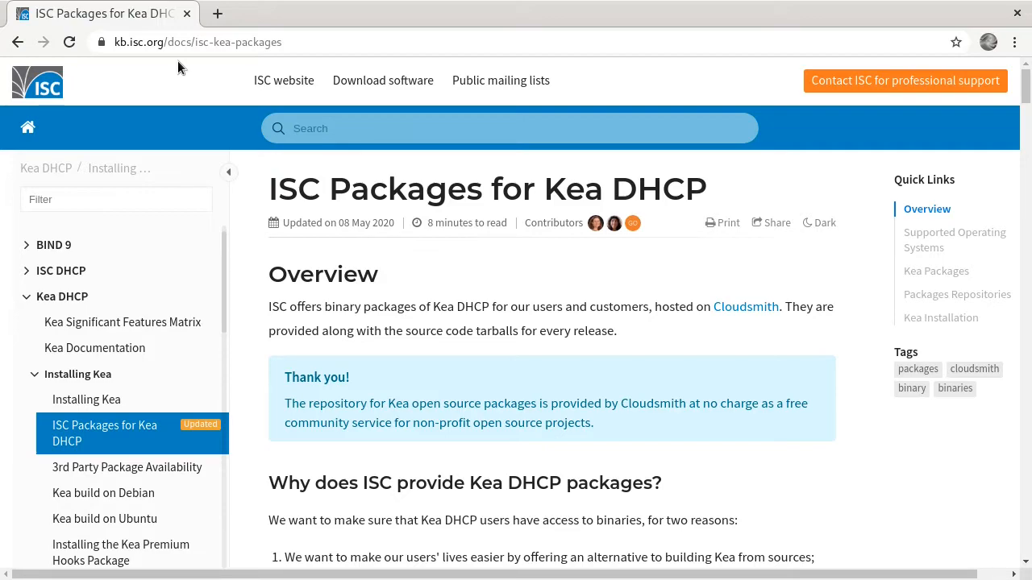
pyautogui.moveTo(53, 115)
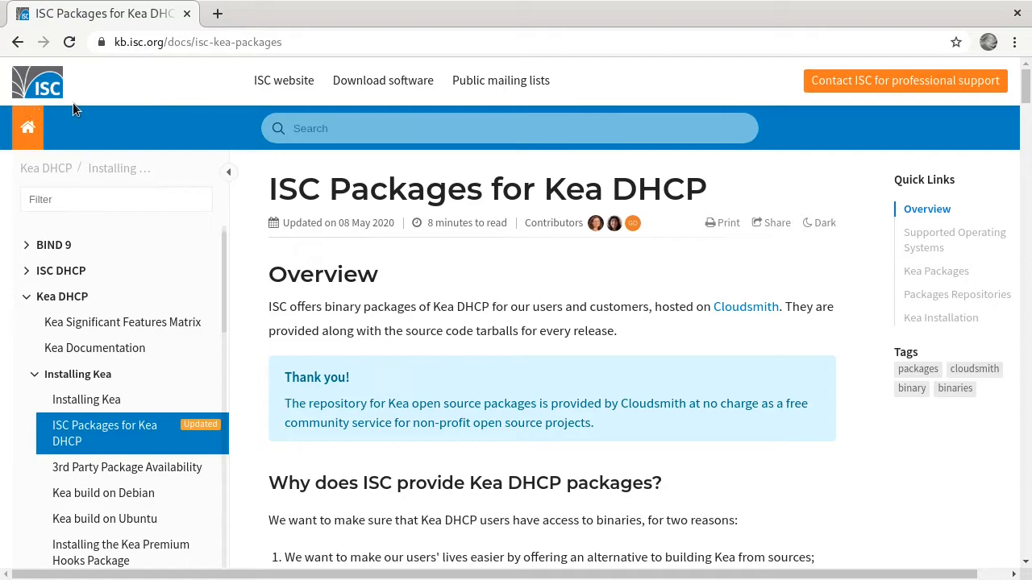
pyautogui.moveTo(125, 110)
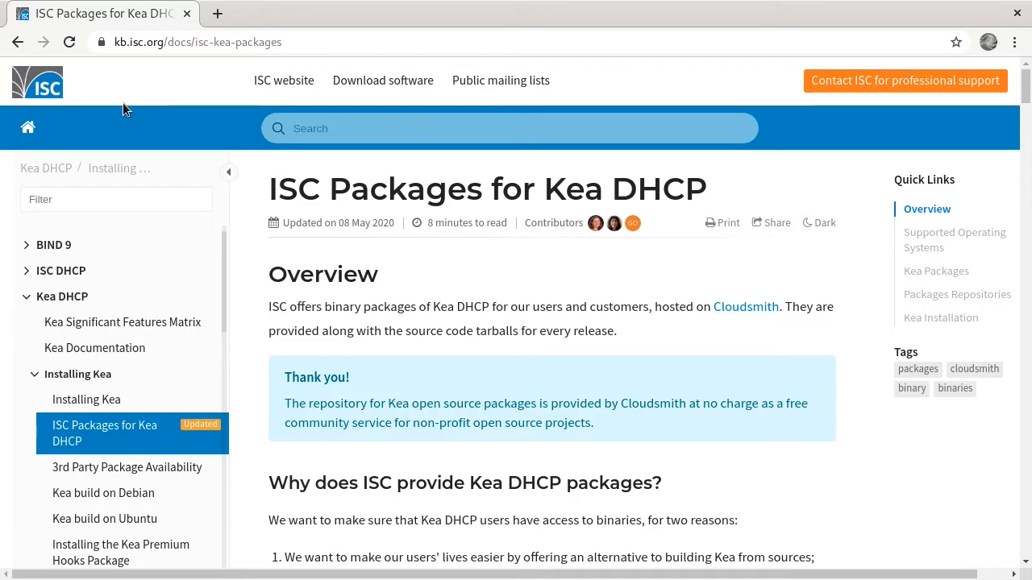
pyautogui.moveTo(558, 322)
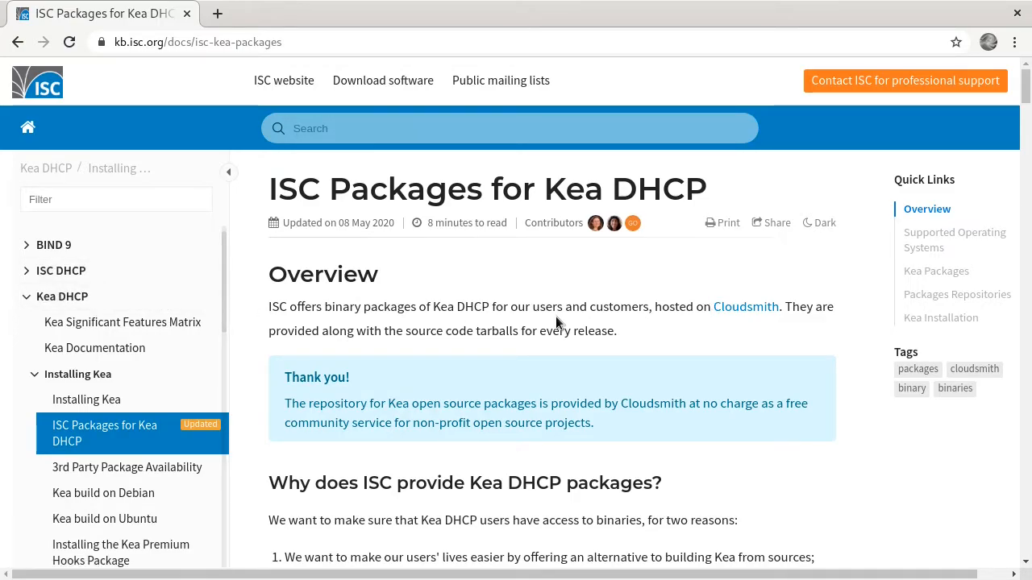
# Scroll the ISC Packages for Kea DHCP article down to the Supported Operating Systems and package tables
pyautogui.scroll(-3)
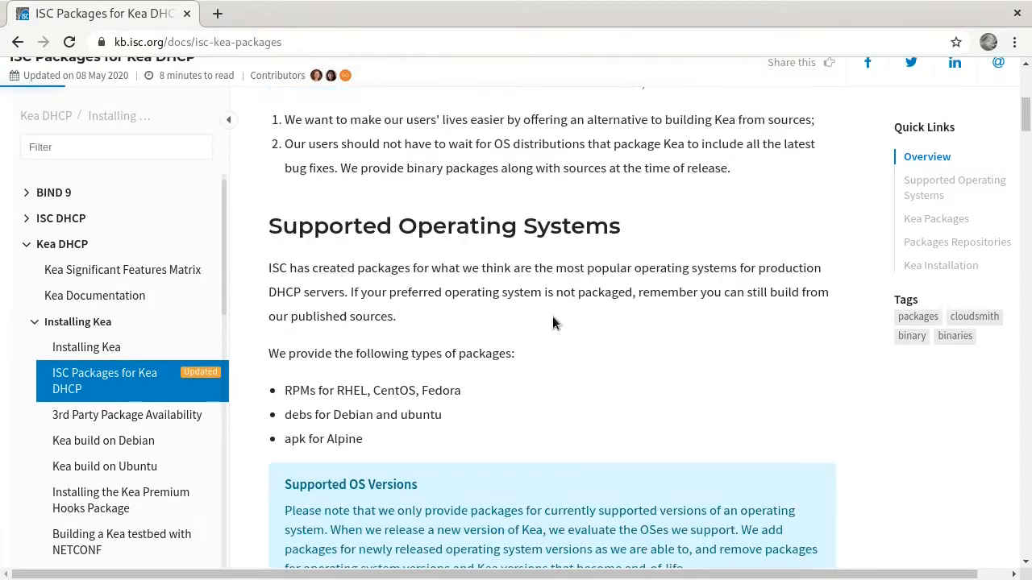
pyautogui.scroll(-3)
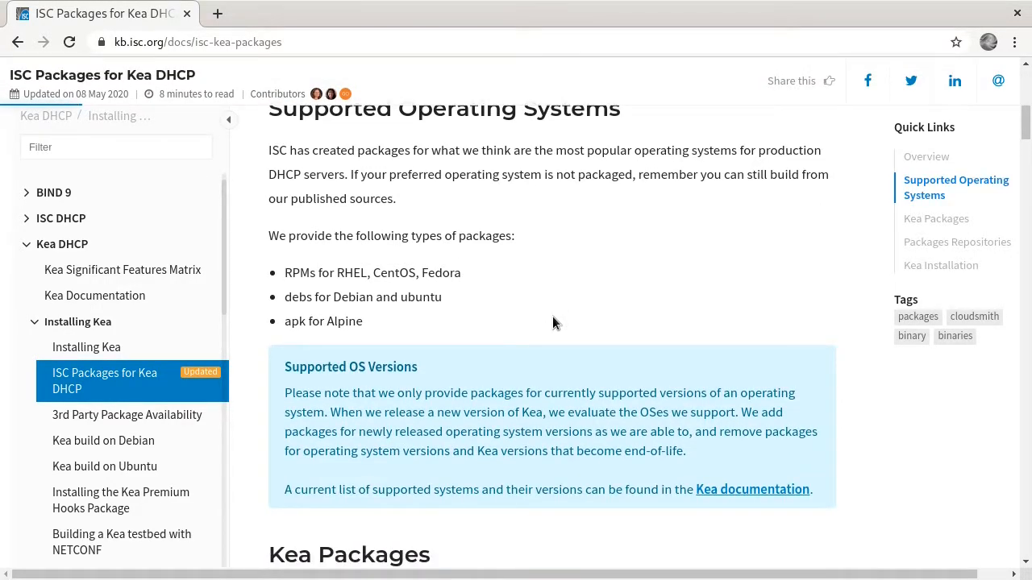
pyautogui.moveTo(337, 274)
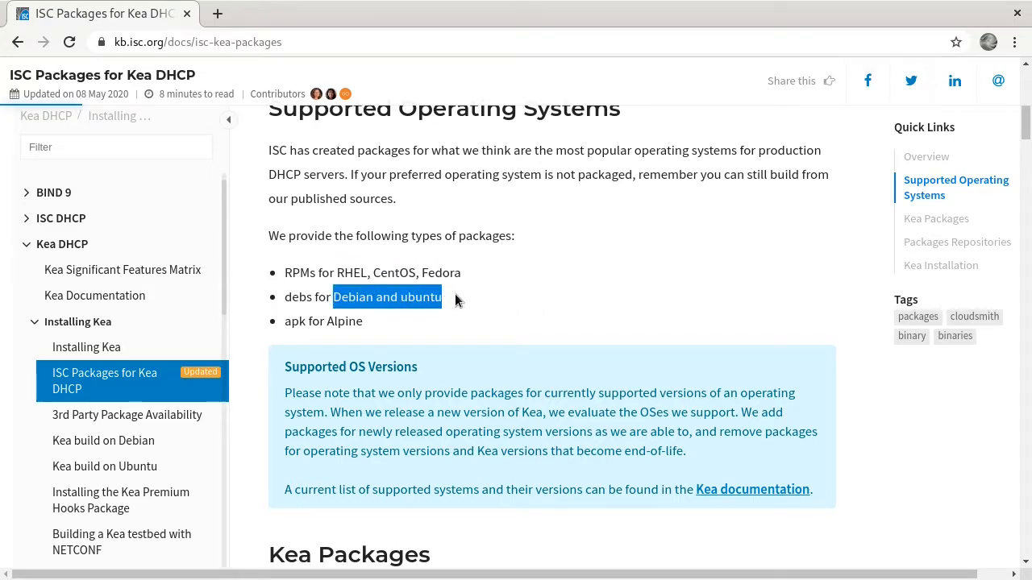
pyautogui.scroll(-3)
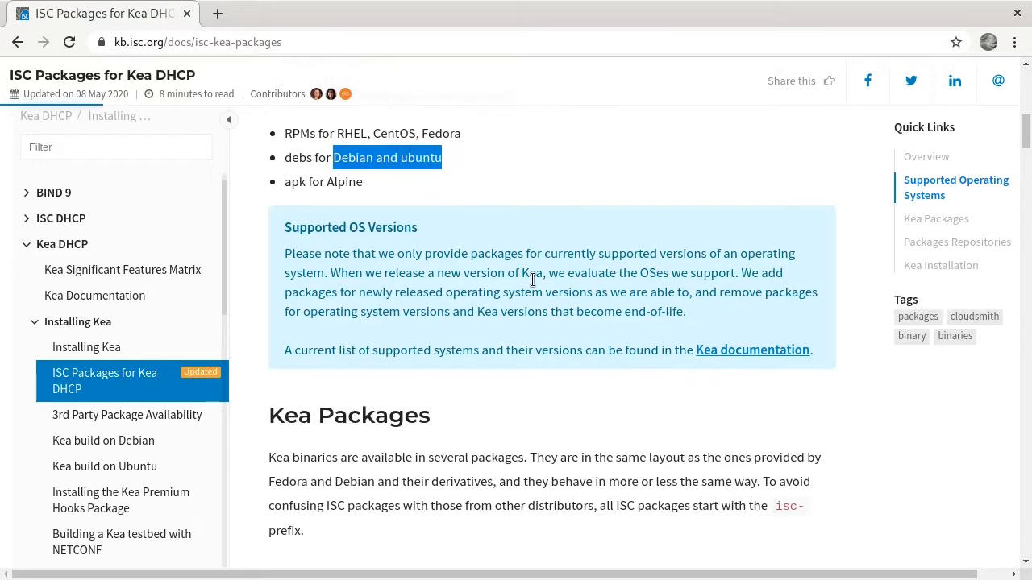
pyautogui.scroll(-3)
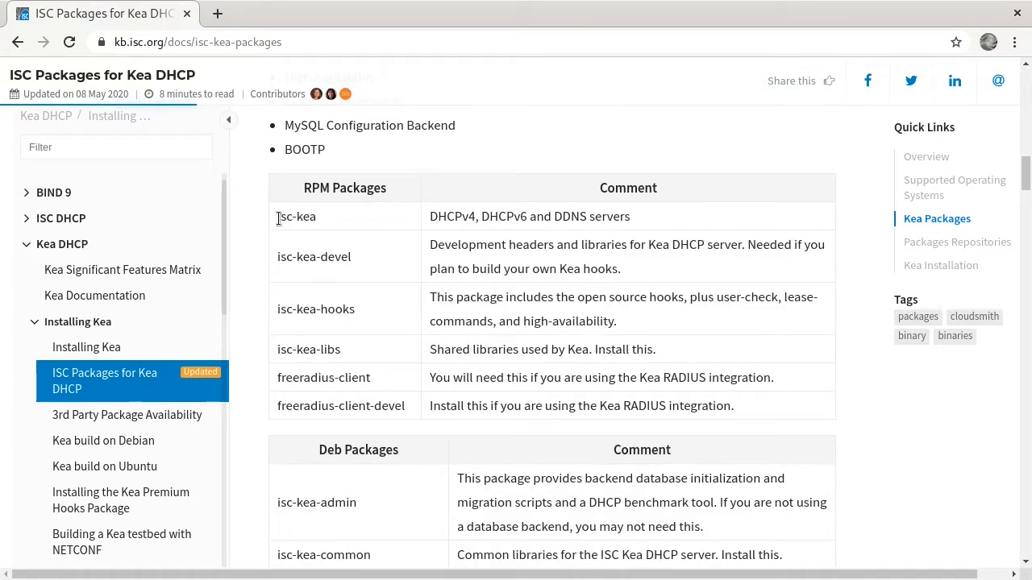
pyautogui.doubleClick(297, 216)
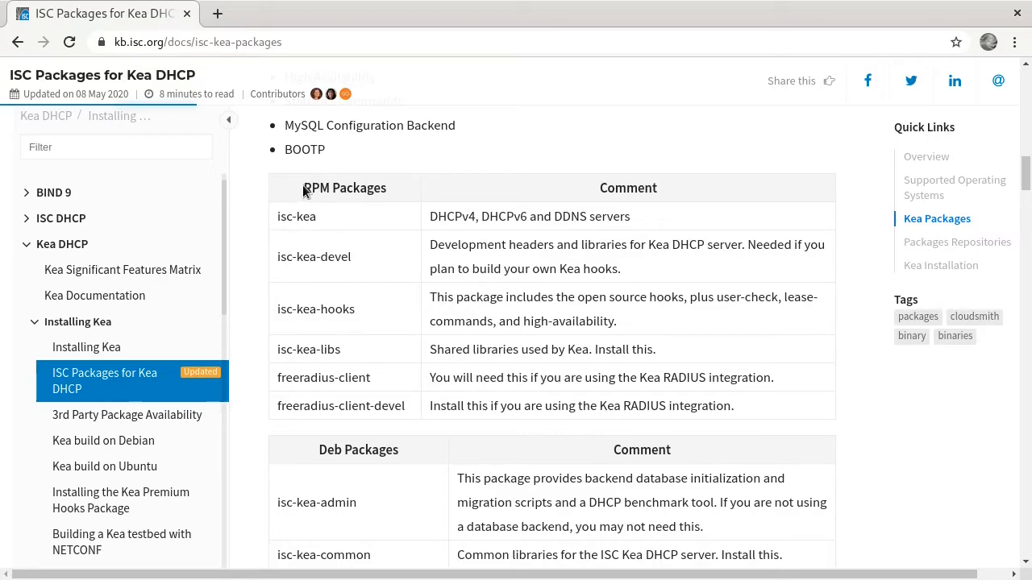
pyautogui.doubleClick(316, 187)
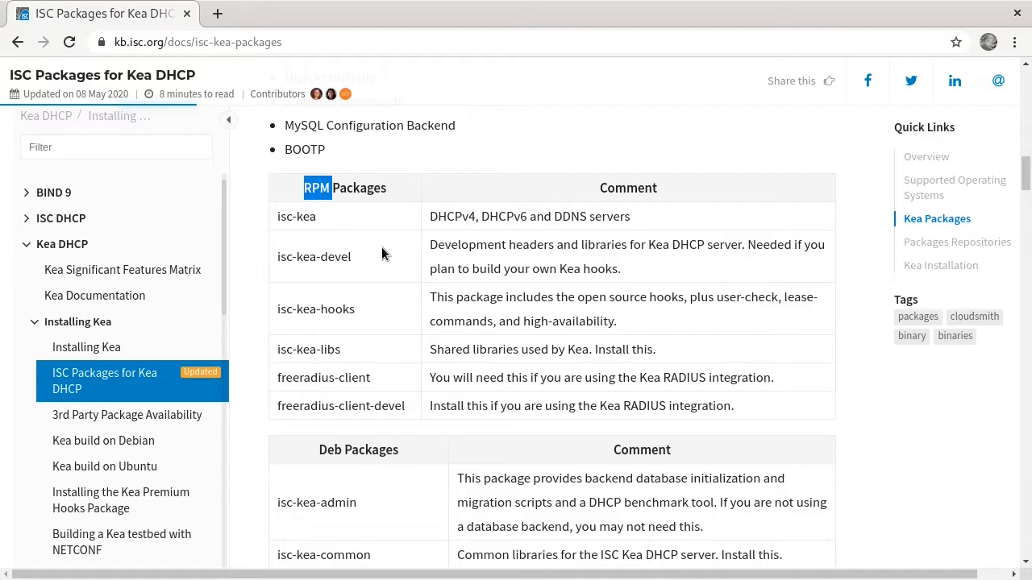
pyautogui.scroll(-3)
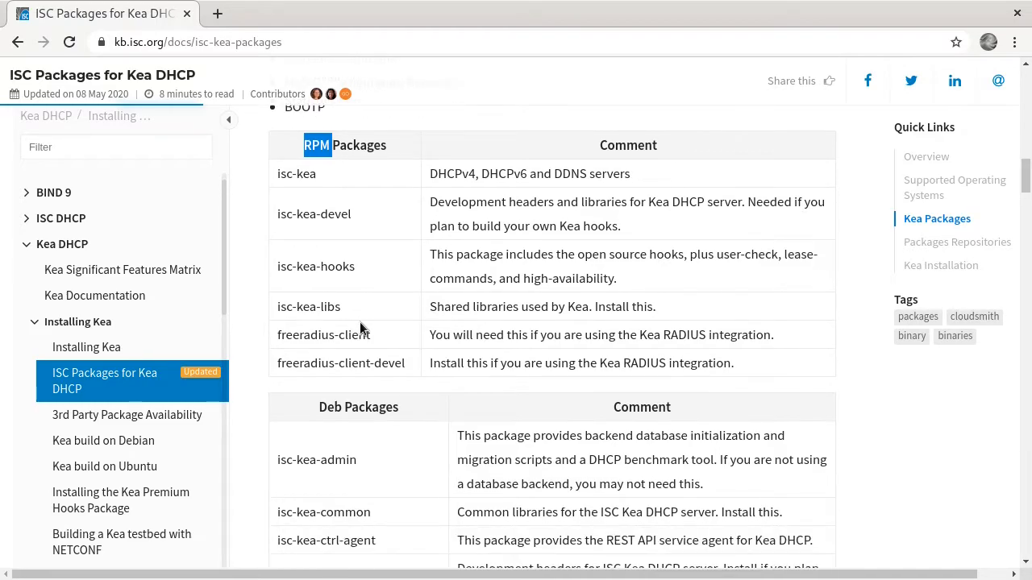
pyautogui.moveTo(405, 266)
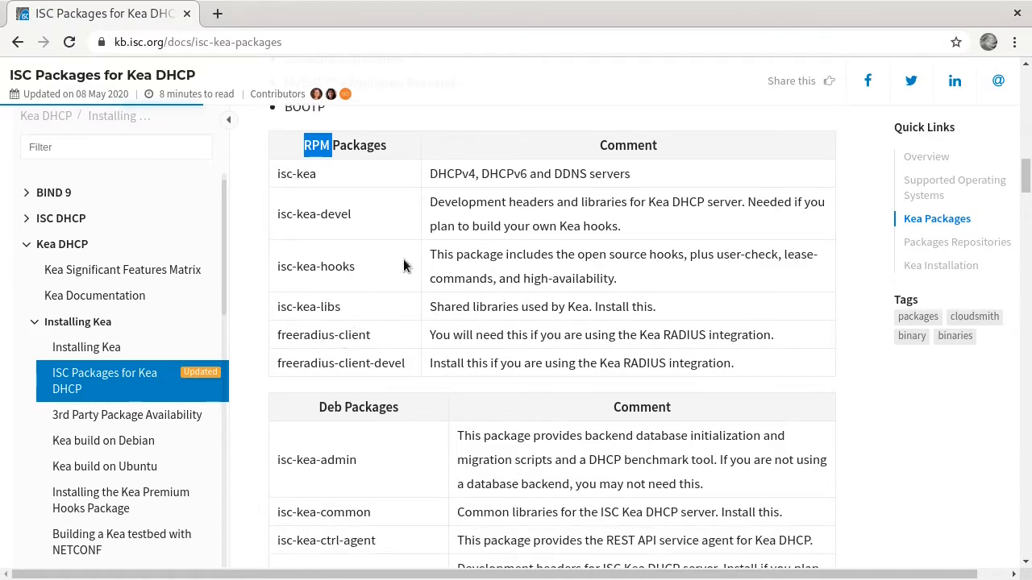
pyautogui.scroll(-3)
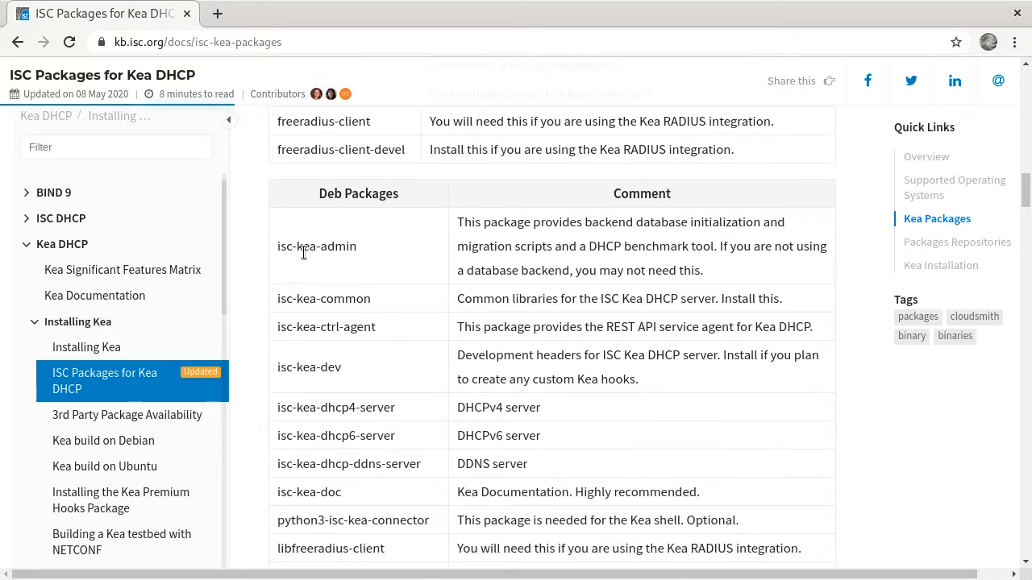
pyautogui.doubleClick(329, 194)
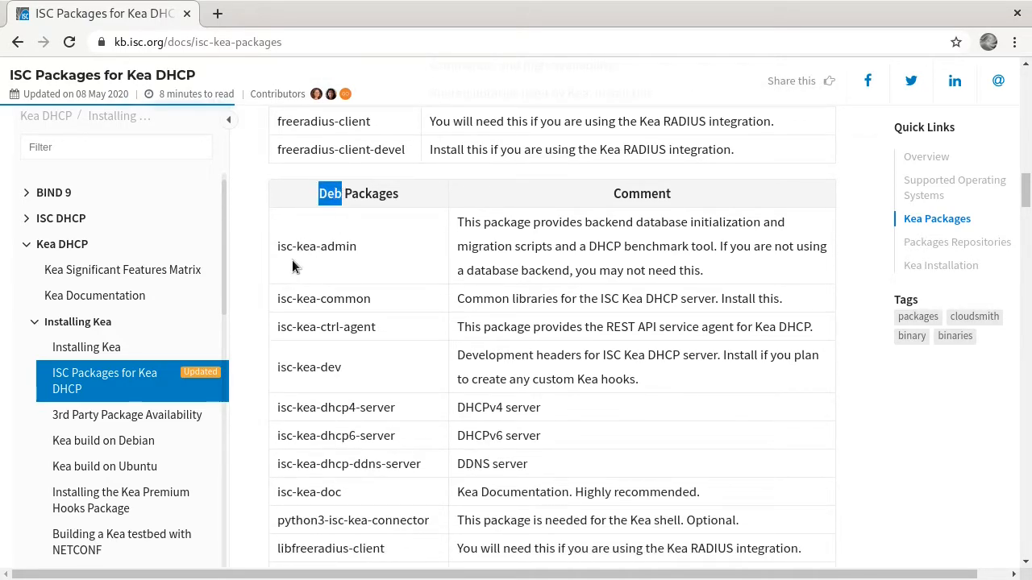
pyautogui.doubleClick(316, 245)
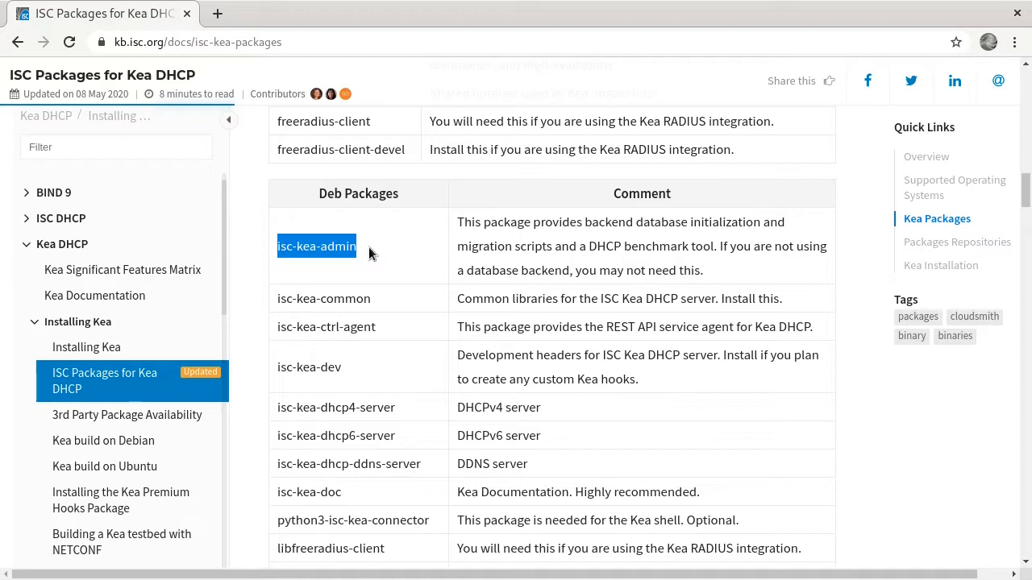
pyautogui.scroll(-3)
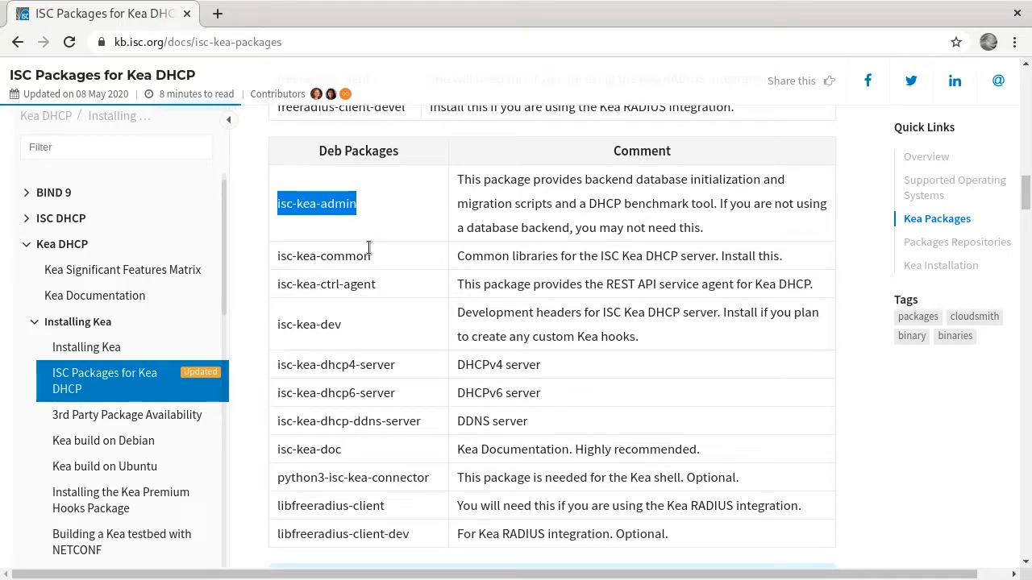
pyautogui.moveTo(390, 232)
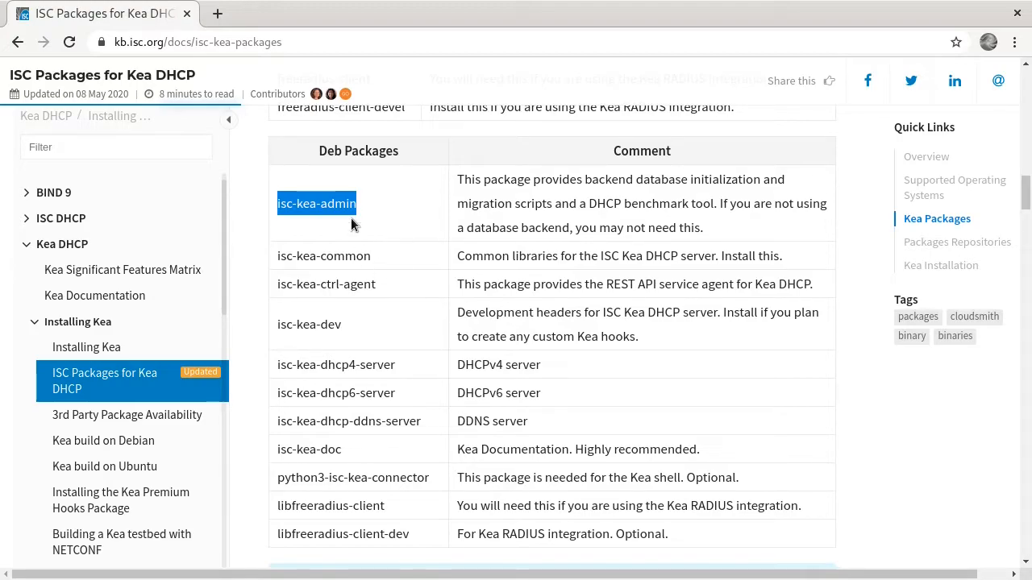
pyautogui.moveTo(373, 342)
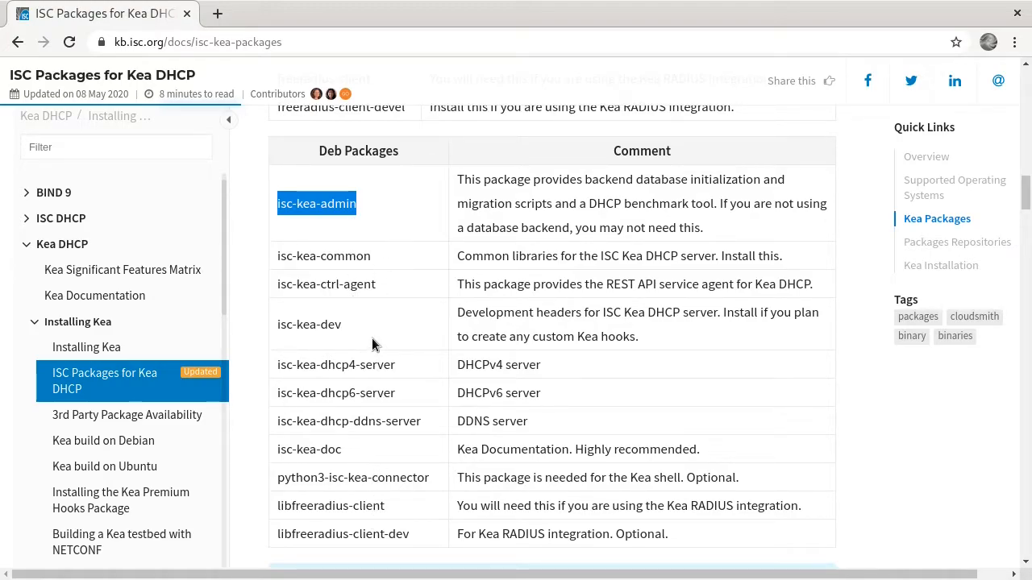
pyautogui.scroll(-3)
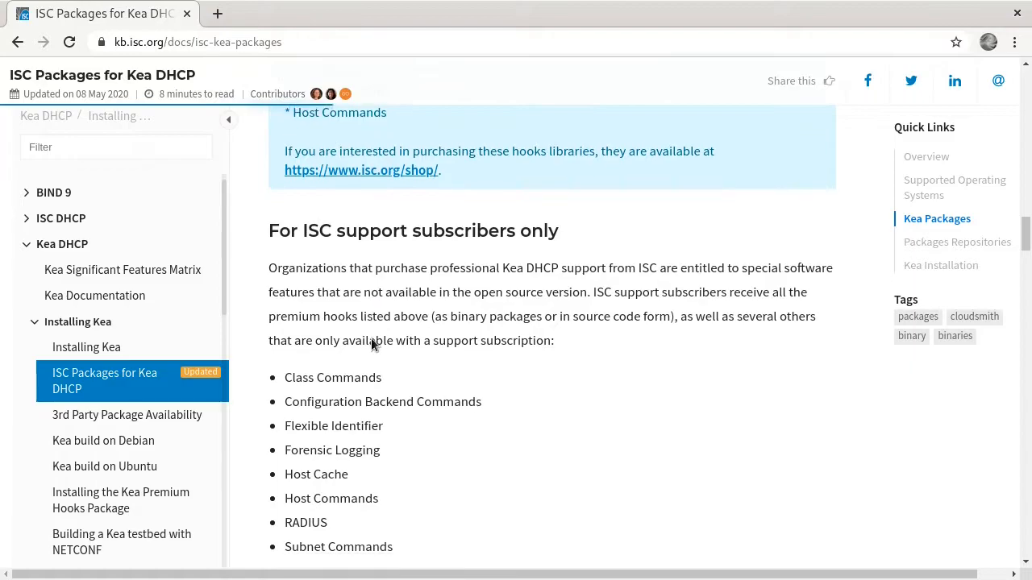
pyautogui.scroll(-3)
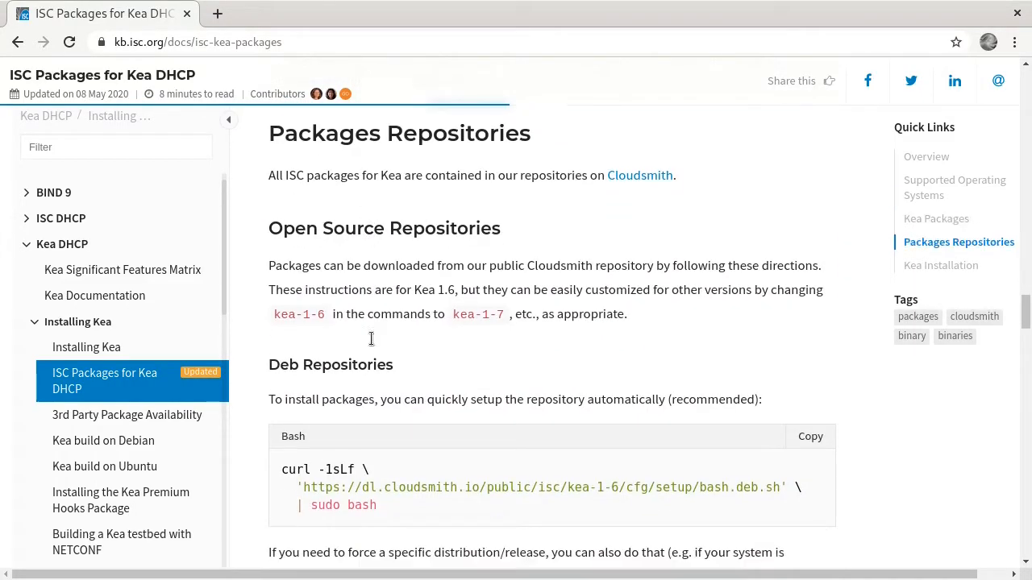
# Copy the Cloudsmith Bash setup command from the Deb Repositories block
pyautogui.scroll(-3)
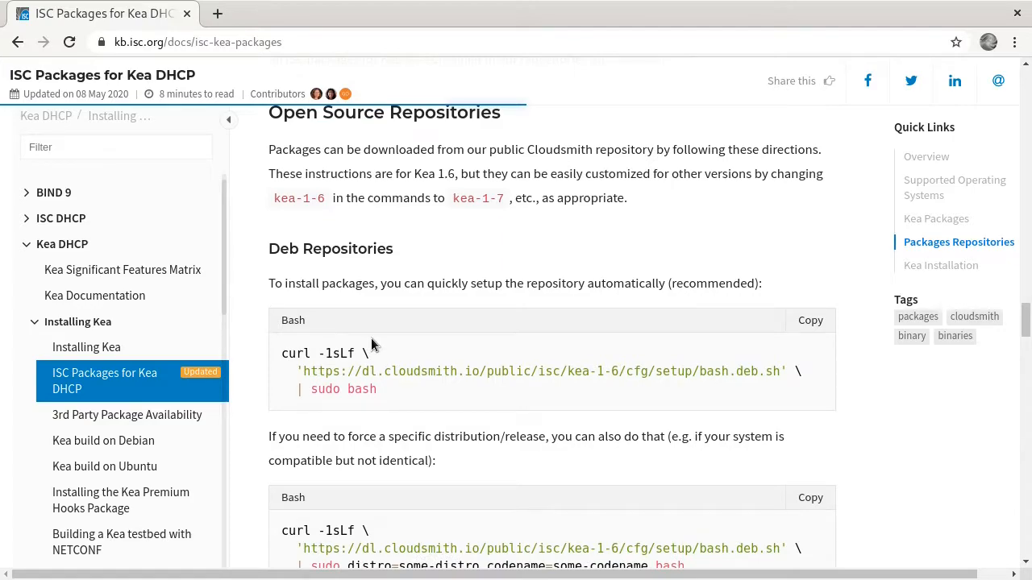
pyautogui.moveTo(323, 346)
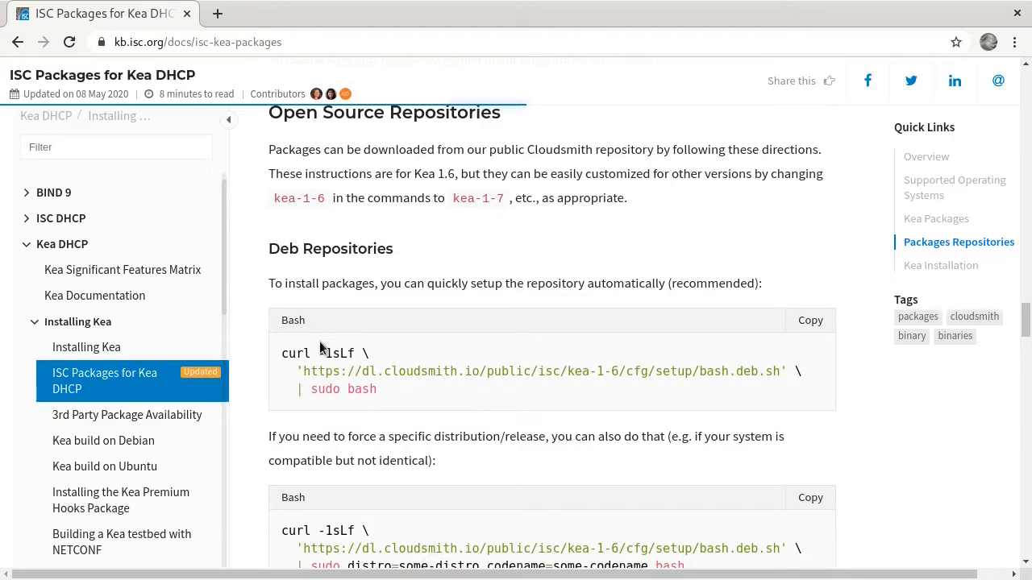
pyautogui.moveTo(280, 357)
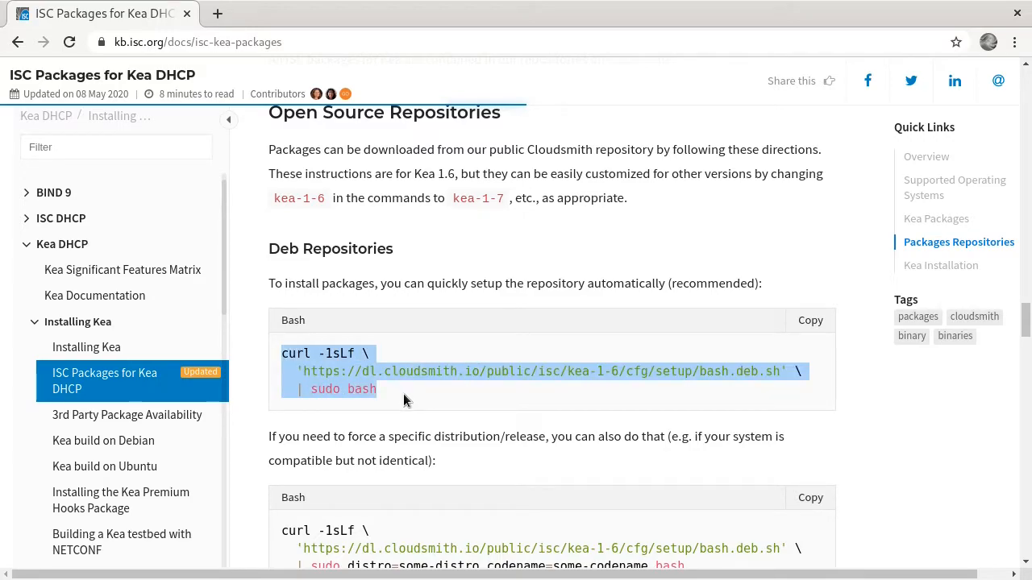
pyautogui.click(700, 371)
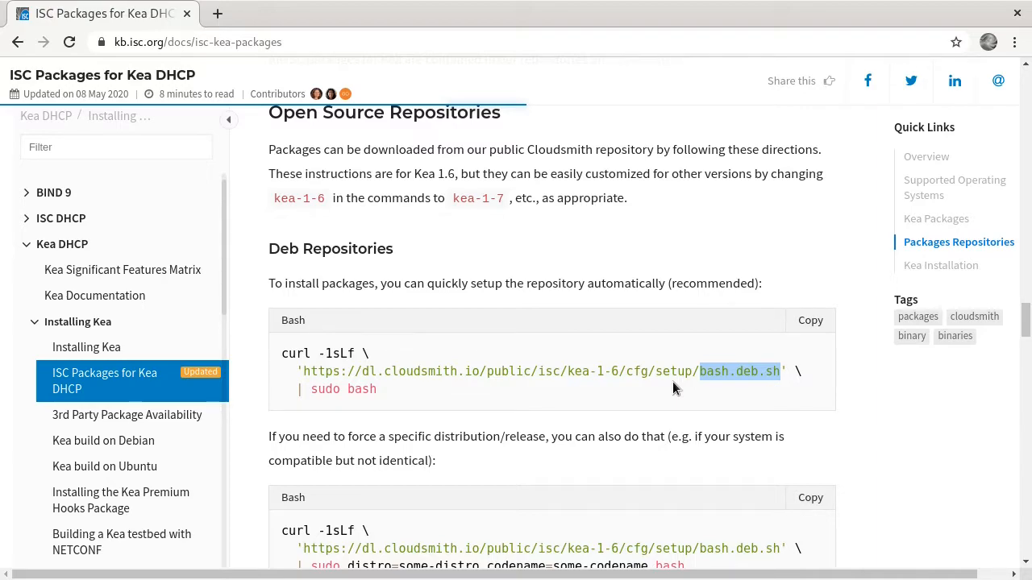
pyautogui.moveTo(789, 332)
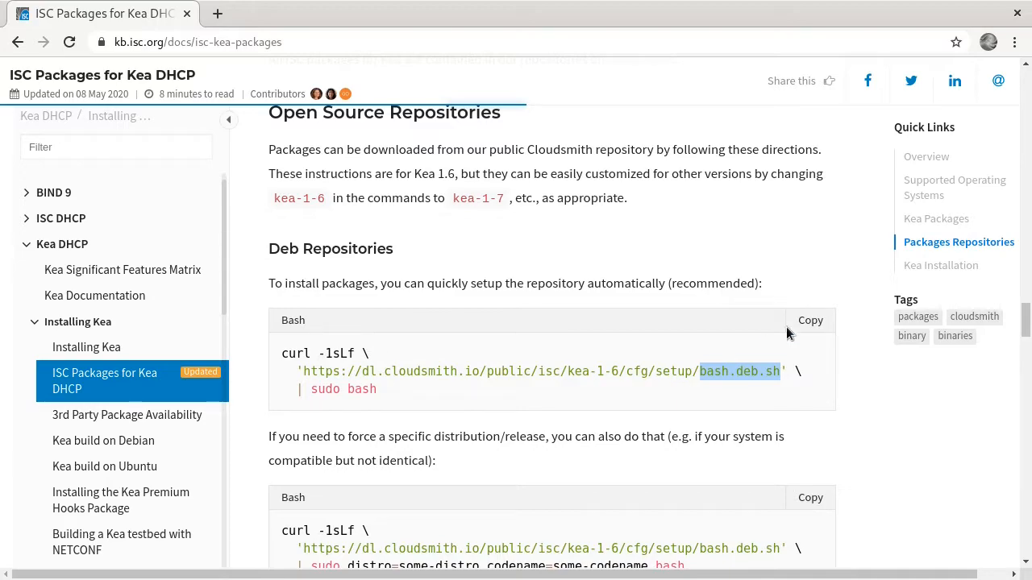
pyautogui.click(810, 319)
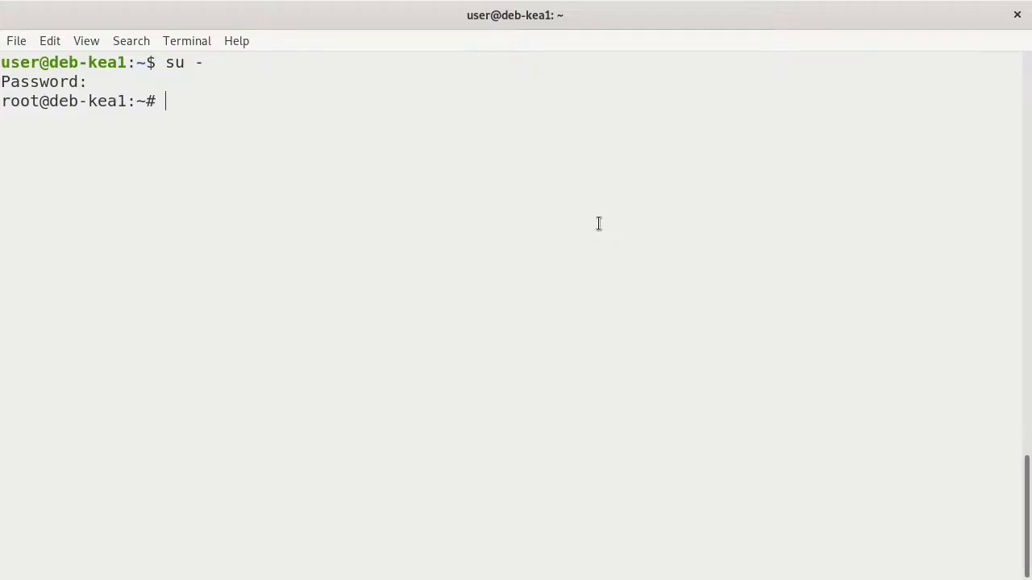
pyautogui.moveTo(115, 187)
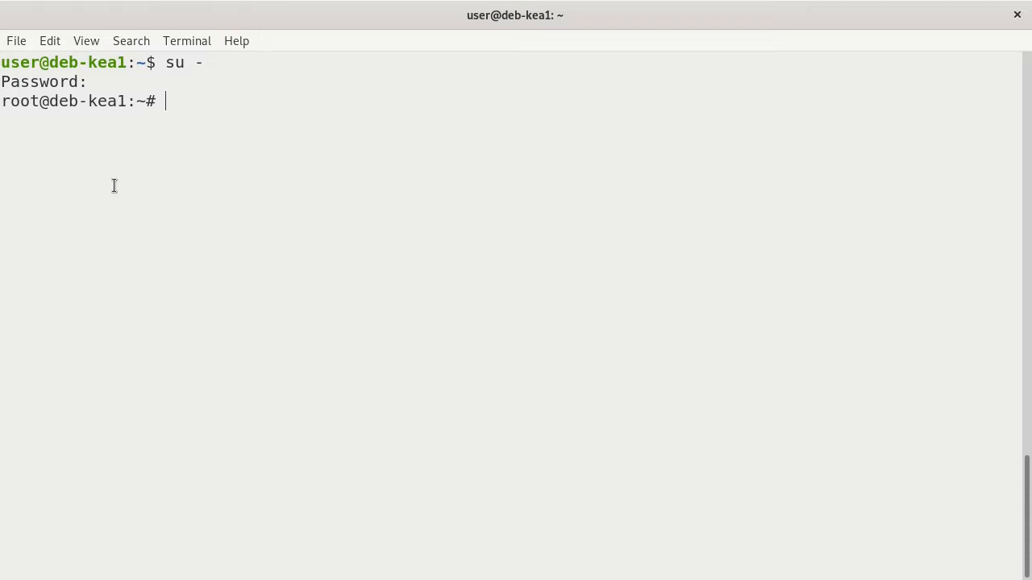
# Create a scripts directory with mkdir
pyautogui.write('mkdir script')
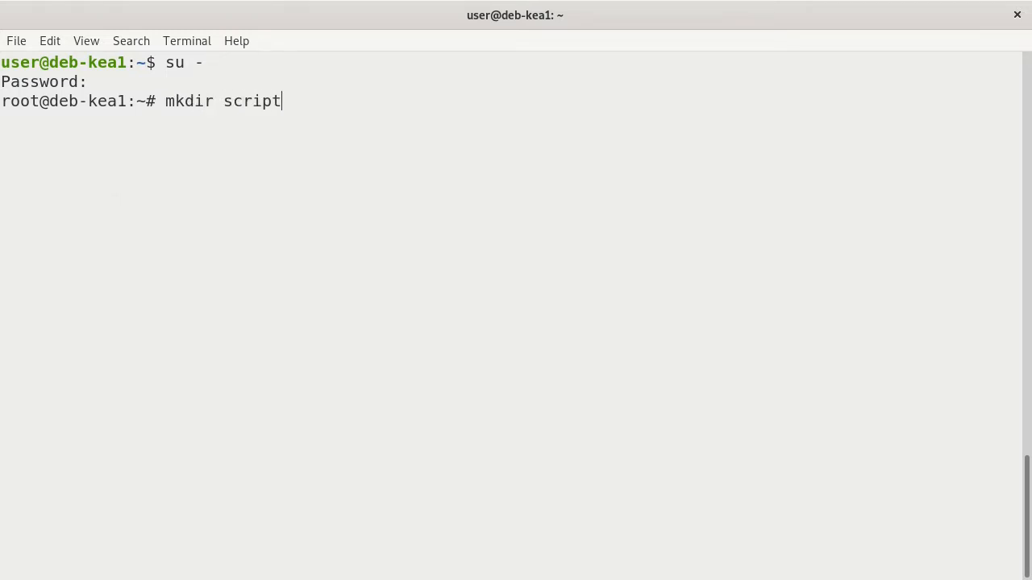
pyautogui.press('Return')
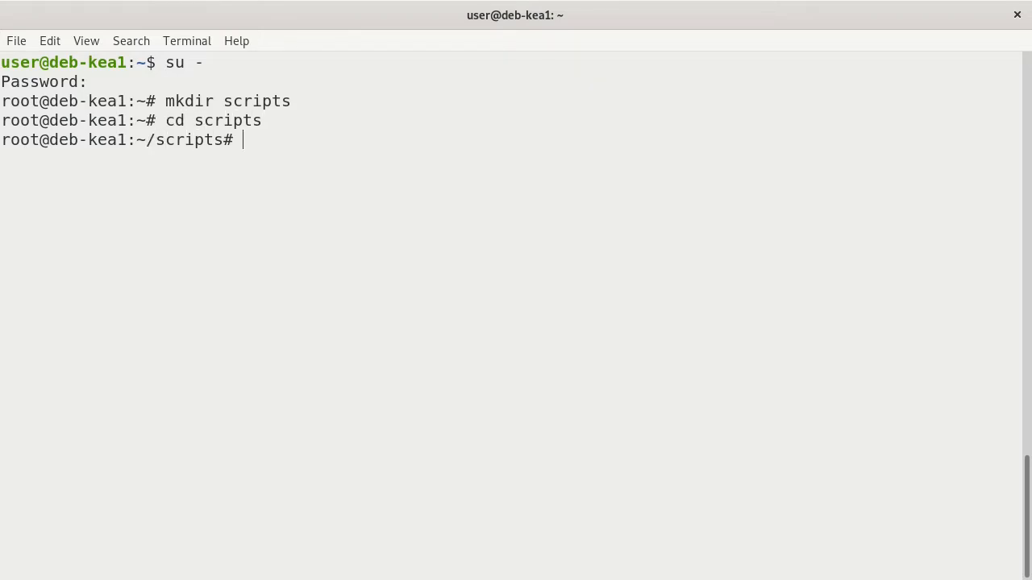
# Start editing a new keascript.sh file in vim
pyautogui.write('vim')
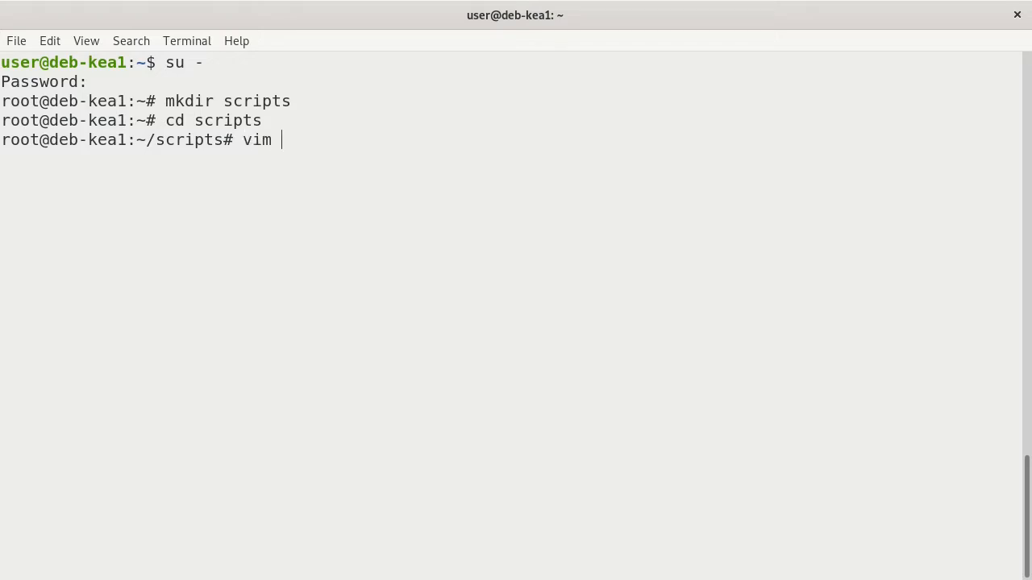
pyautogui.write('keas')
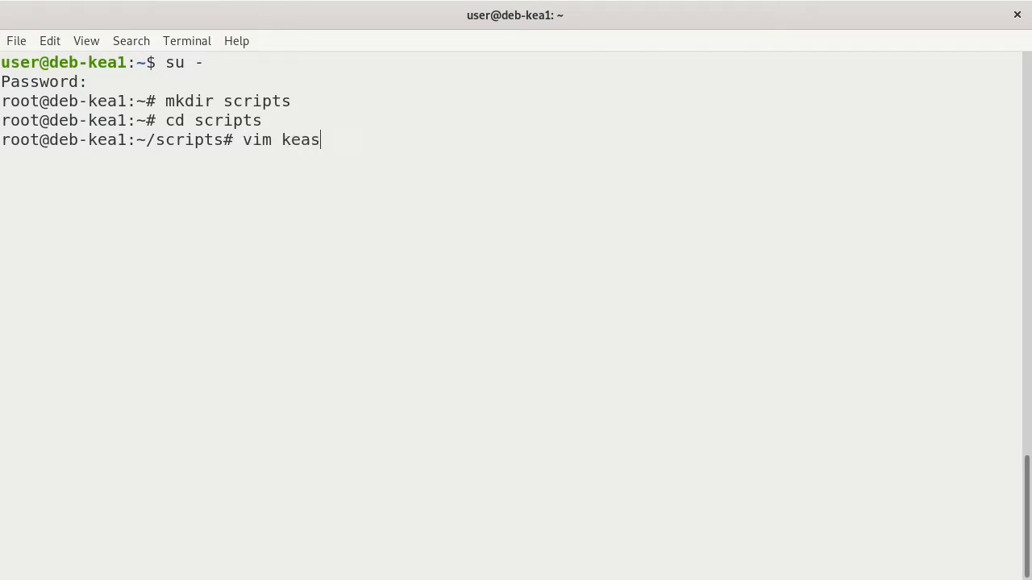
pyautogui.write('cript')
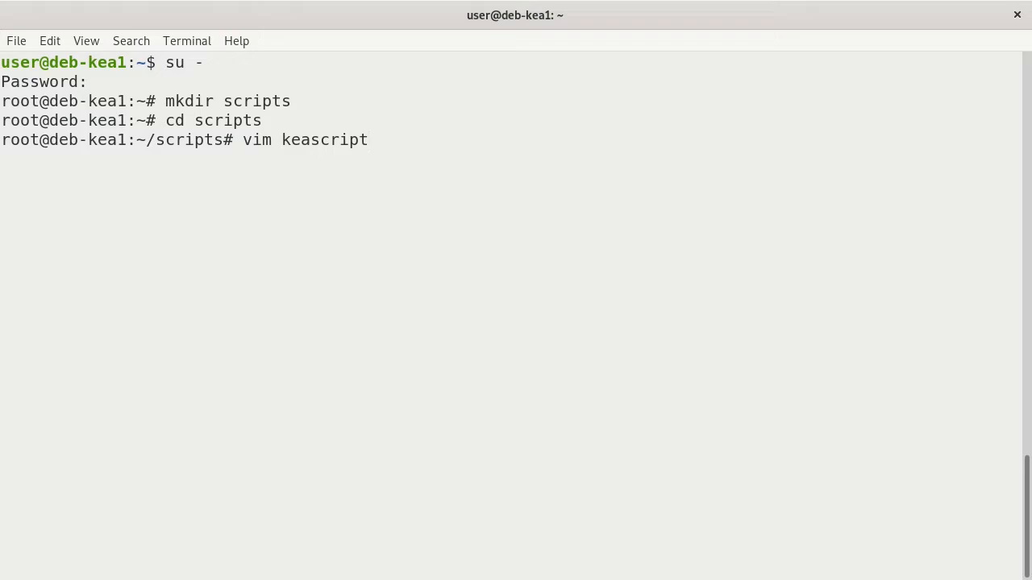
pyautogui.press('Return')
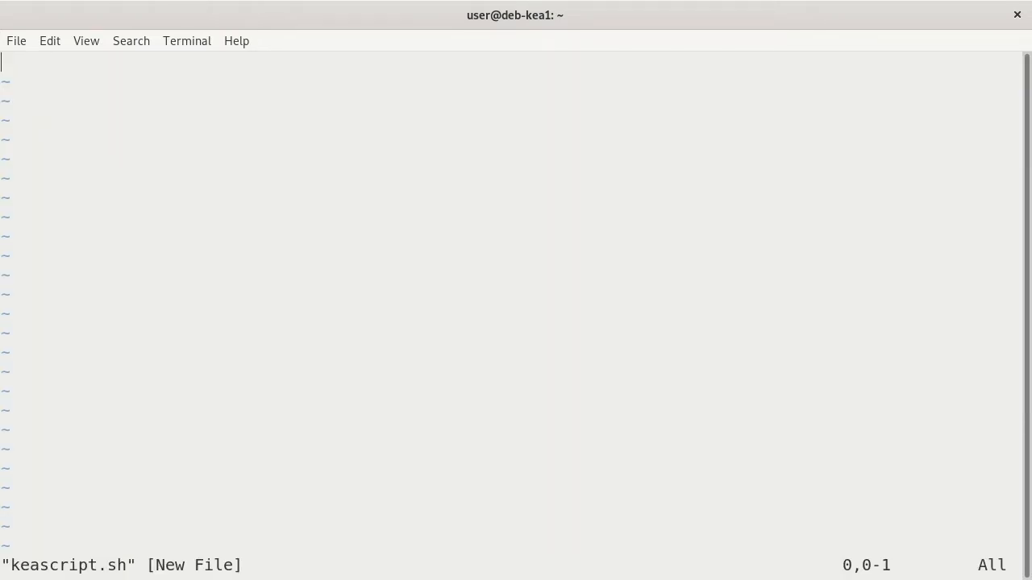
# Insert the curl -1sLf Kea repository setup command into keascript.sh and leave insert mode to save it
pyautogui.press('i')
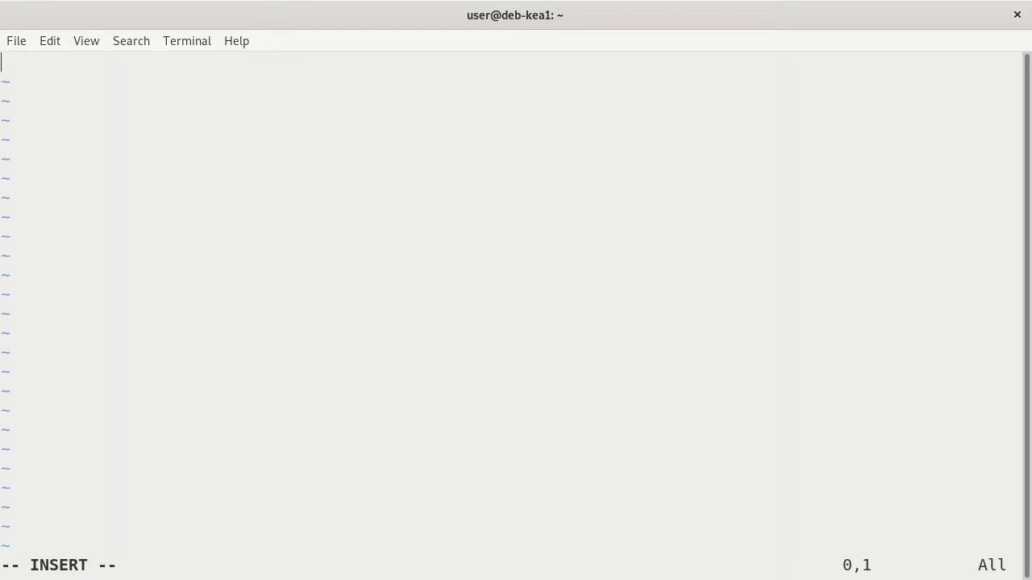
pyautogui.write('curl -1sLf \\')
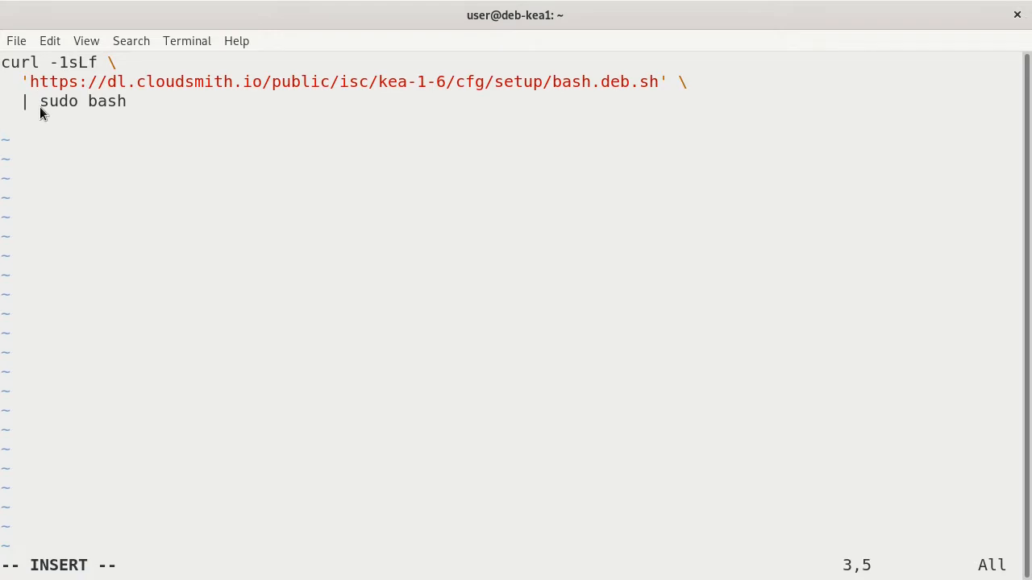
pyautogui.moveTo(77, 120)
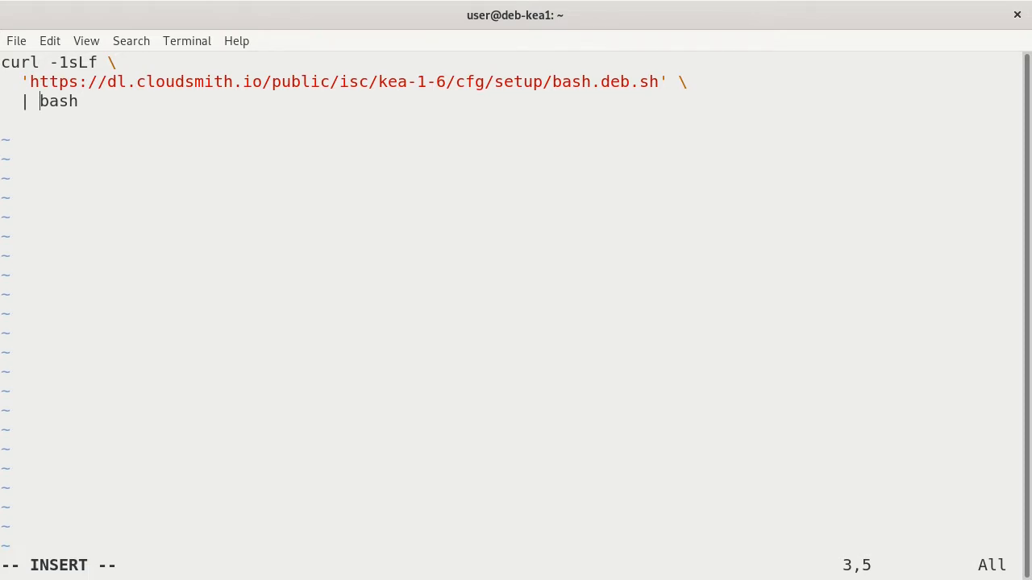
pyautogui.press('Left')
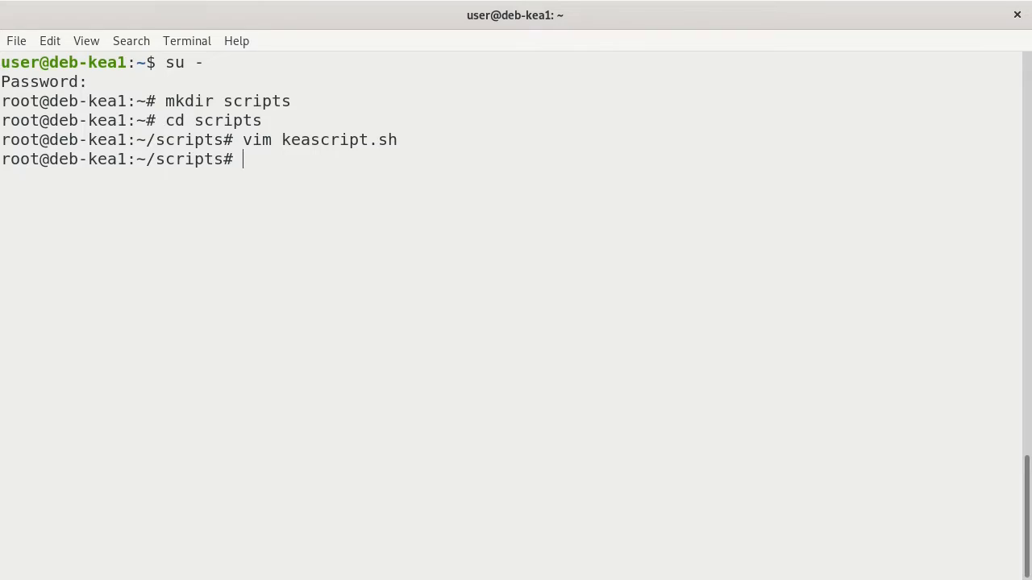
# Enter chmod +x keascript.sh at the root prompt without running it yet
pyautogui.write('chmod')
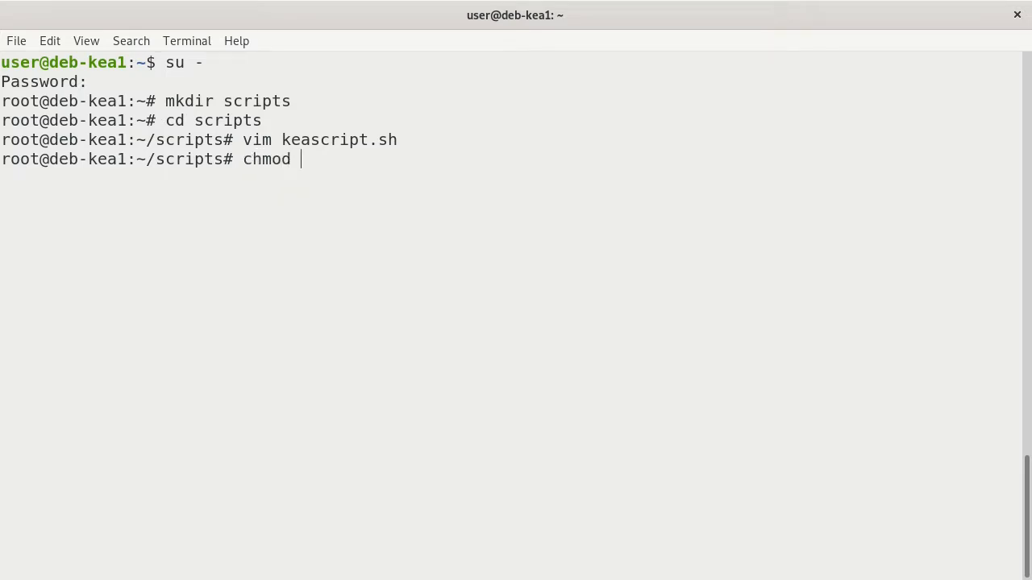
pyautogui.write('+x')
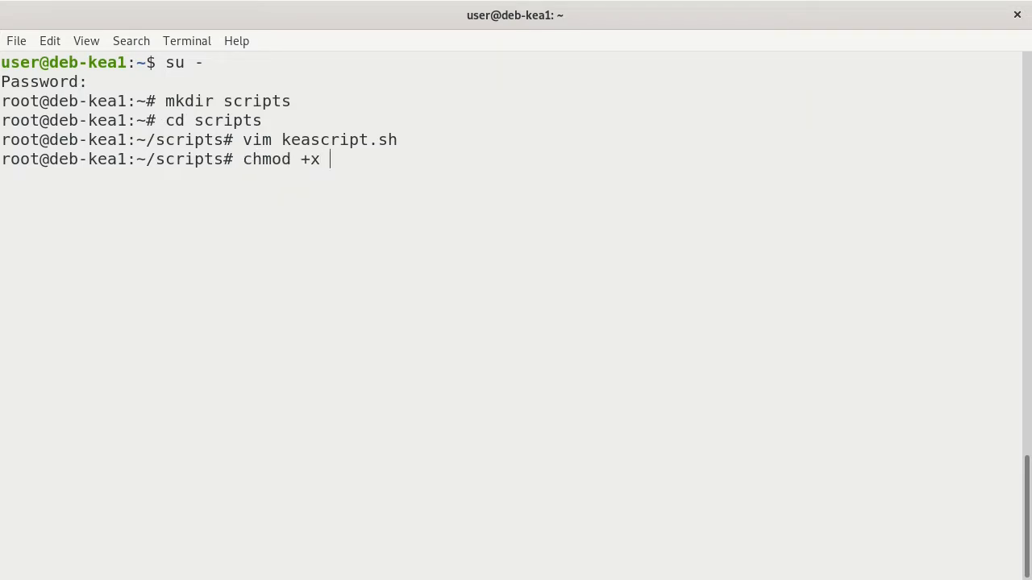
pyautogui.write('kea')
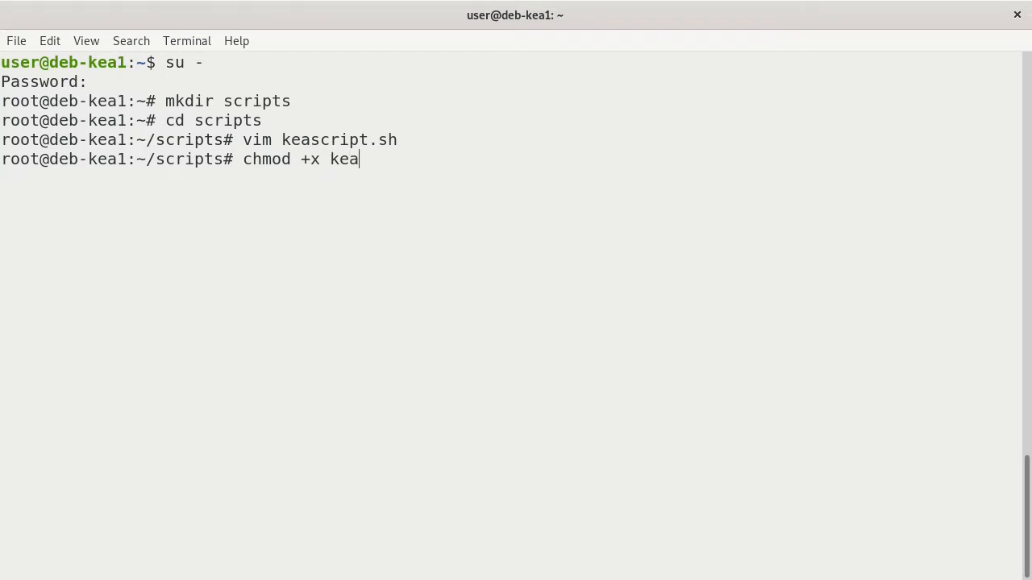
pyautogui.write('script.sh')
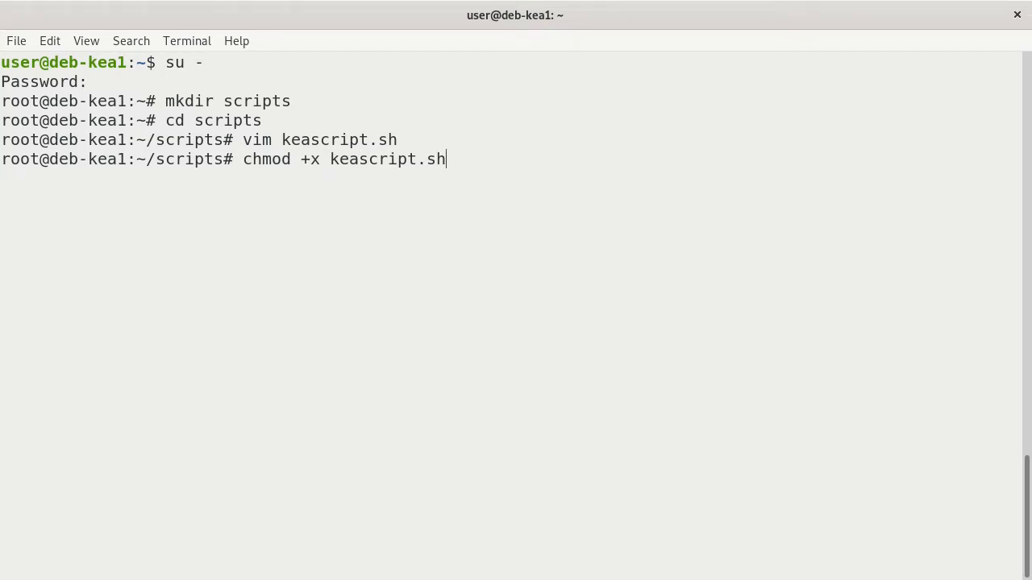
# Make keascript.sh executable and run ./keascript.sh twice to install the isc/kea-1-6 repository
pyautogui.press('Return')
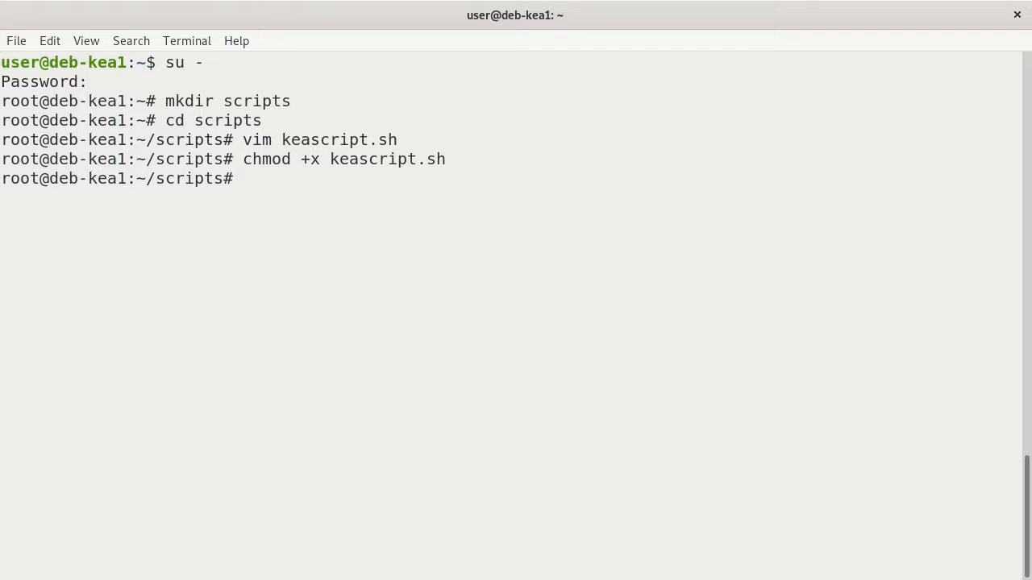
pyautogui.write('./keas')
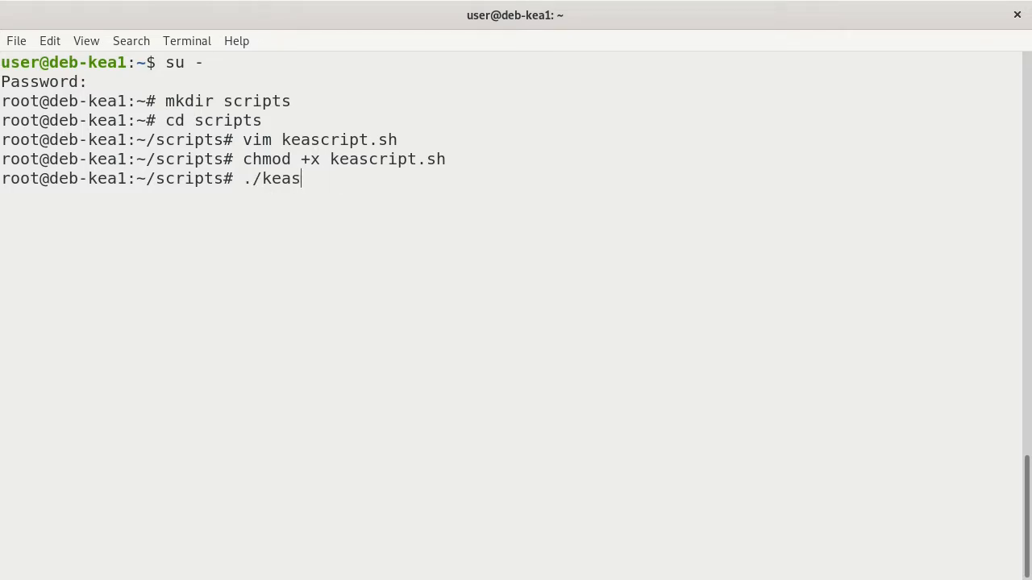
pyautogui.write('cript.sh')
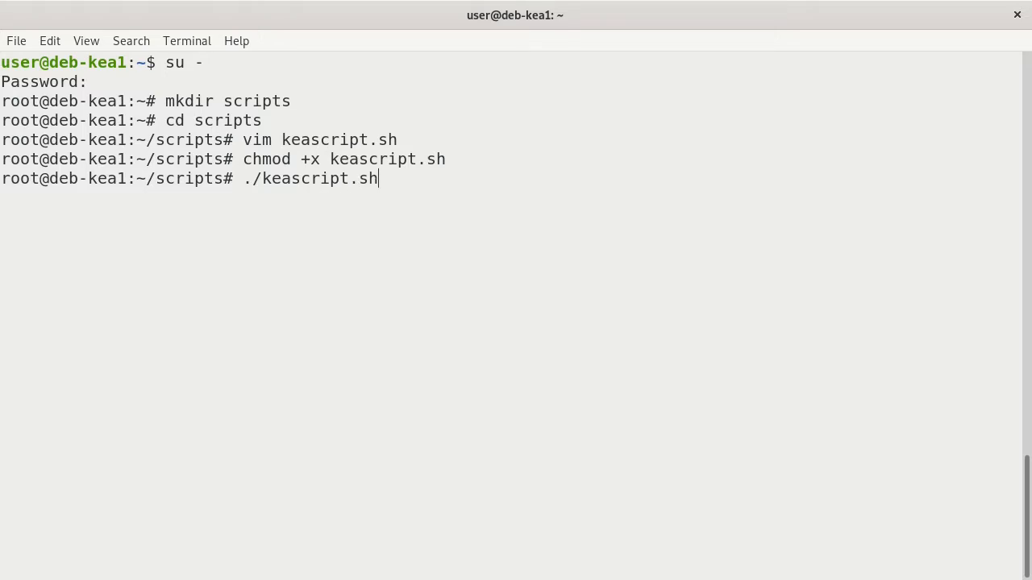
pyautogui.press('Return')
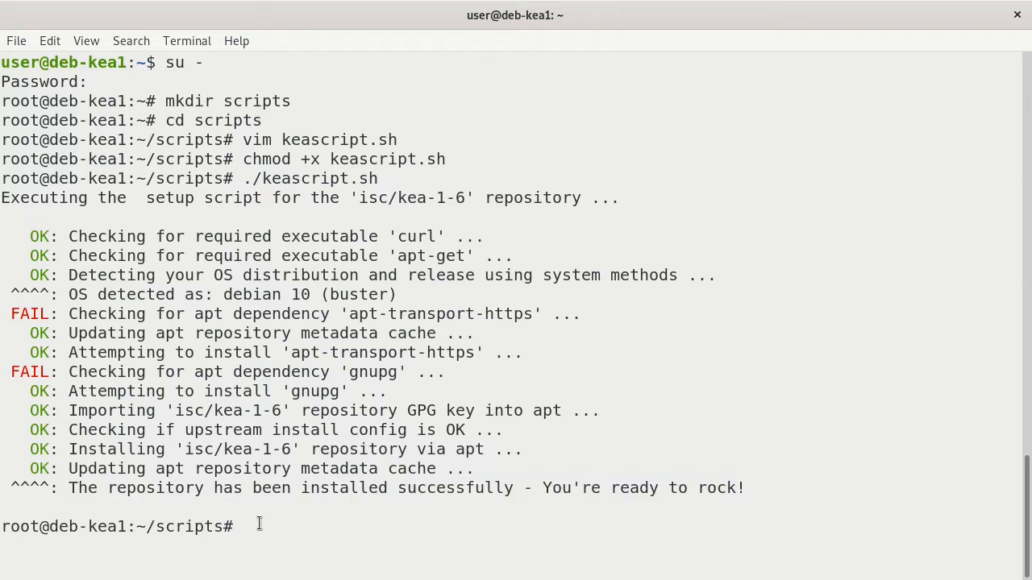
pyautogui.write('./keascript.sh')
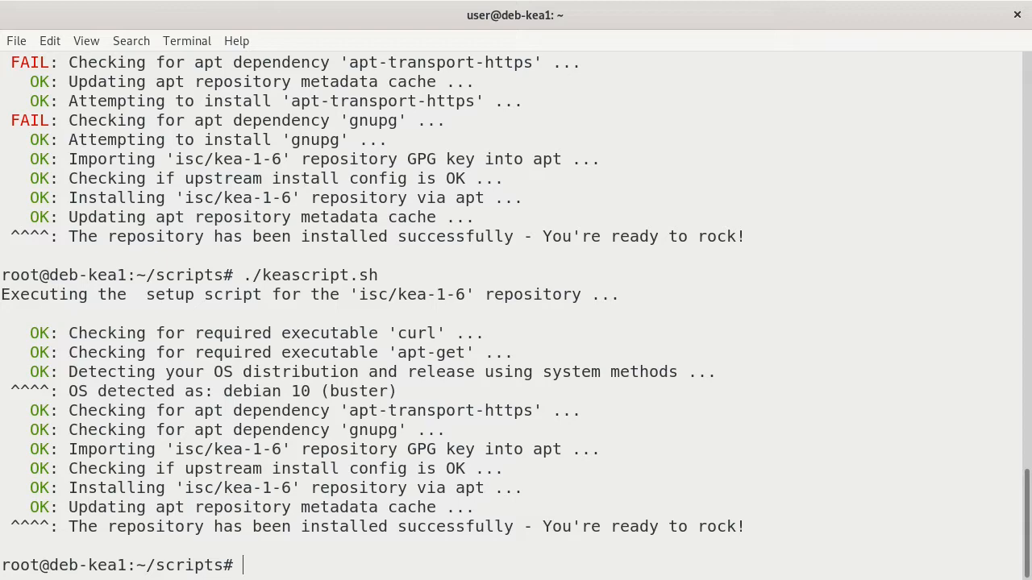
pyautogui.moveTo(410, 473)
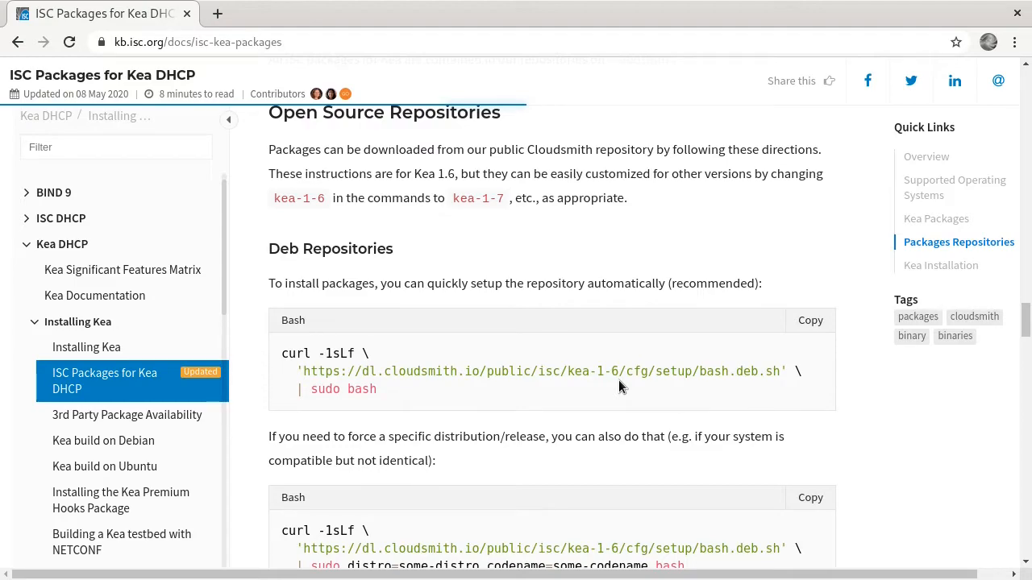
pyautogui.moveTo(455, 216)
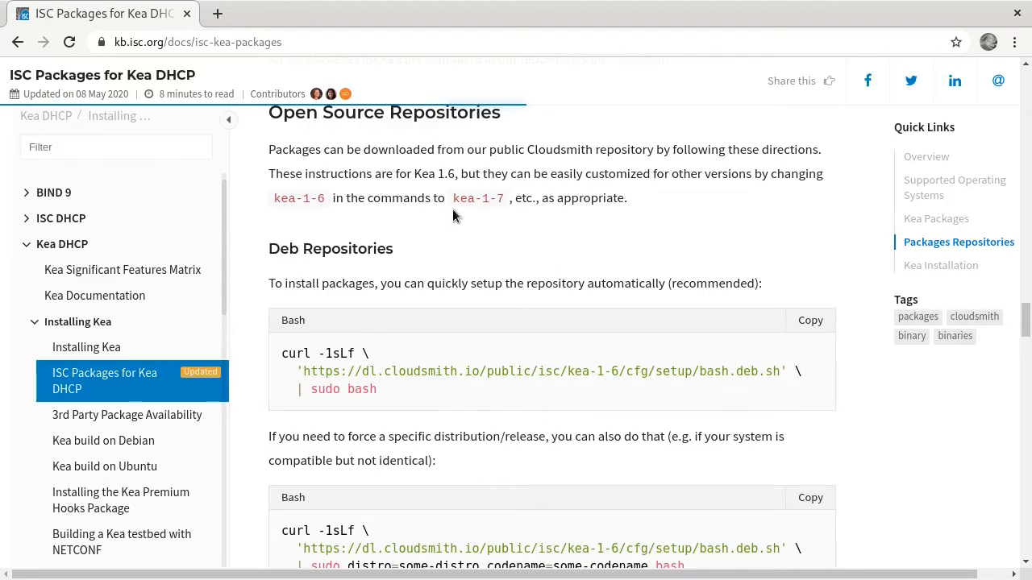
pyautogui.moveTo(516, 216)
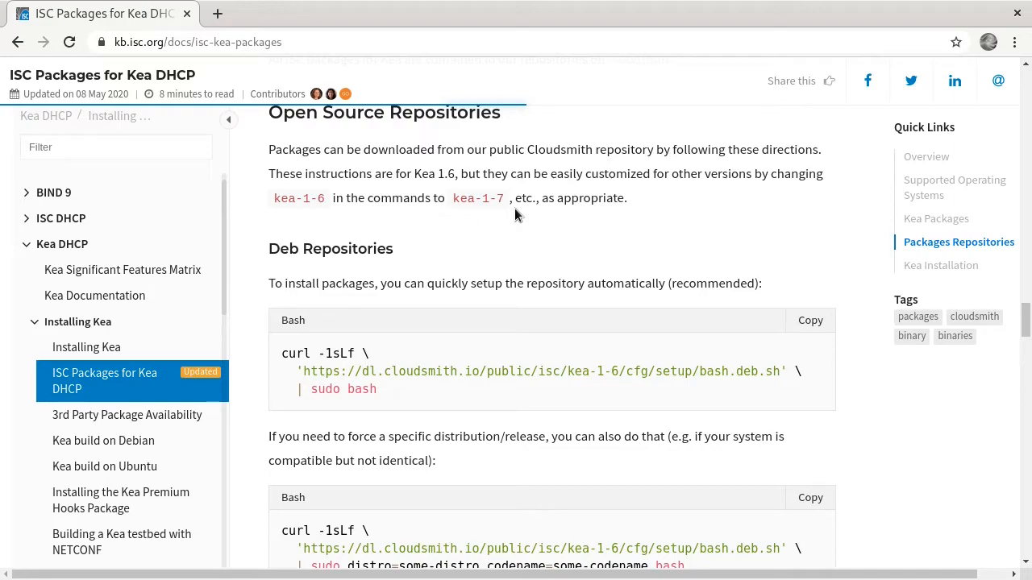
pyautogui.moveTo(324, 223)
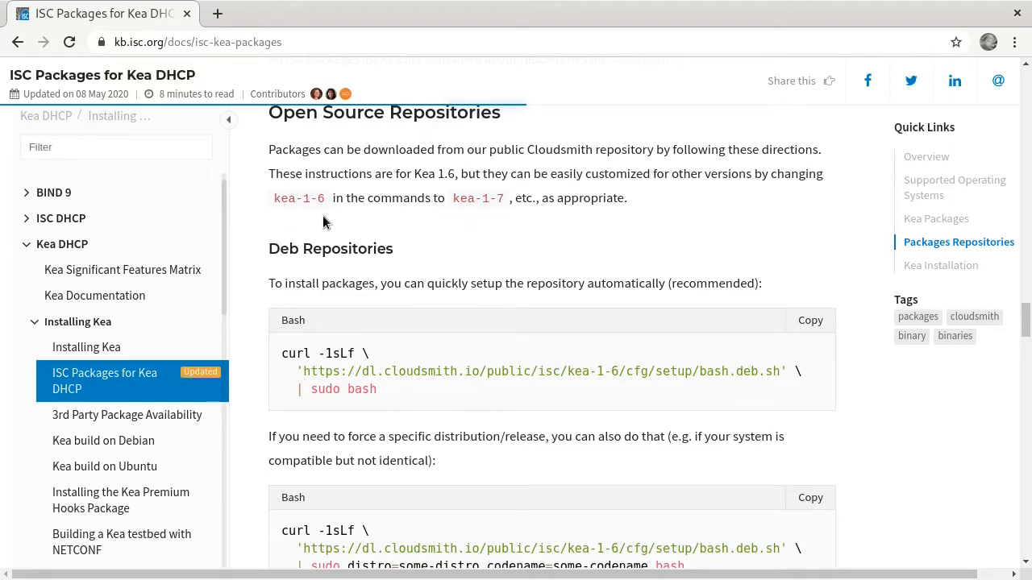
pyautogui.moveTo(337, 219)
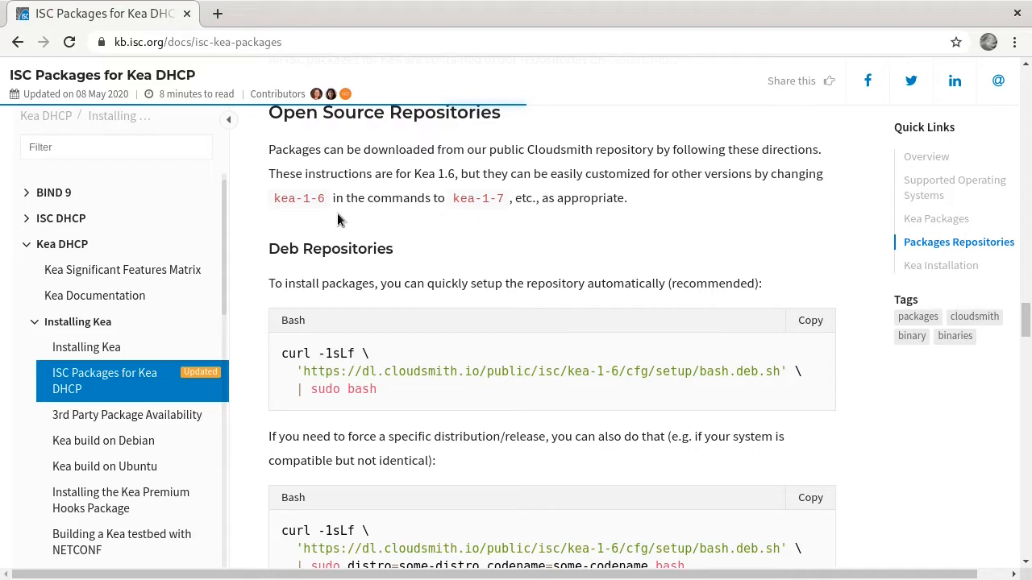
pyautogui.moveTo(522, 239)
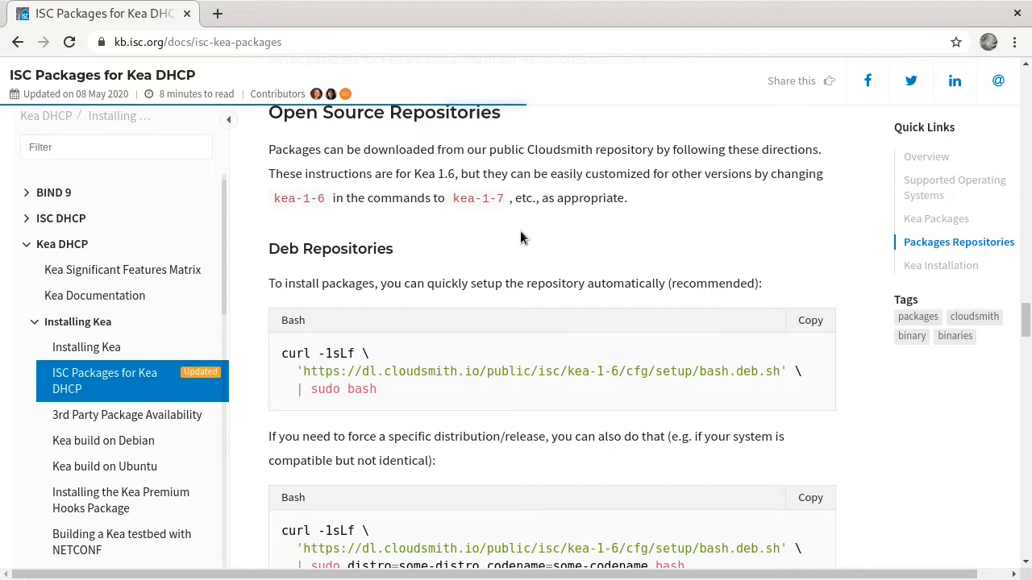
pyautogui.moveTo(574, 238)
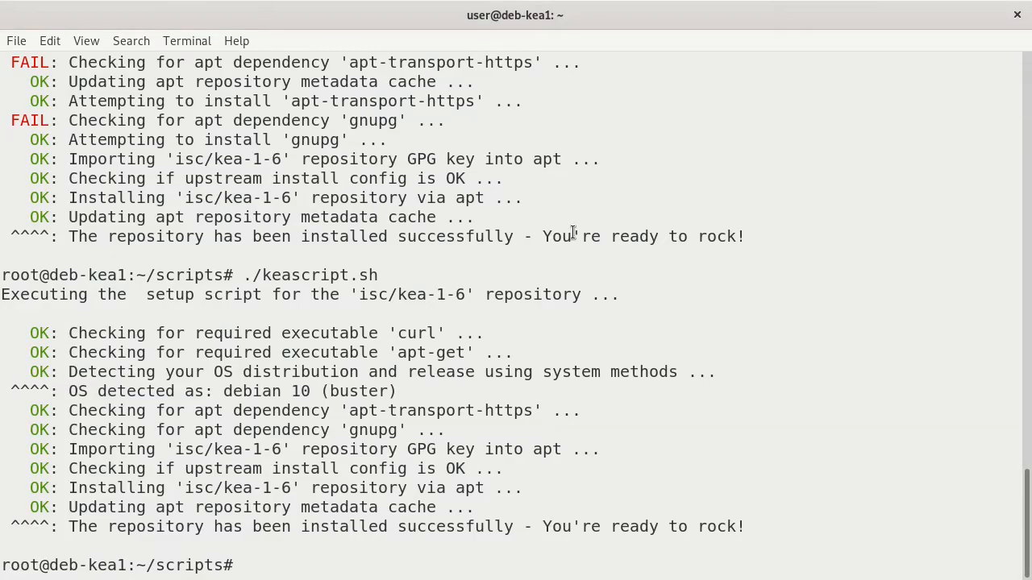
# Edit keascript.sh in vim so kea-1-6 becomes kea-1-7
pyautogui.write('vim keascript.sh')
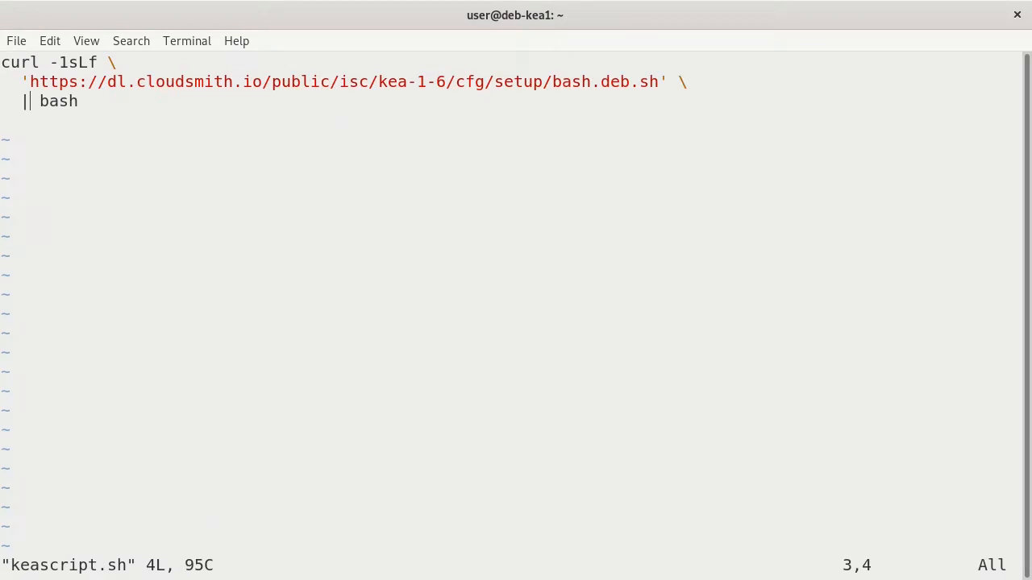
pyautogui.press('i')
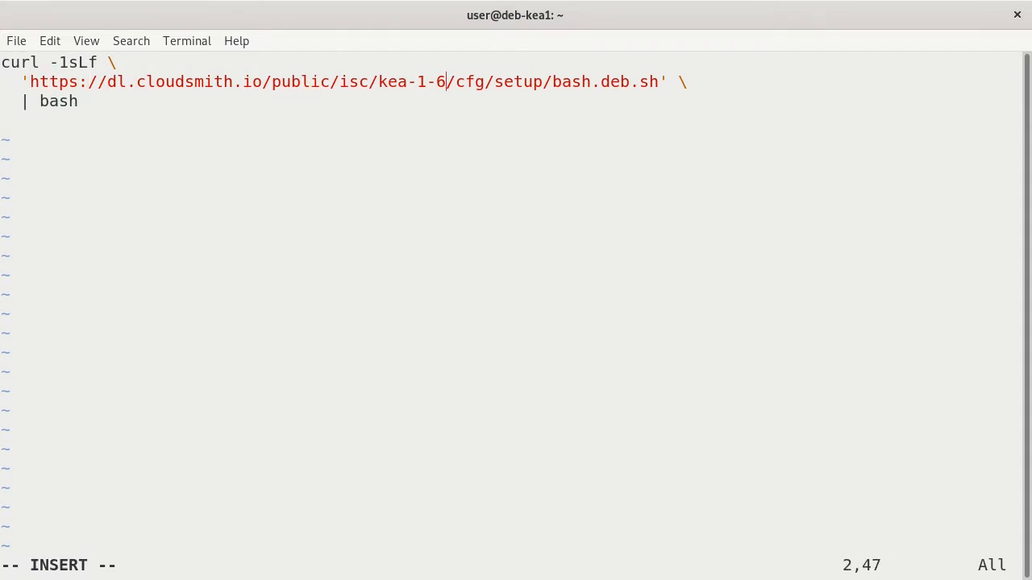
pyautogui.write('7')
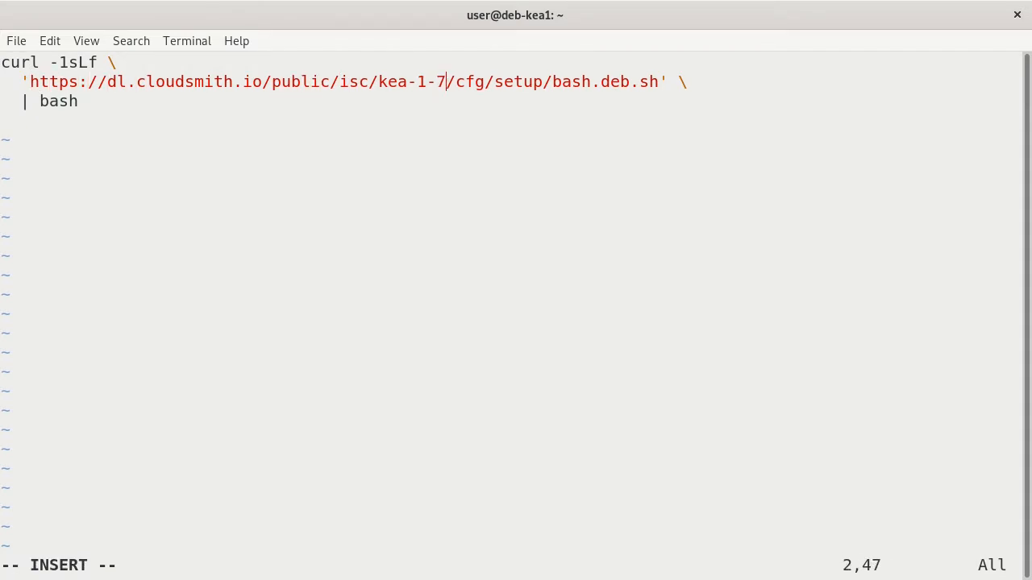
pyautogui.press('BackSpace')
pyautogui.write('./keascript.sh')
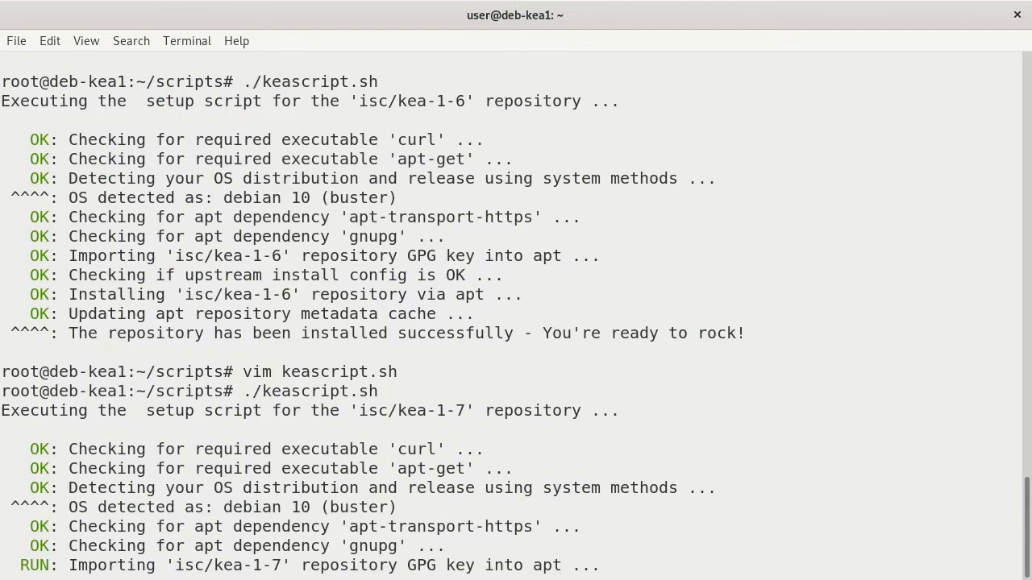
# Review the kea-1-7 setup output, highlighting 'GPG key' and the success message
pyautogui.scroll(-3)
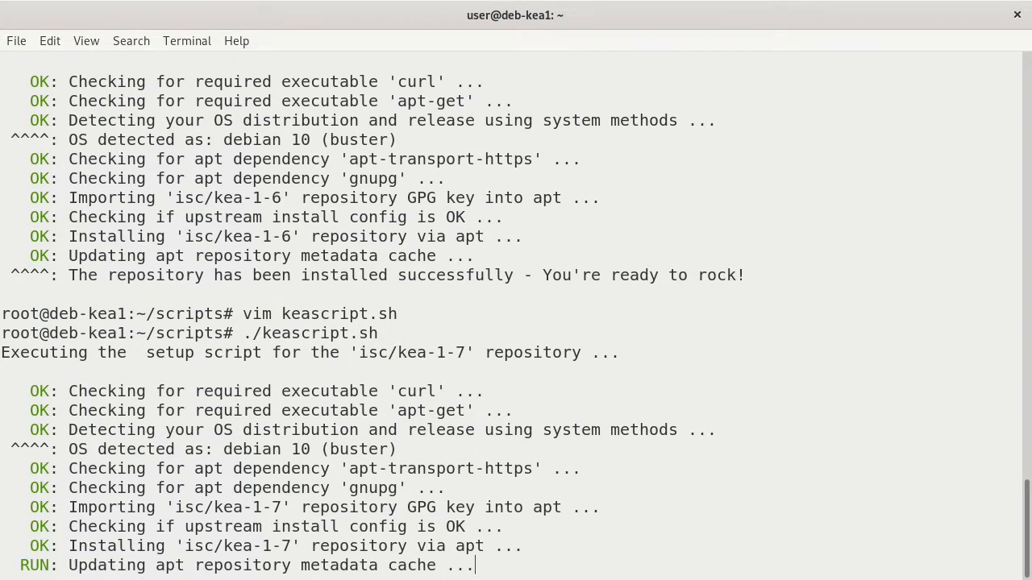
pyautogui.scroll(-3)
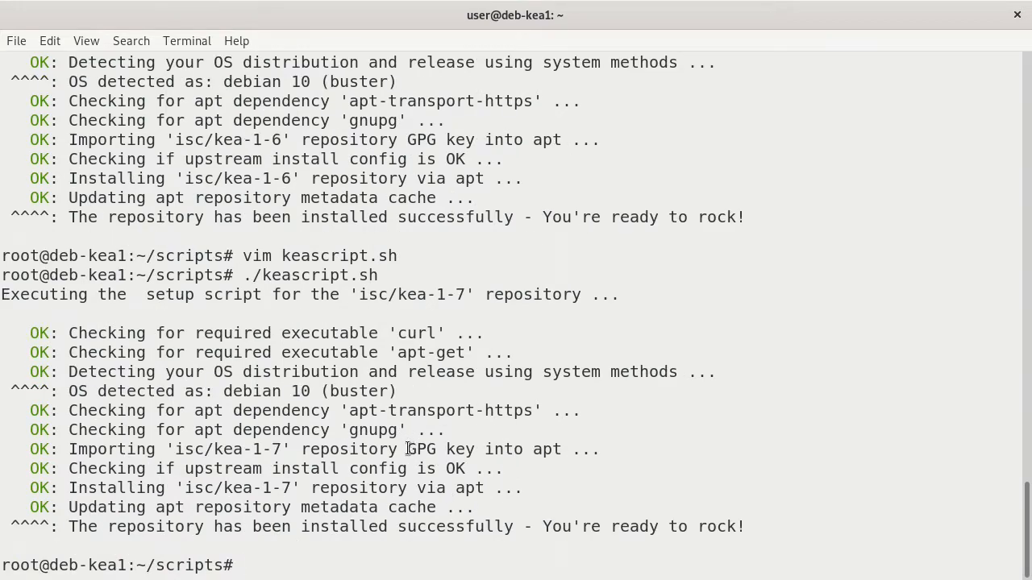
pyautogui.doubleClick(419, 448)
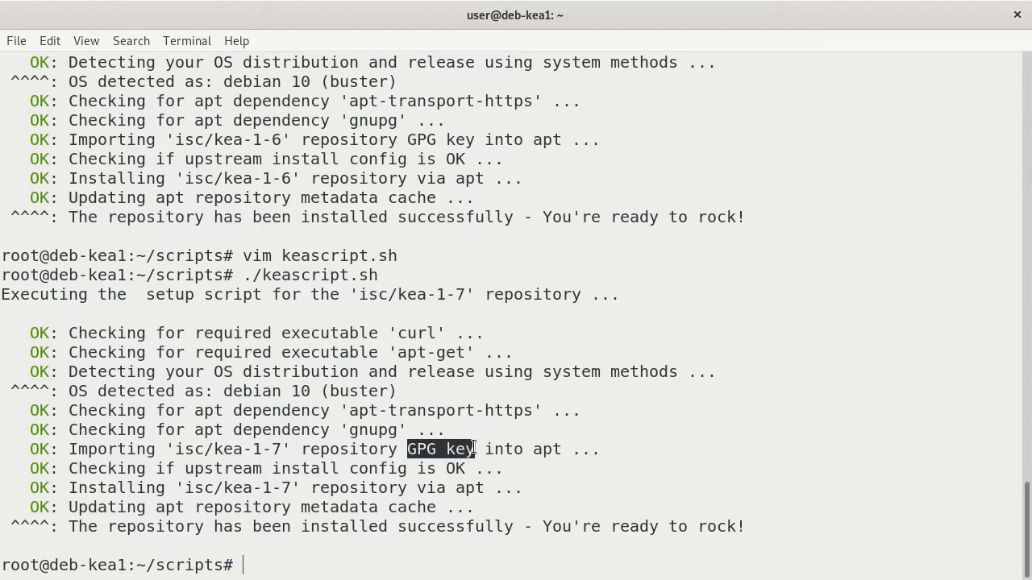
pyautogui.moveTo(310, 487)
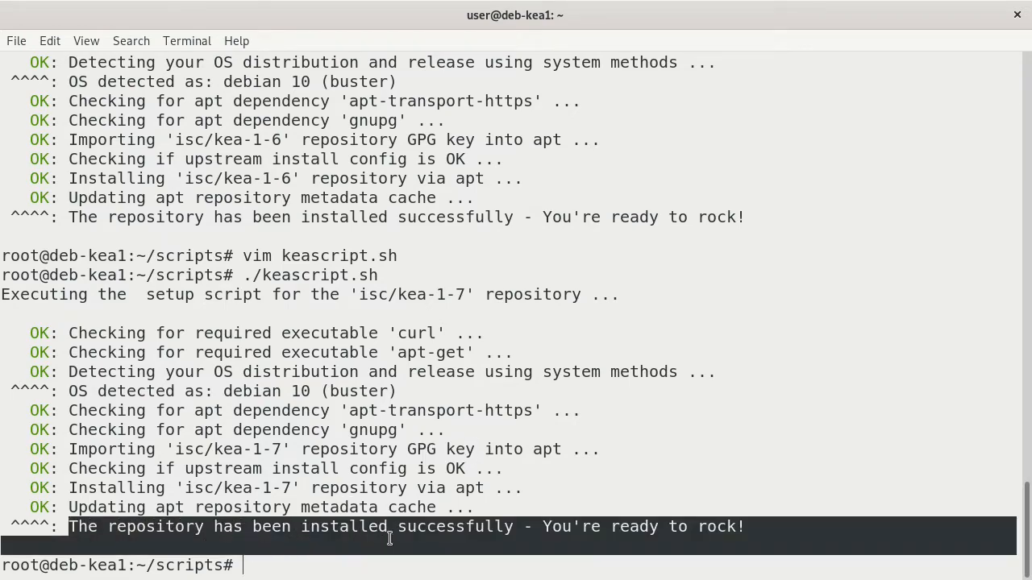
pyautogui.doubleClick(568, 526)
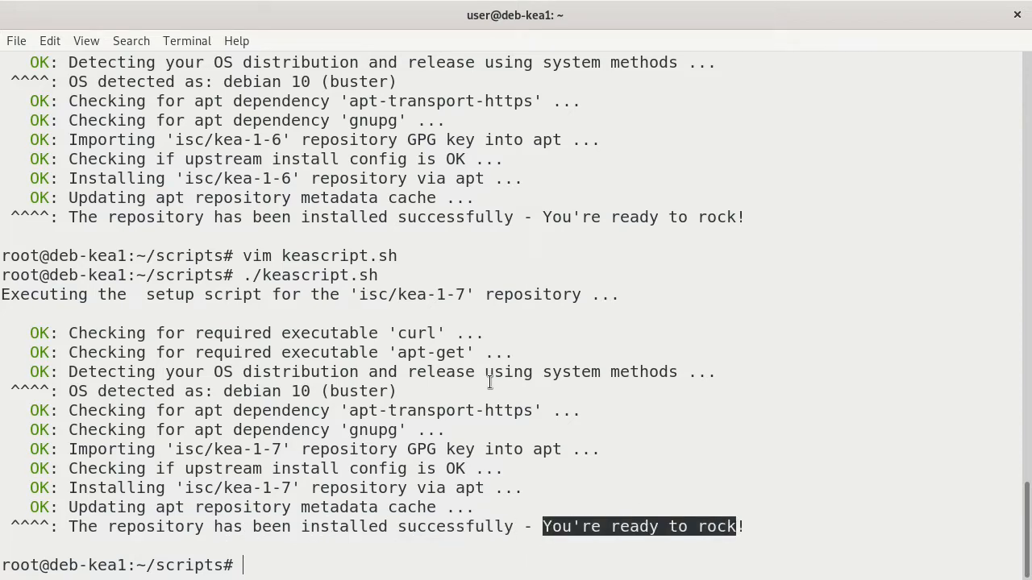
pyautogui.moveTo(284, 136)
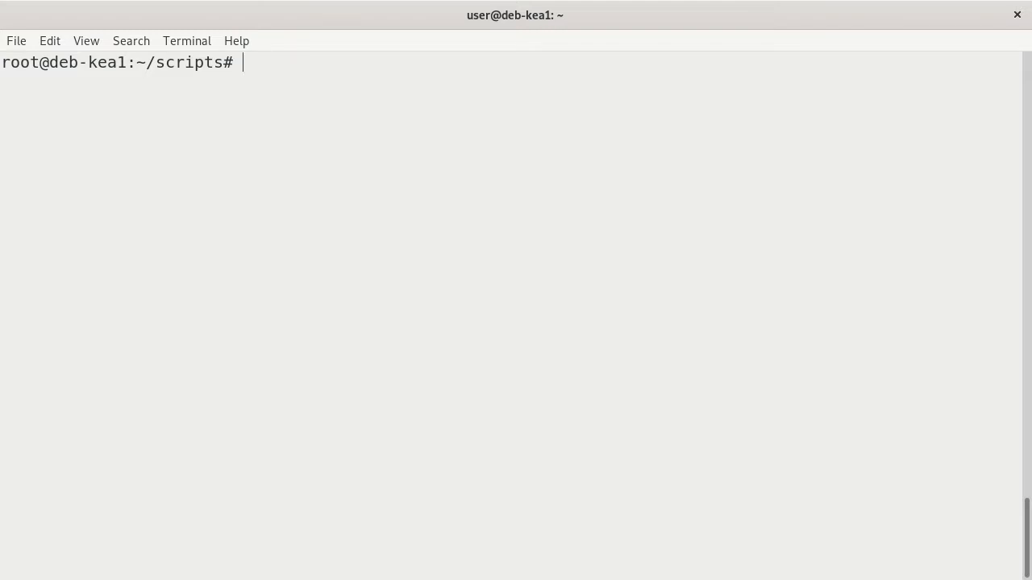
# Run apt install isc-kea-common and answer y to install it with dependencies
pyautogui.write('apt')
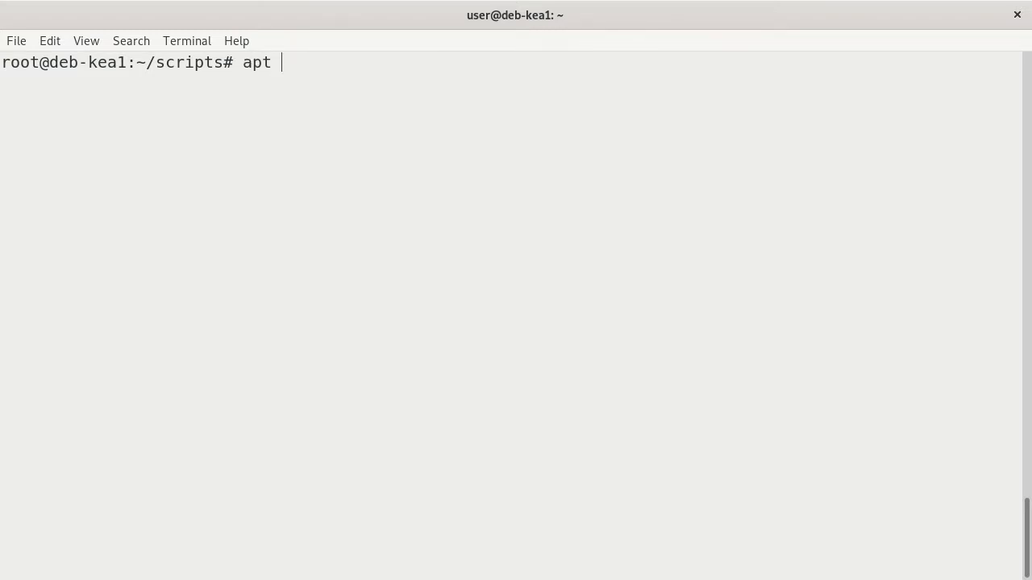
pyautogui.write('in')
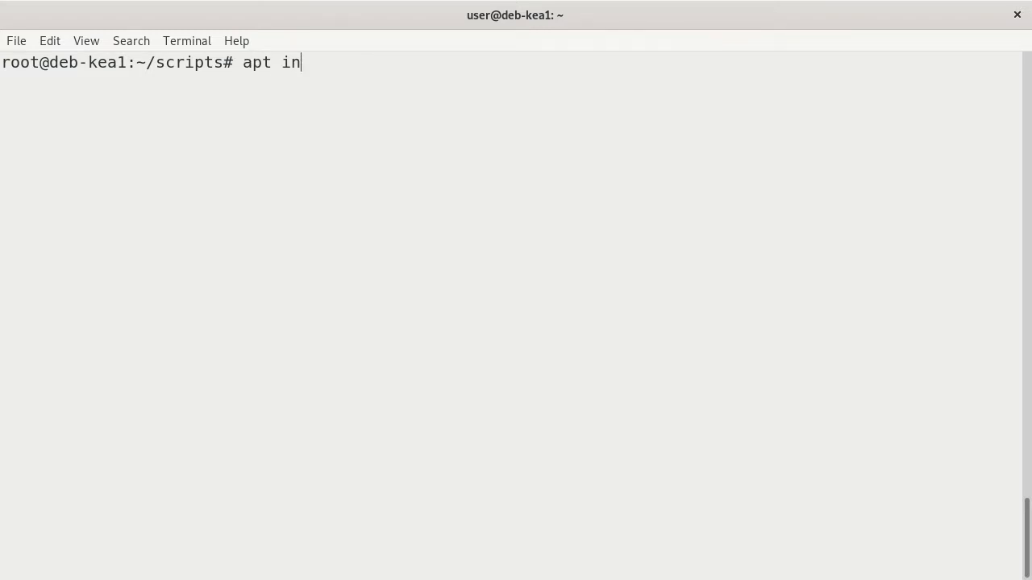
pyautogui.write('stall')
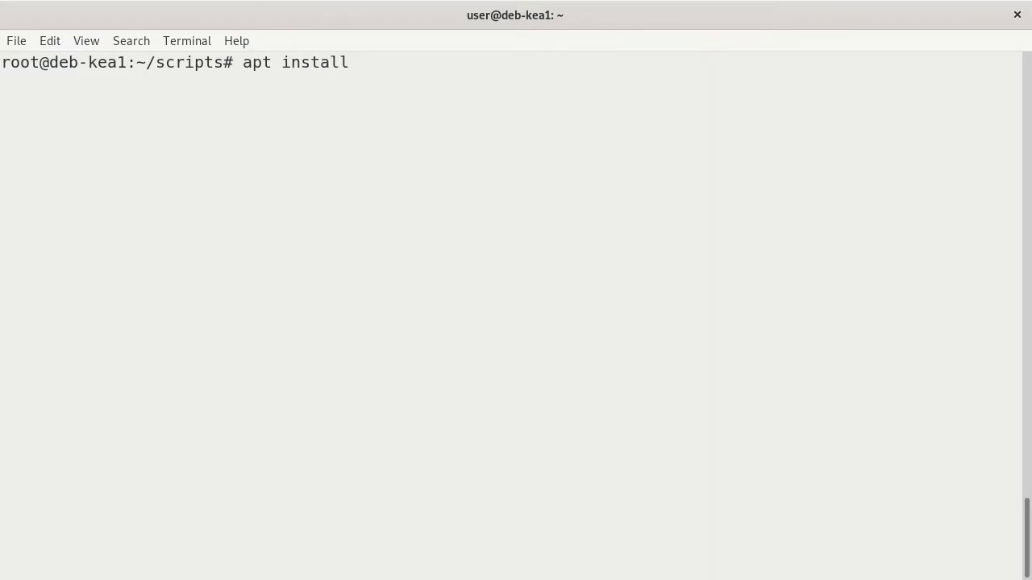
pyautogui.write('isc-')
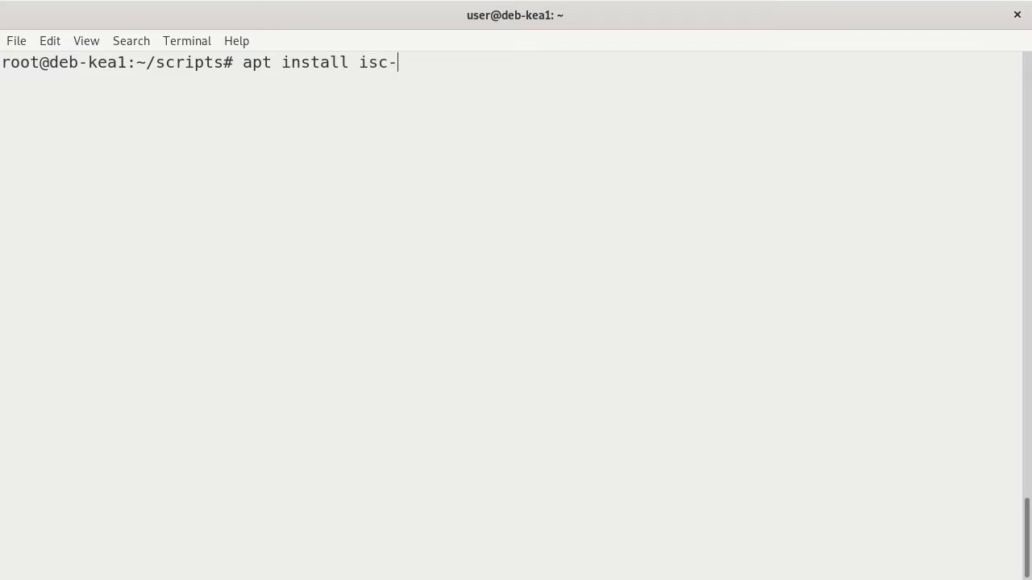
pyautogui.write('kea-common')
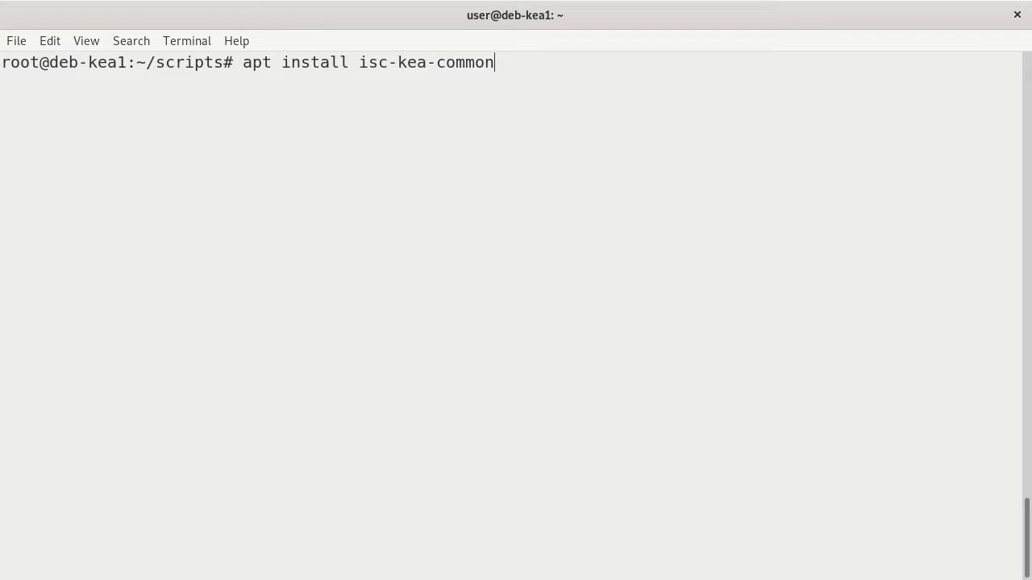
pyautogui.press('Return')
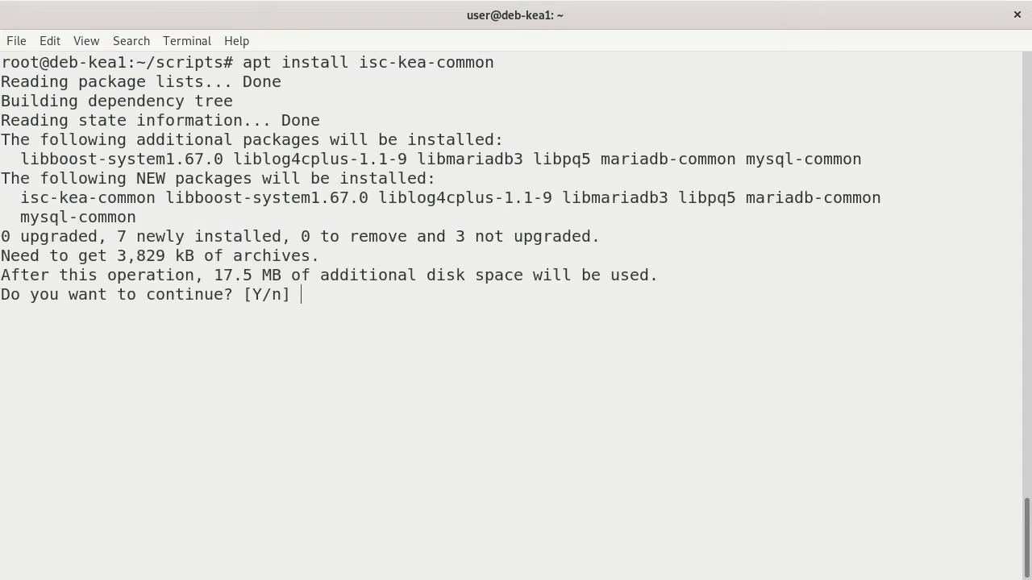
pyautogui.write('y')
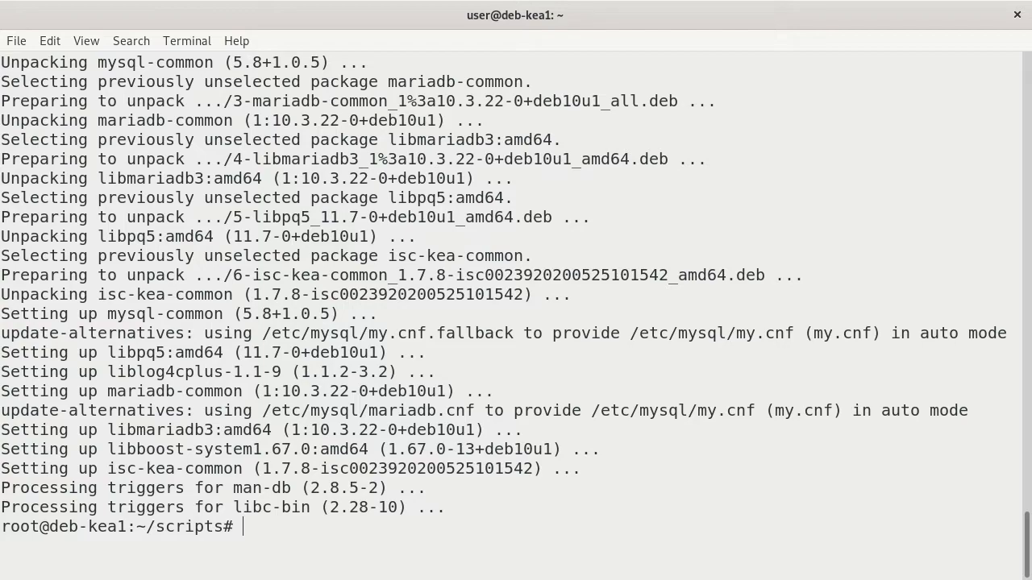
# Enter 'apt install isc-kea-dhcp4-server' at the prompt without running it yet
pyautogui.write('apt')
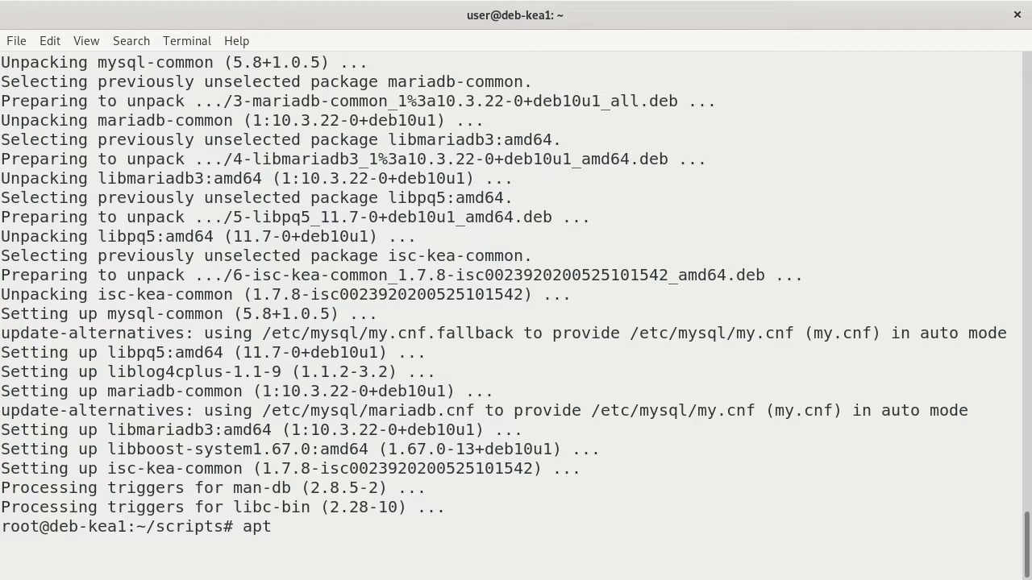
pyautogui.write('install')
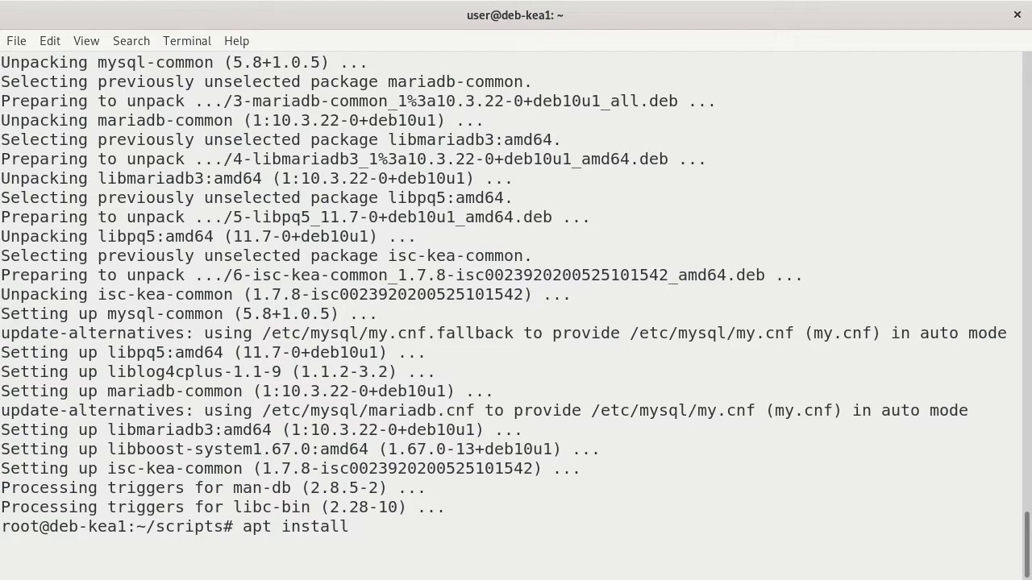
pyautogui.write('isc-kea')
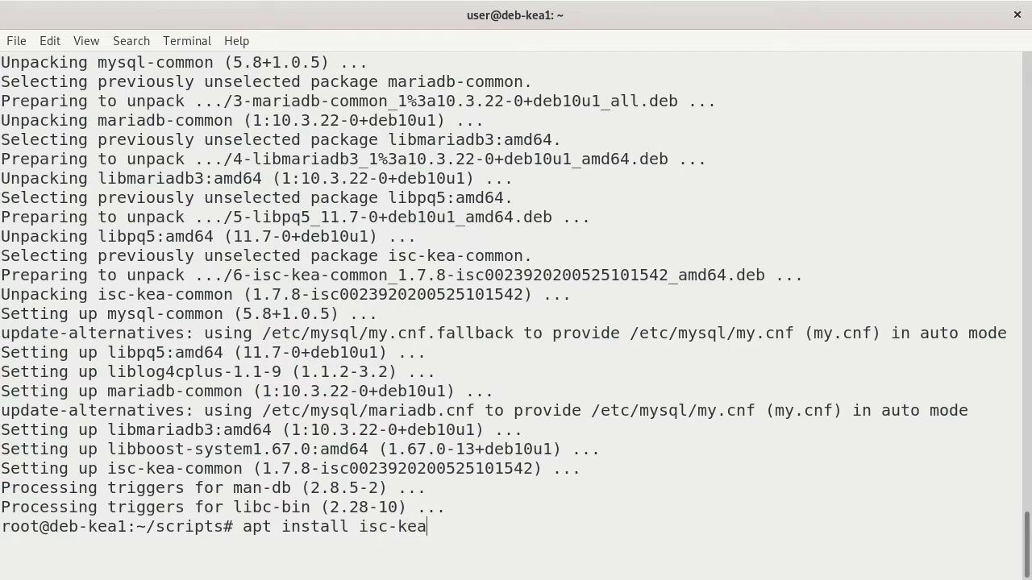
pyautogui.write('-dhcp4')
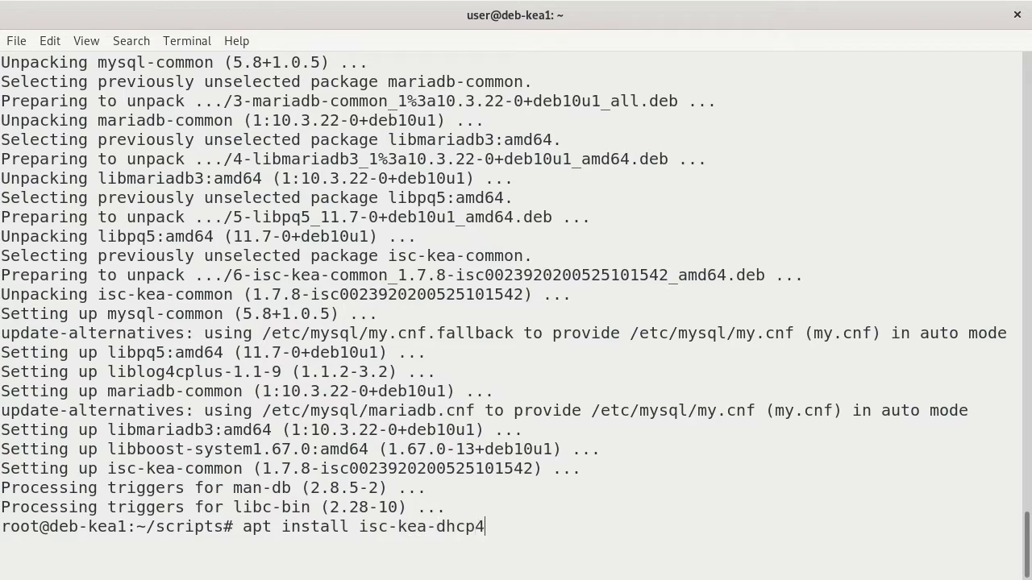
pyautogui.write('-server')
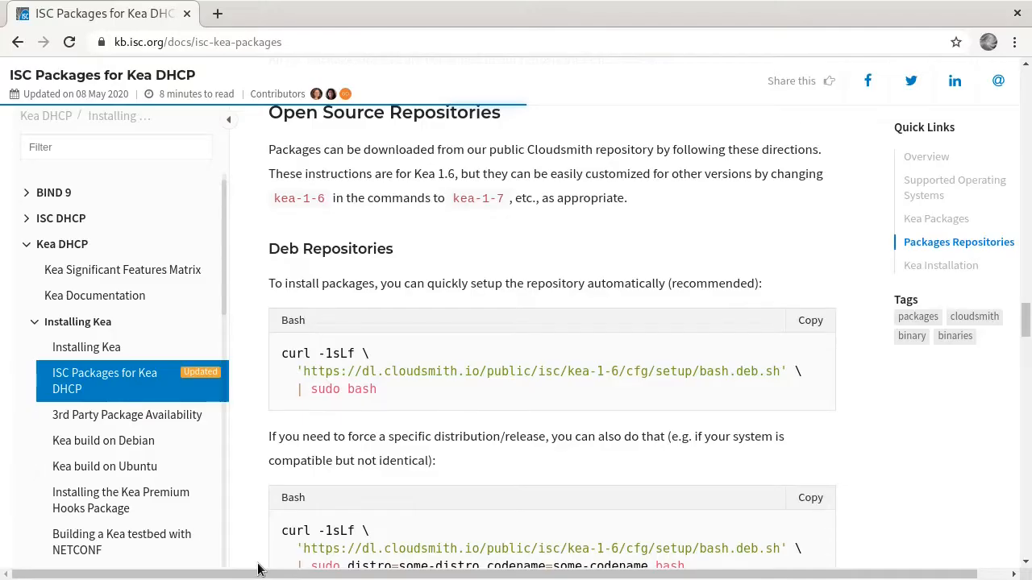
pyautogui.moveTo(442, 356)
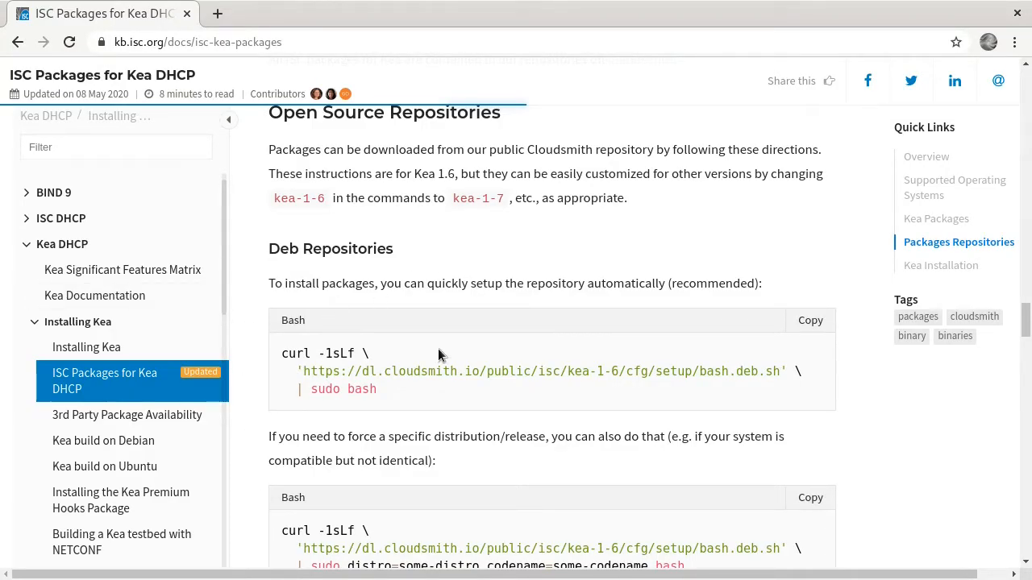
# Scroll to the RPM Repositories section and highlight the word RPM
pyautogui.scroll(-3)
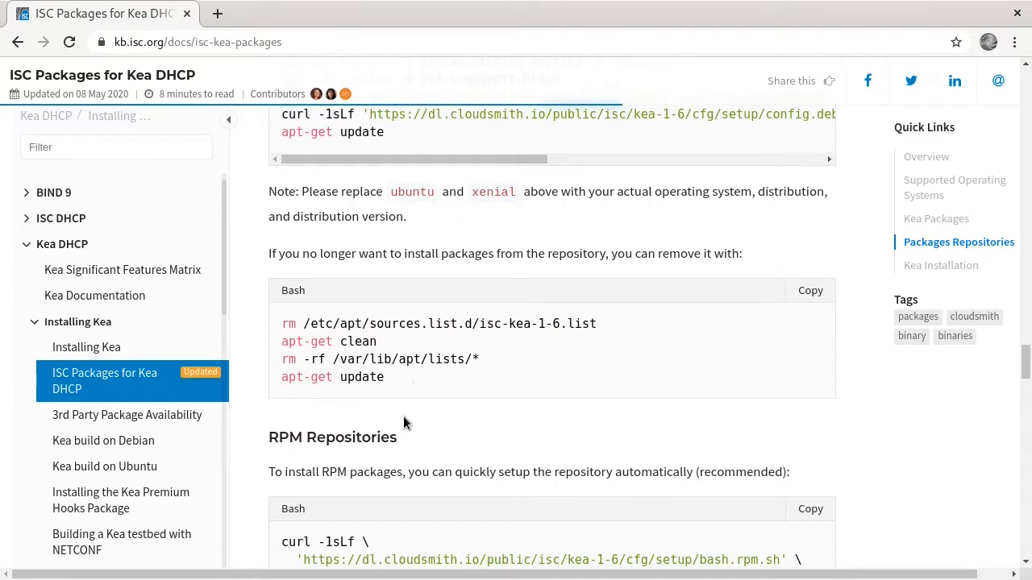
pyautogui.scroll(-3)
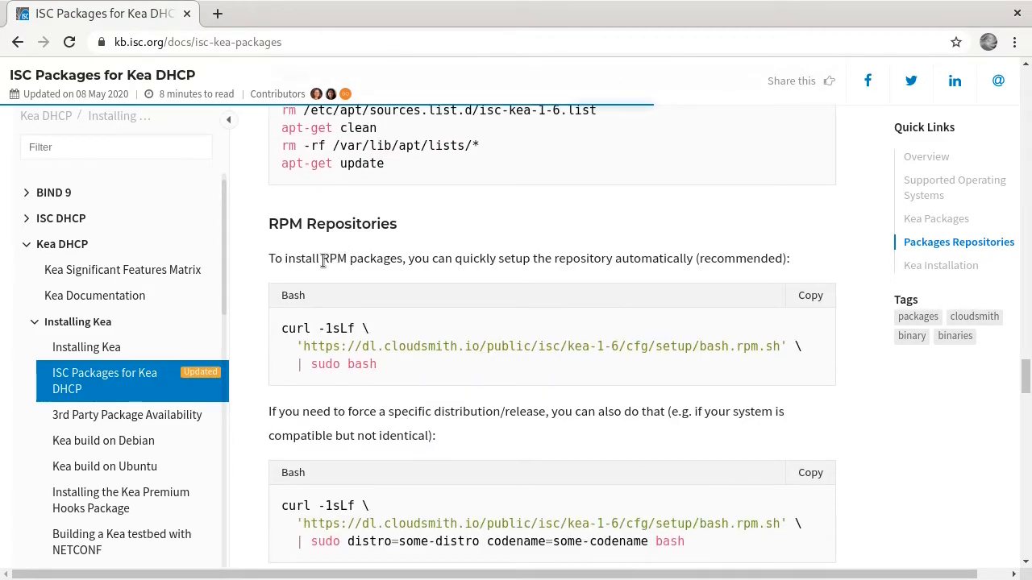
pyautogui.doubleClick(334, 258)
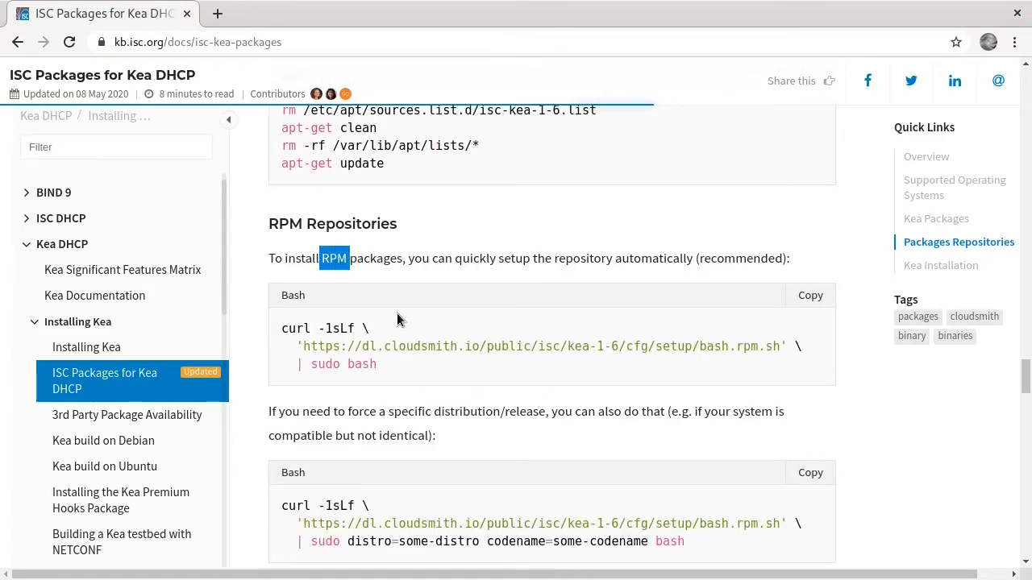
pyautogui.moveTo(464, 238)
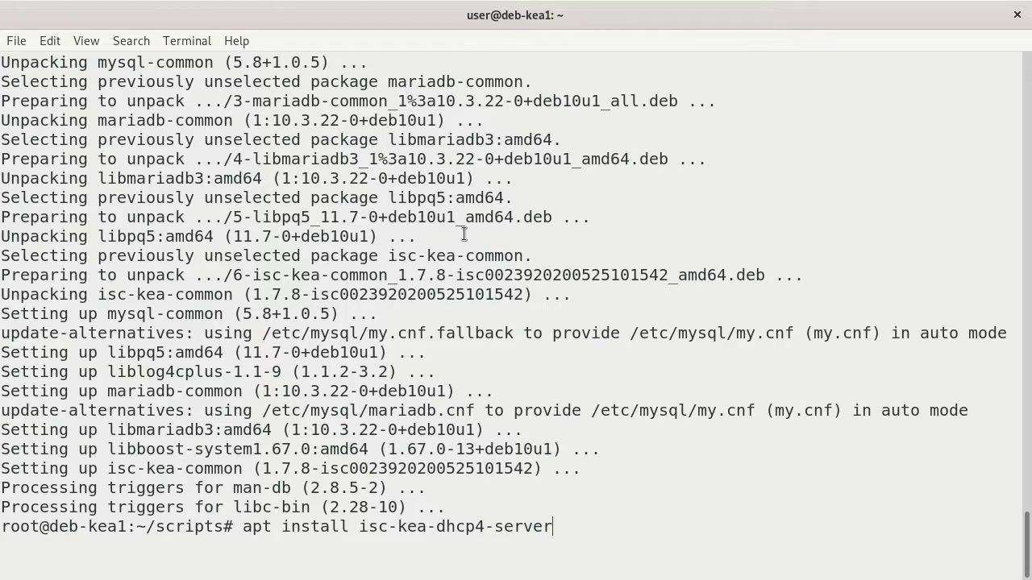
# Run the isc-kea-dhcp4-server install command and return to the Kea packages article
pyautogui.press('Return')
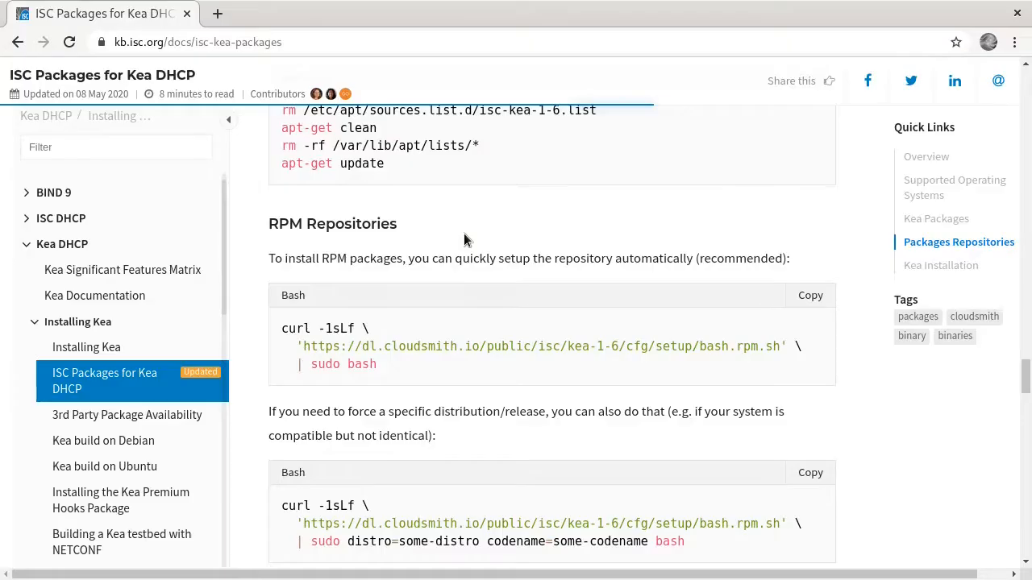
# Scroll the article from the top down to the 'For ISC support subscribers only' section
pyautogui.scroll(3)
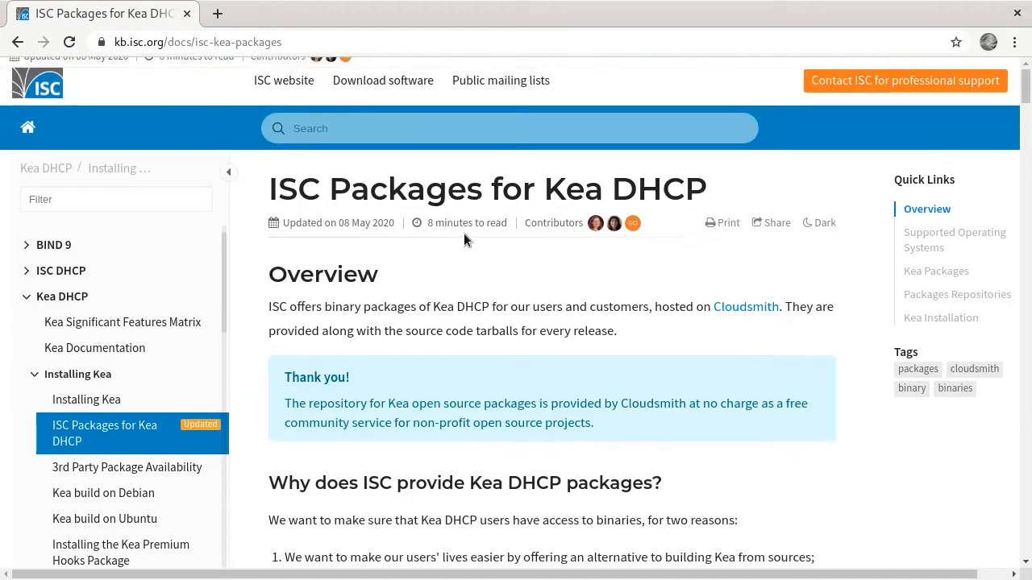
pyautogui.scroll(-3)
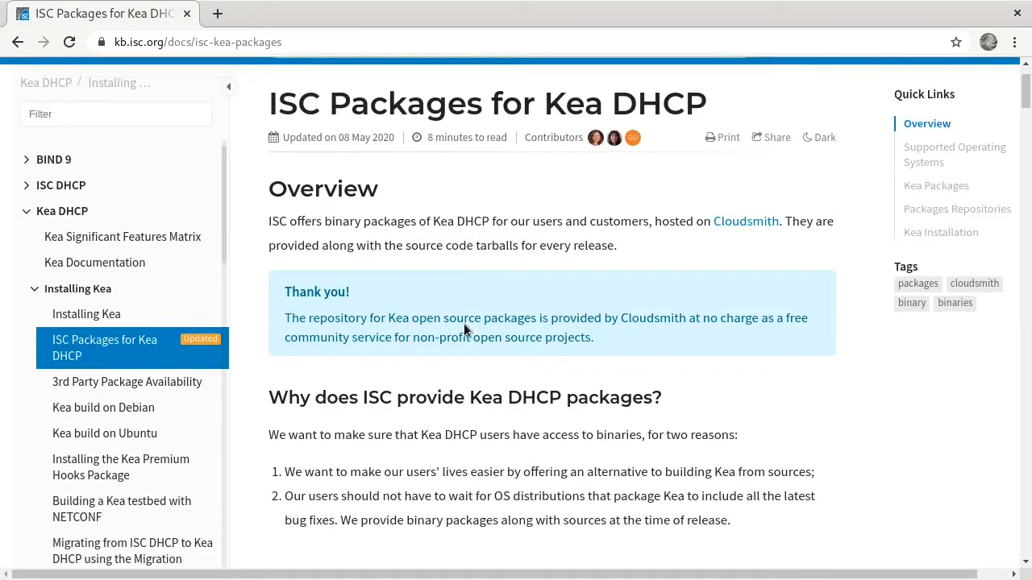
pyautogui.scroll(-3)
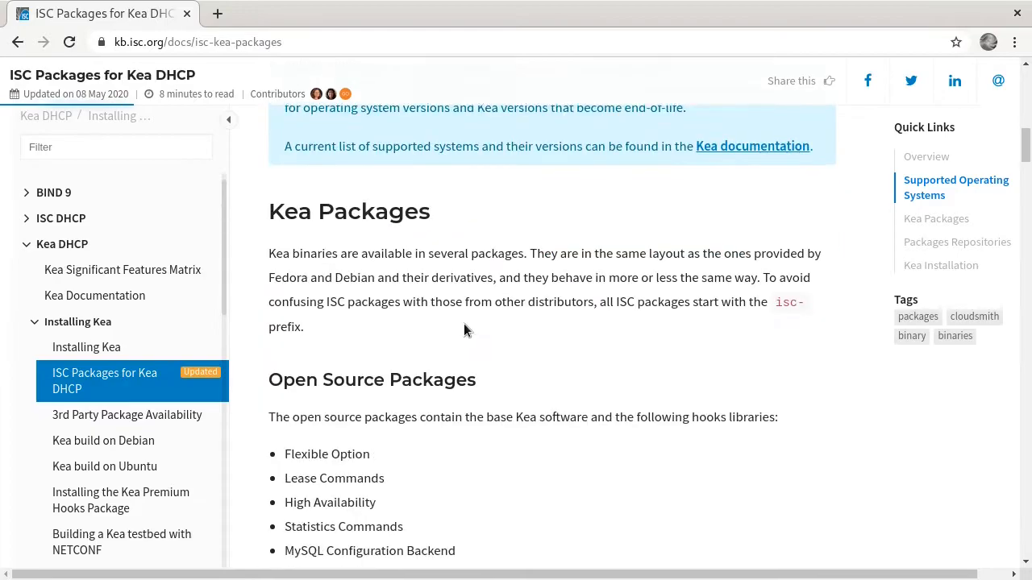
pyautogui.scroll(-3)
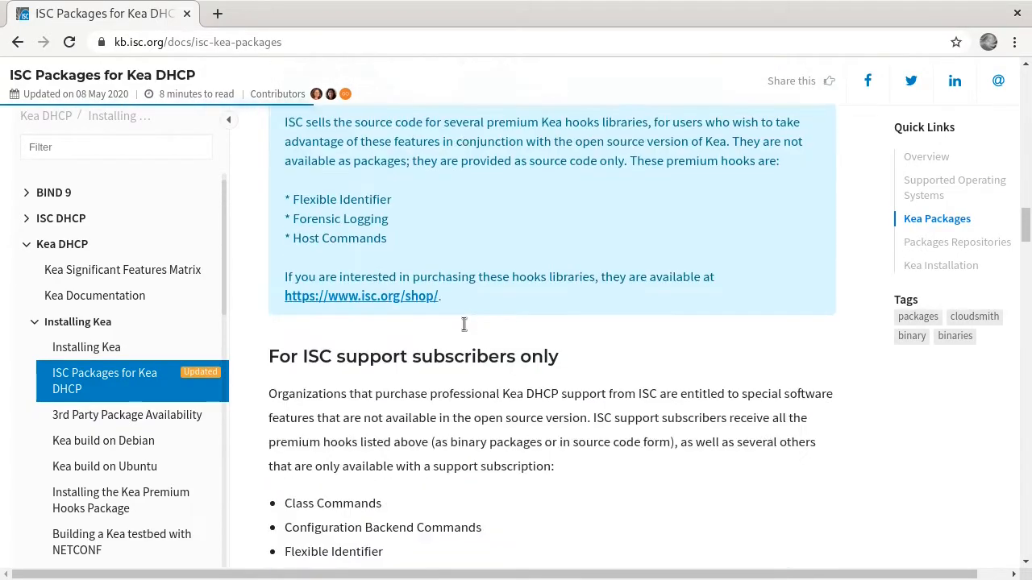
pyautogui.scroll(-3)
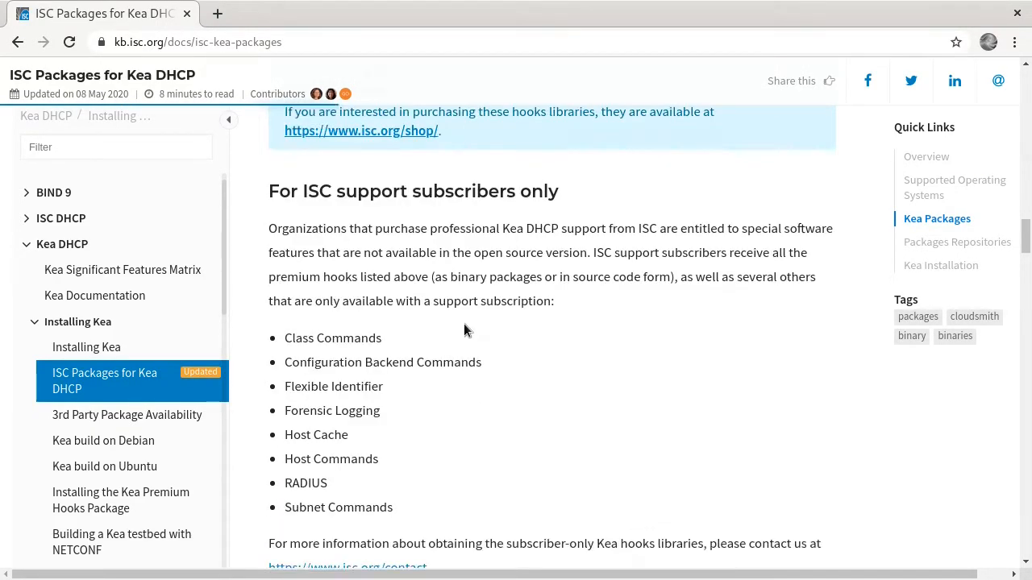
# Follow the Cloudsmith link to ISC's package repositories overview
pyautogui.scroll(-3)
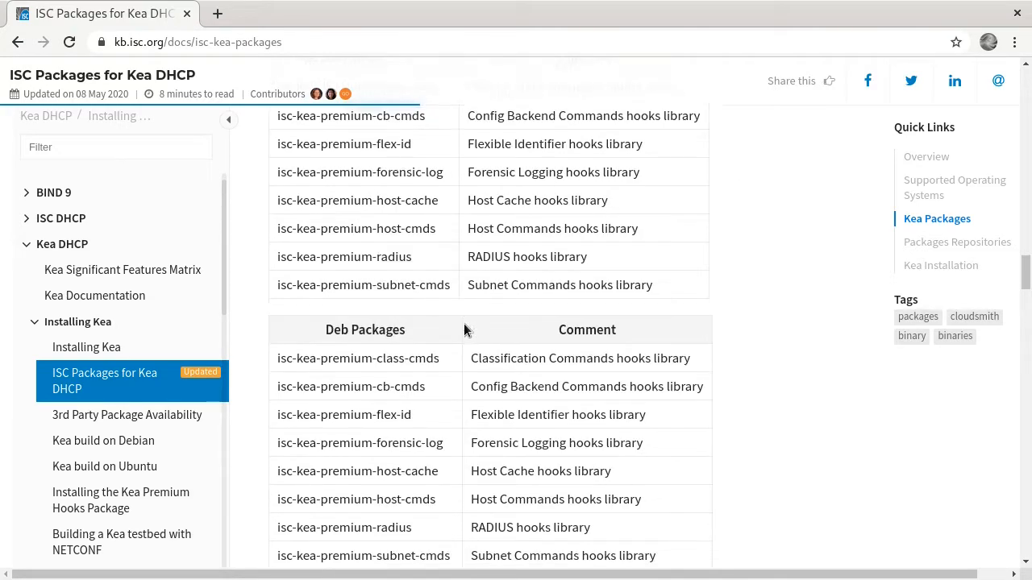
pyautogui.scroll(-3)
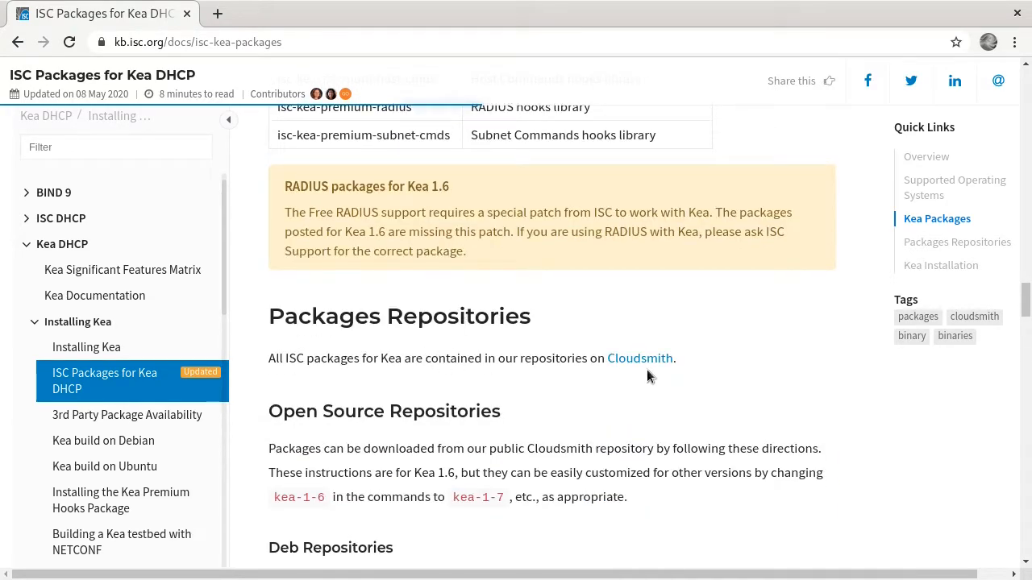
pyautogui.click(638, 358)
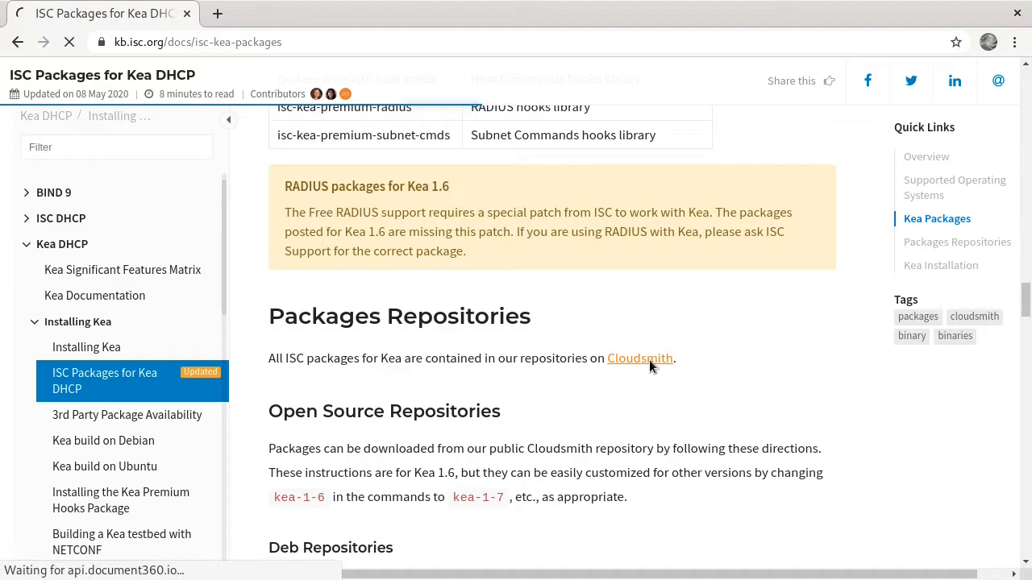
pyautogui.click(638, 358)
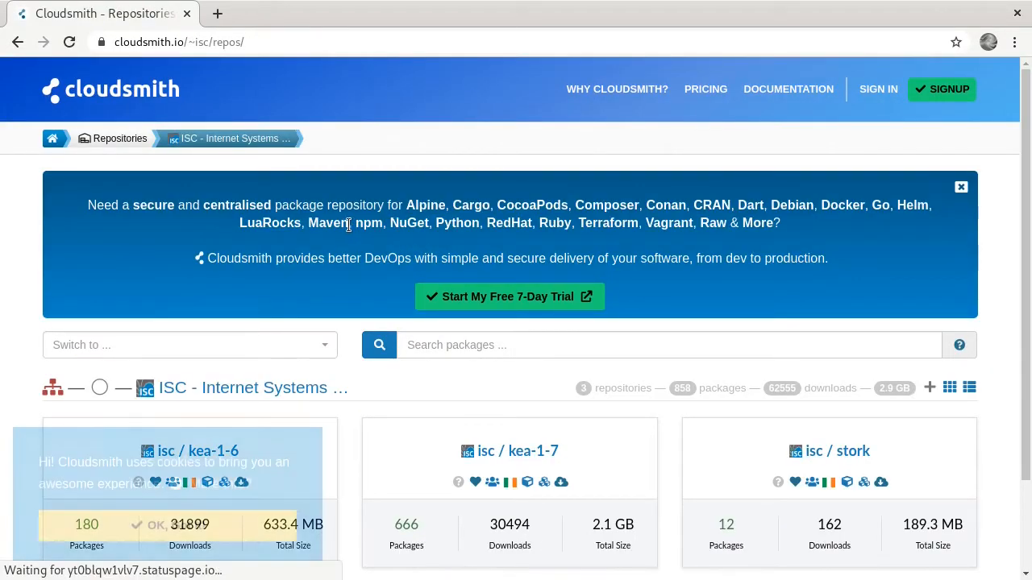
pyautogui.scroll(-3)
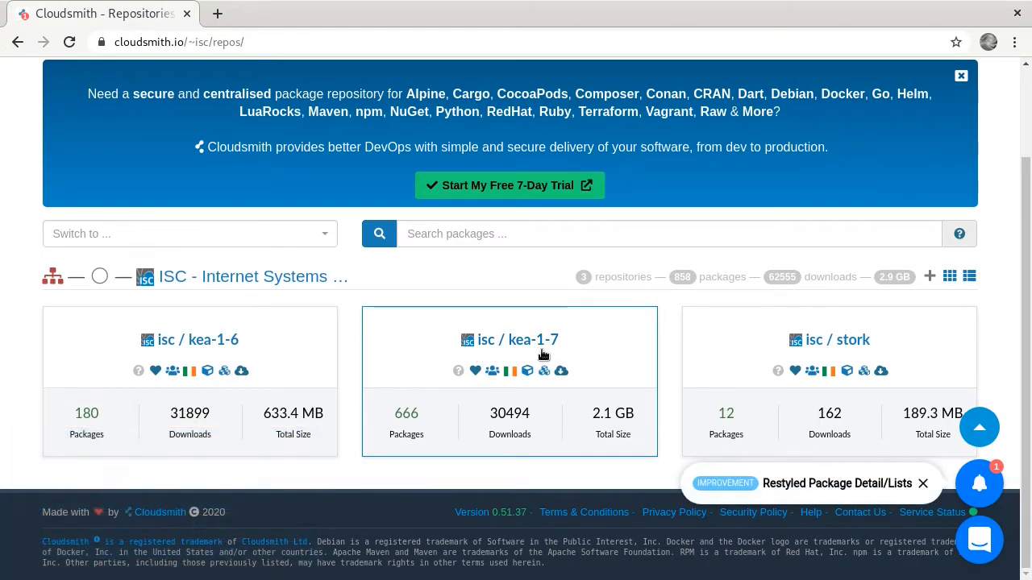
pyautogui.moveTo(568, 351)
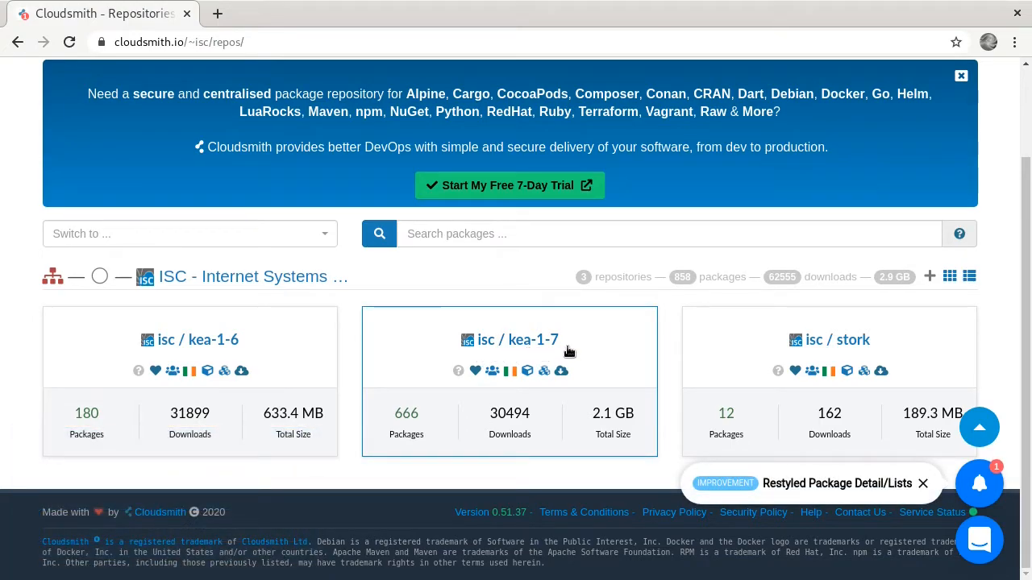
pyautogui.moveTo(881, 352)
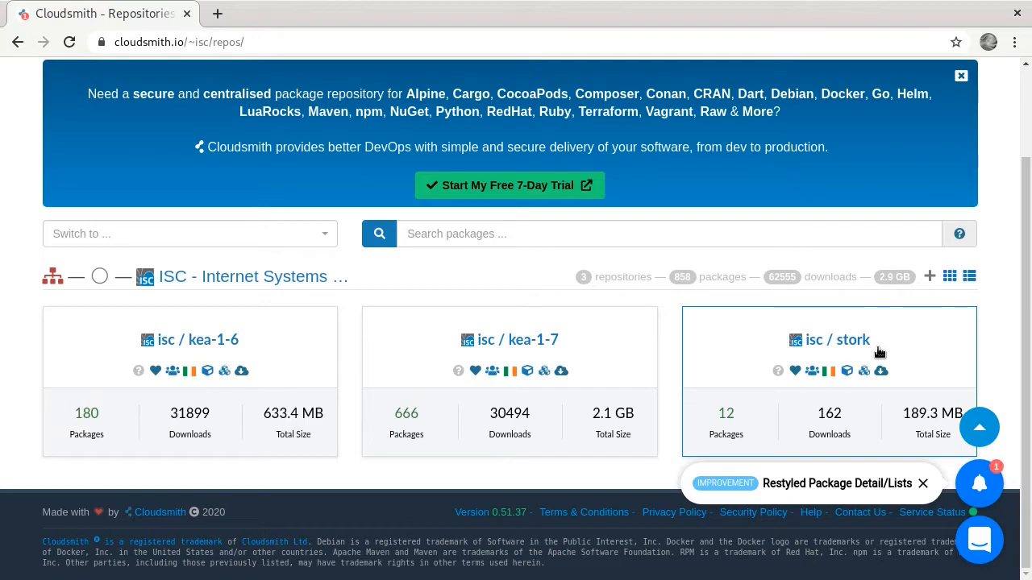
pyautogui.moveTo(861, 358)
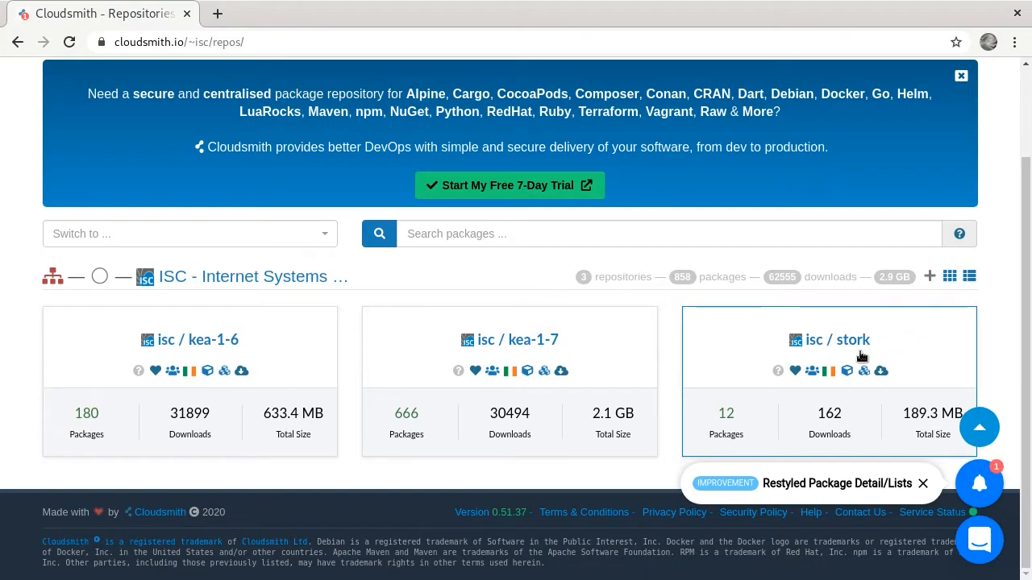
# Open the isc/kea-1-7 repository's package list
pyautogui.click(922, 484)
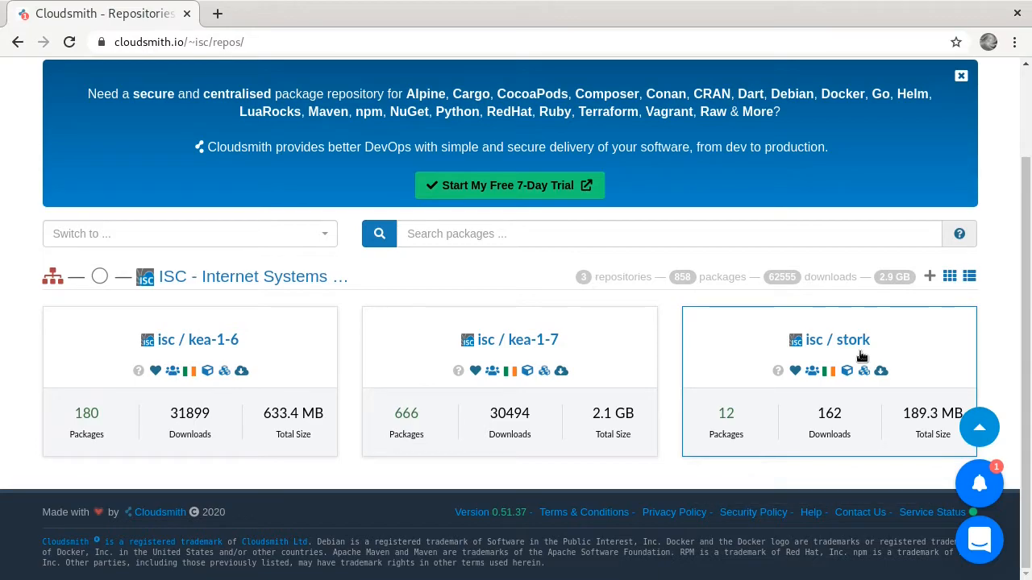
pyautogui.moveTo(529, 346)
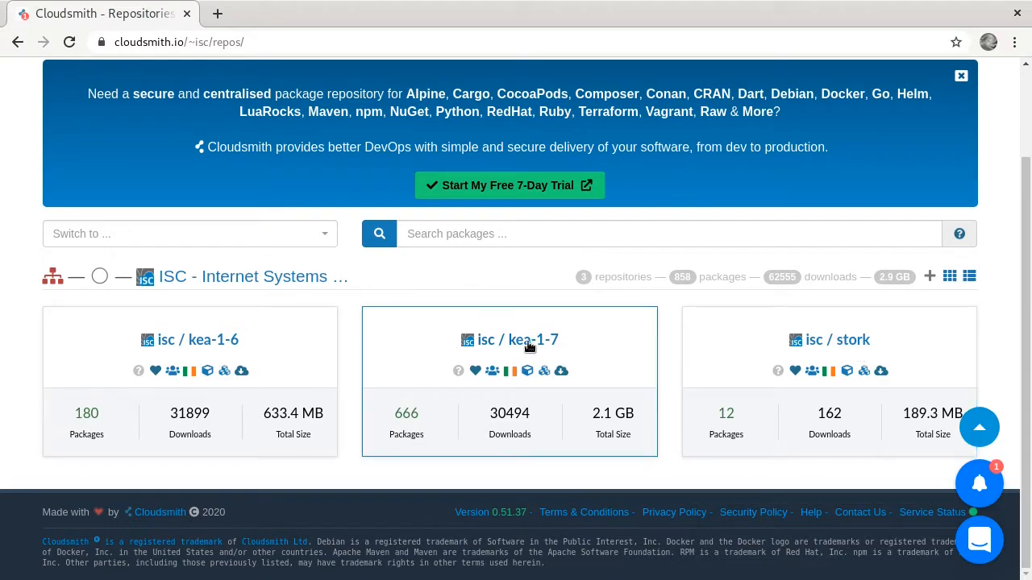
pyautogui.click(509, 338)
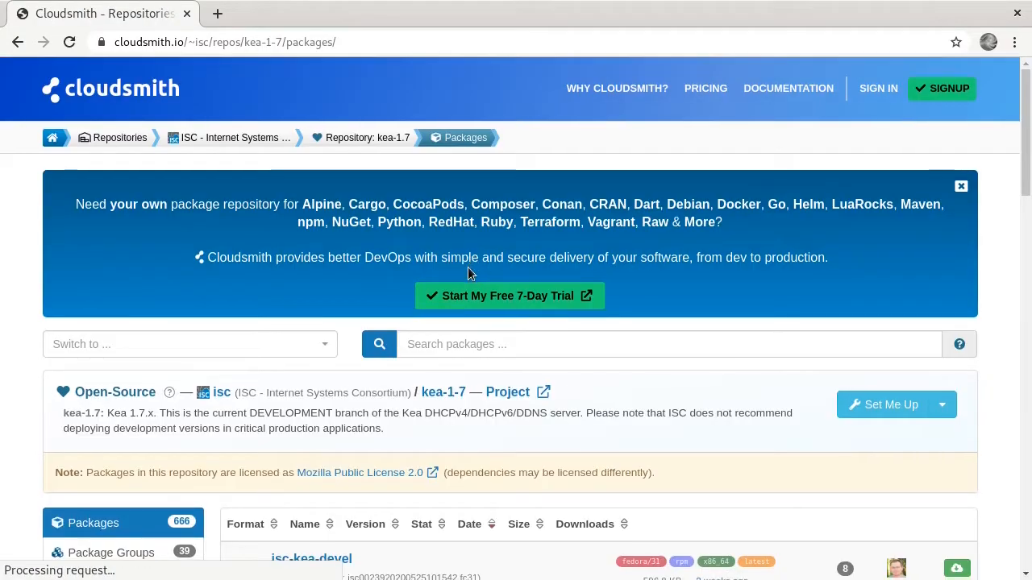
# Filter the kea-1-7 list to deb packages and select isc-kea-common
pyautogui.scroll(-3)
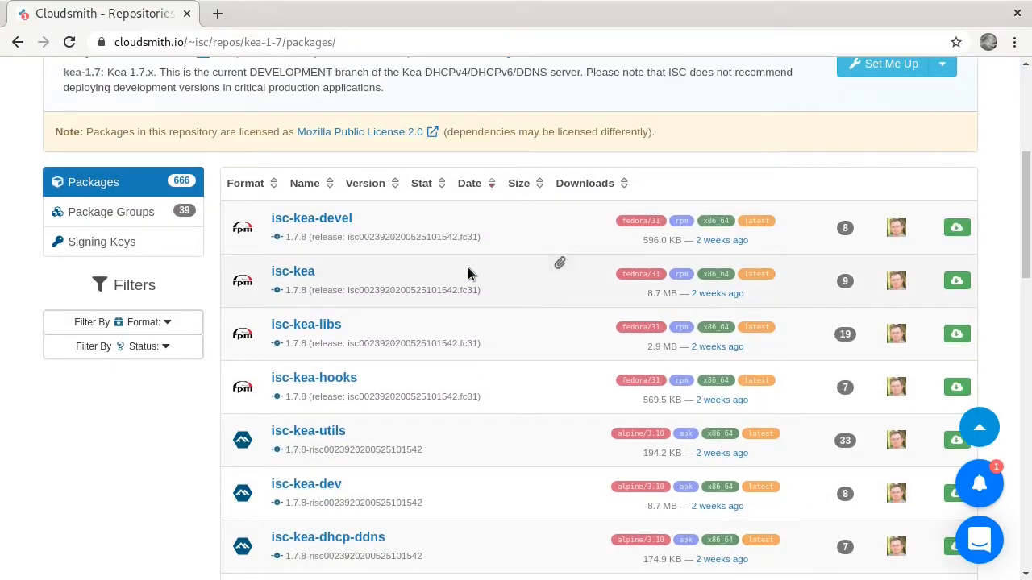
pyautogui.click(123, 322)
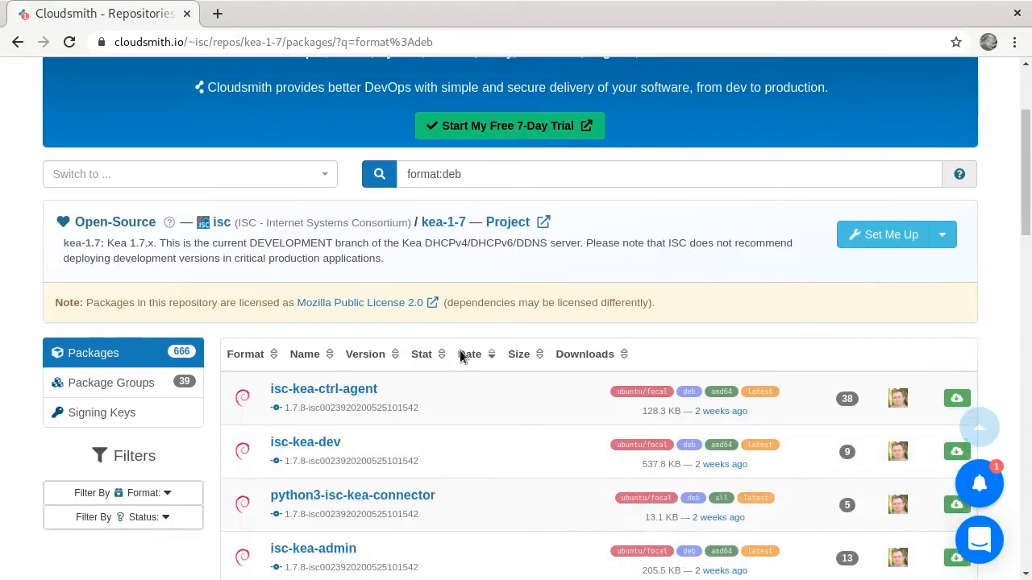
pyautogui.scroll(-3)
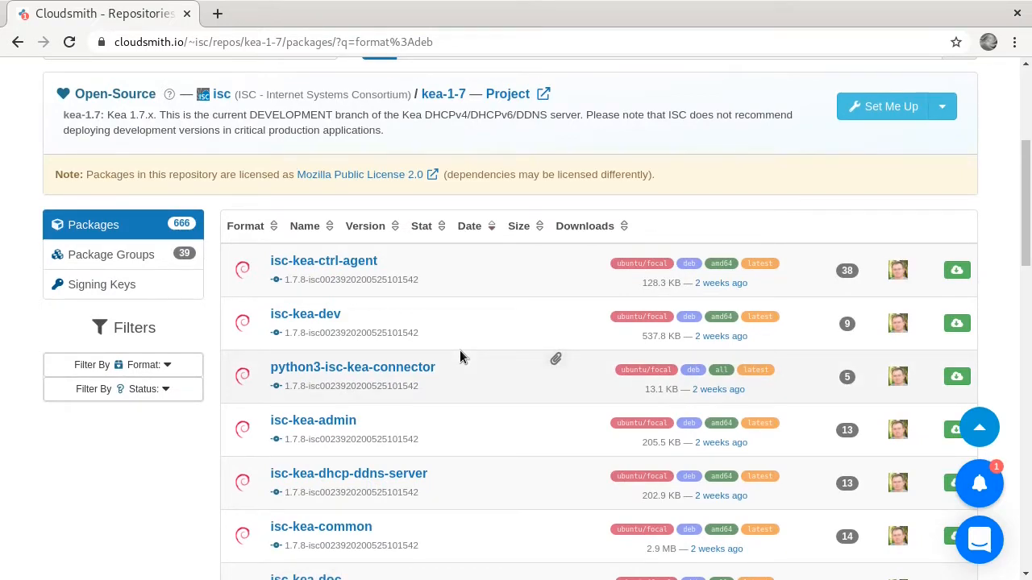
pyautogui.scroll(3)
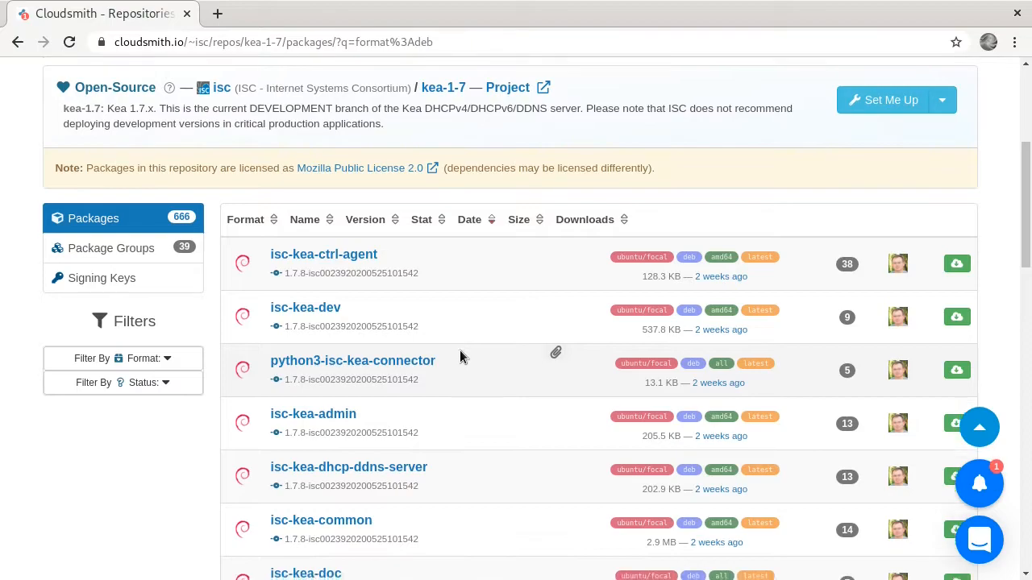
pyautogui.scroll(-3)
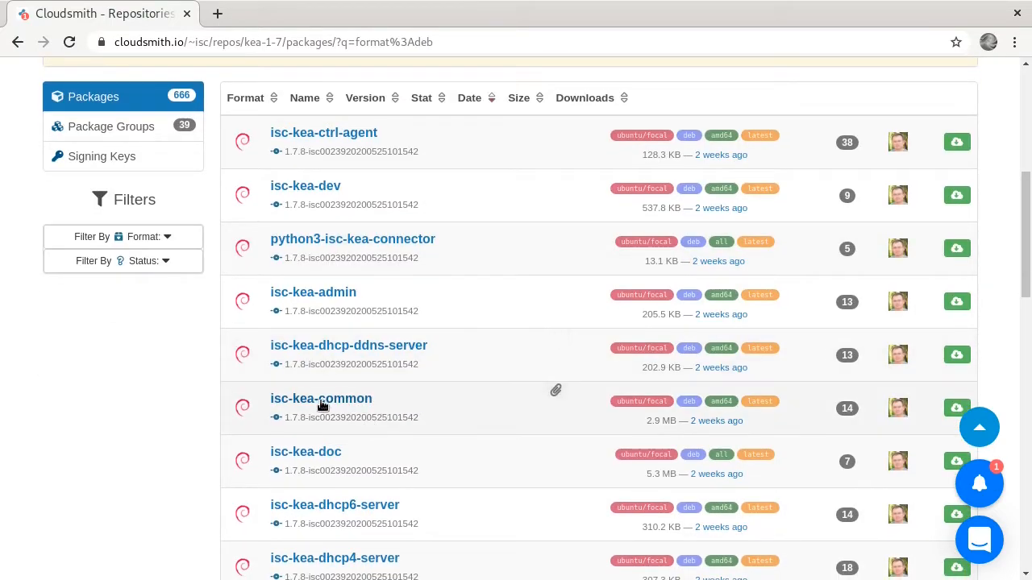
pyautogui.moveTo(293, 432)
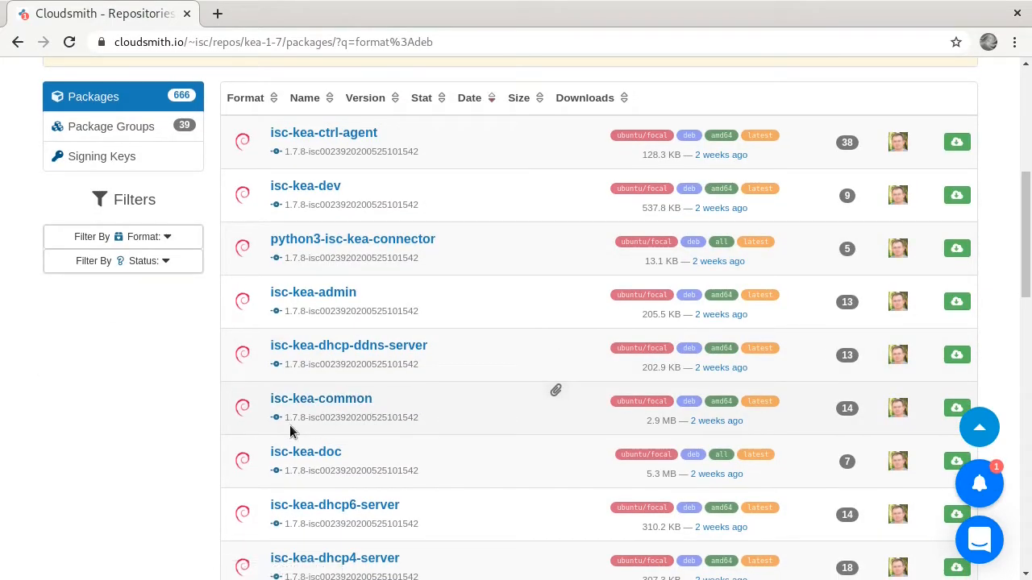
pyautogui.moveTo(313, 432)
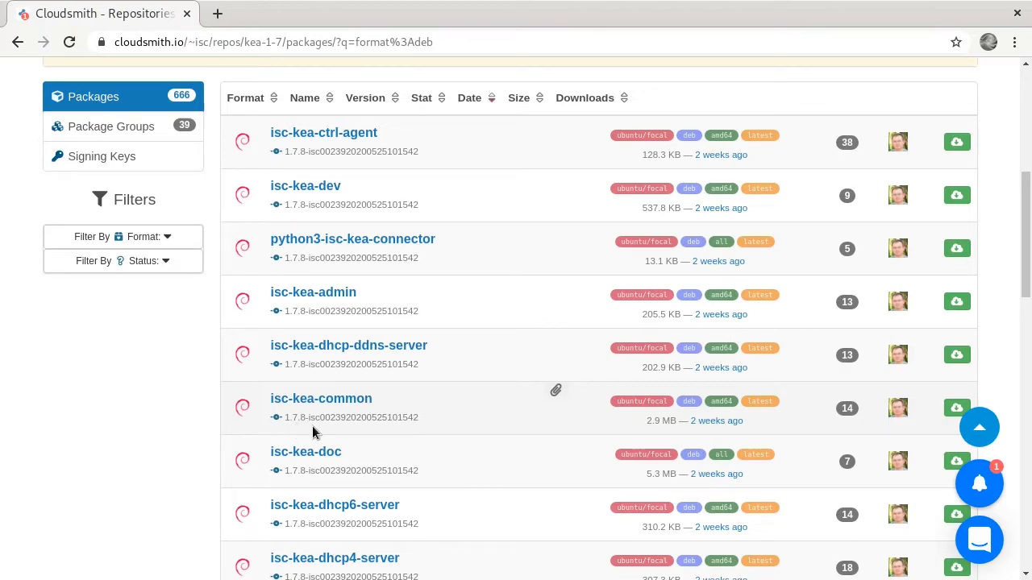
pyautogui.moveTo(338, 398)
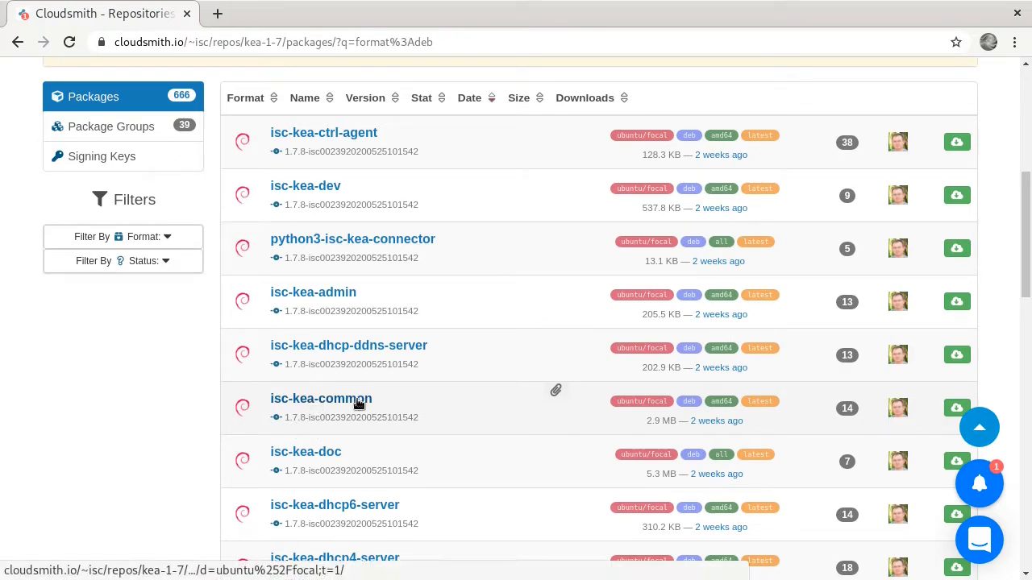
pyautogui.click(321, 398)
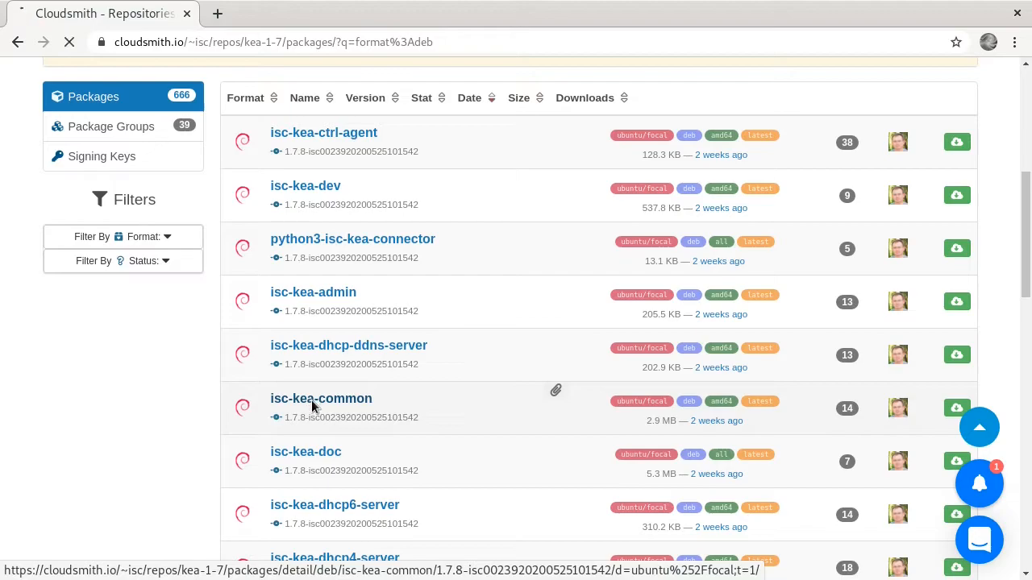
# On the isc-kea-common 1.7.8 details page, select its SHA-256 checksum value
pyautogui.click(321, 398)
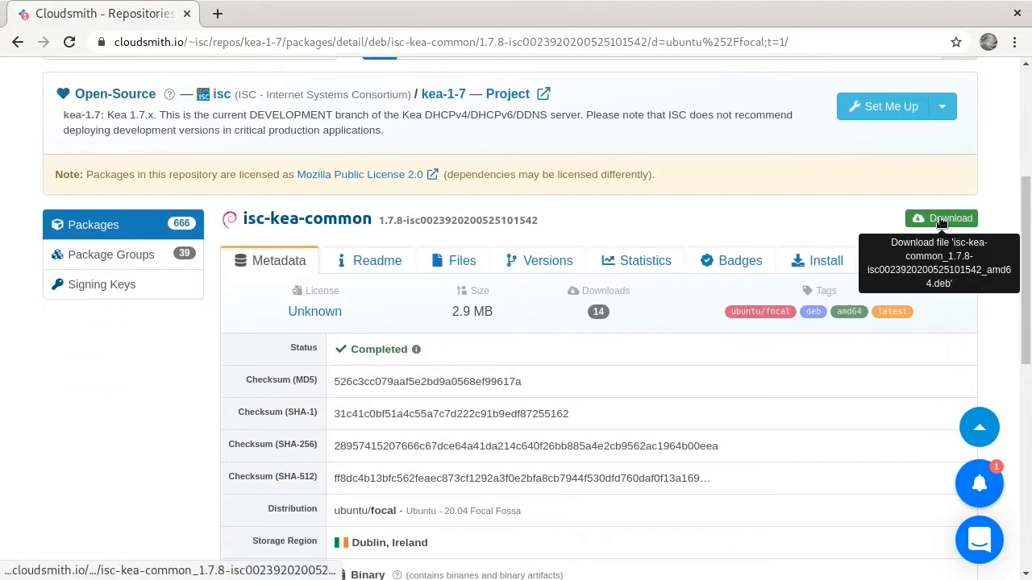
pyautogui.scroll(-3)
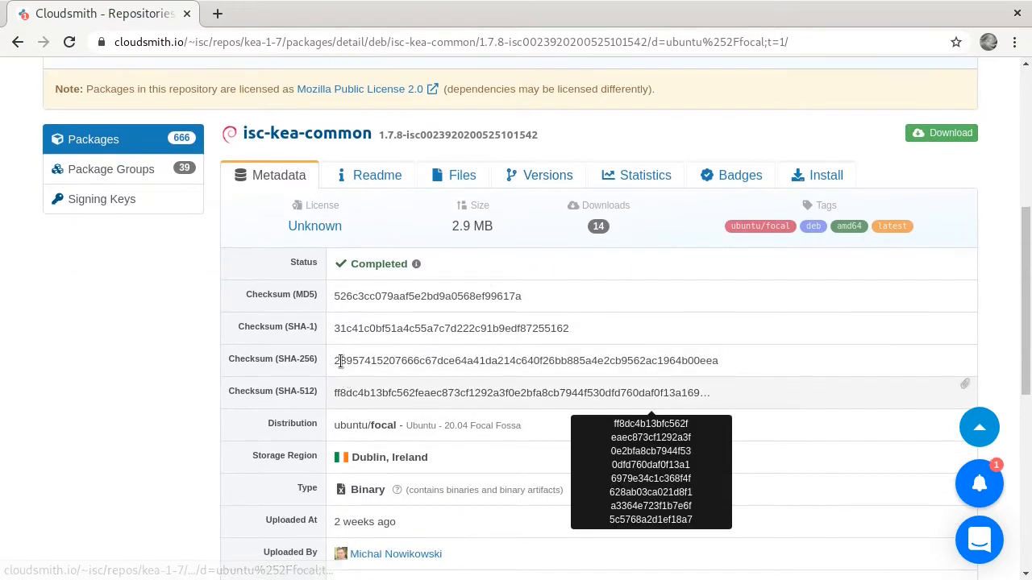
pyautogui.tripleClick(526, 361)
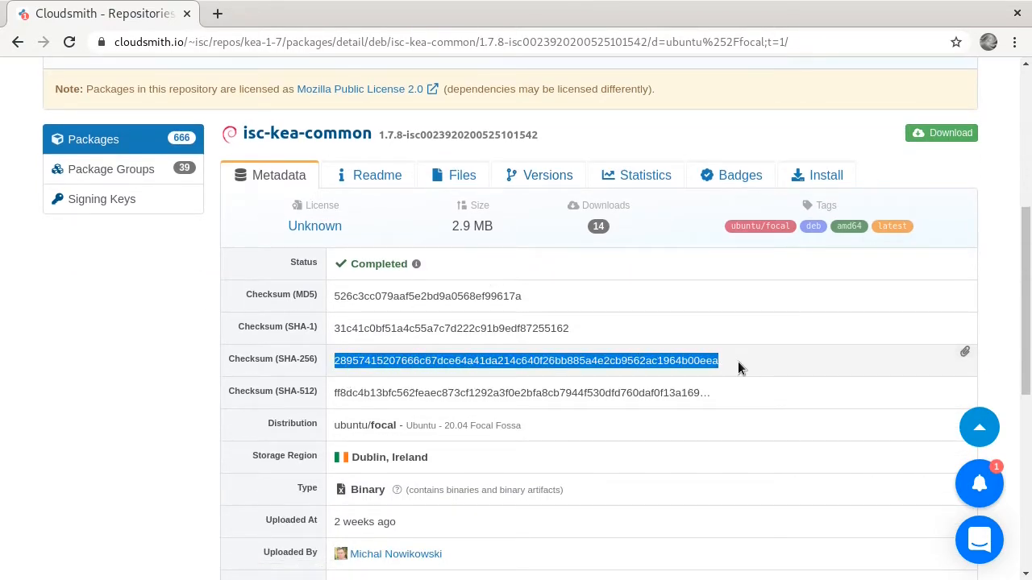
pyautogui.moveTo(316, 406)
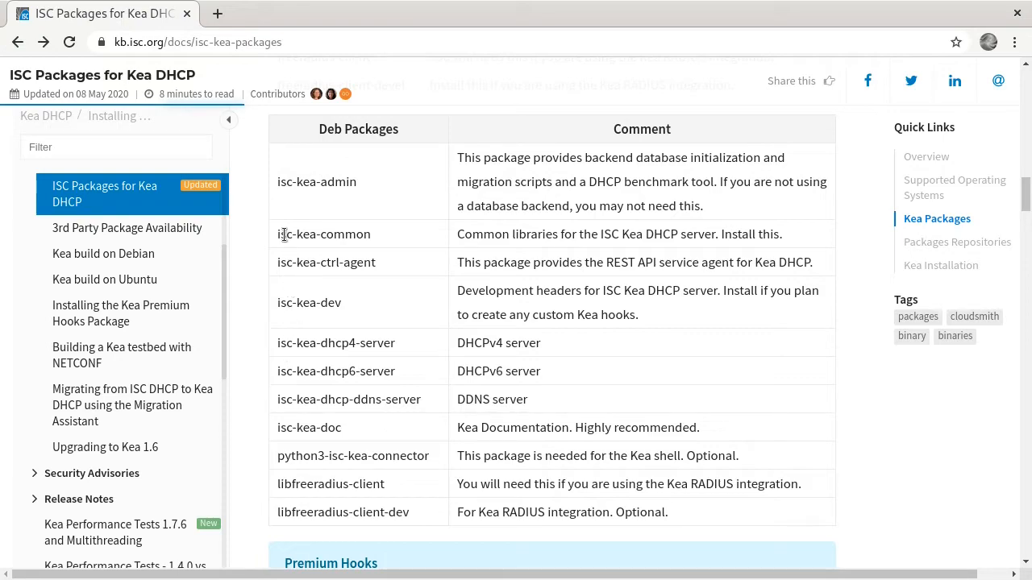
# Highlight isc-kea-common, isc-kea-dhcp4-server and isc-kea-admin in the Deb packages table
pyautogui.doubleClick(322, 234)
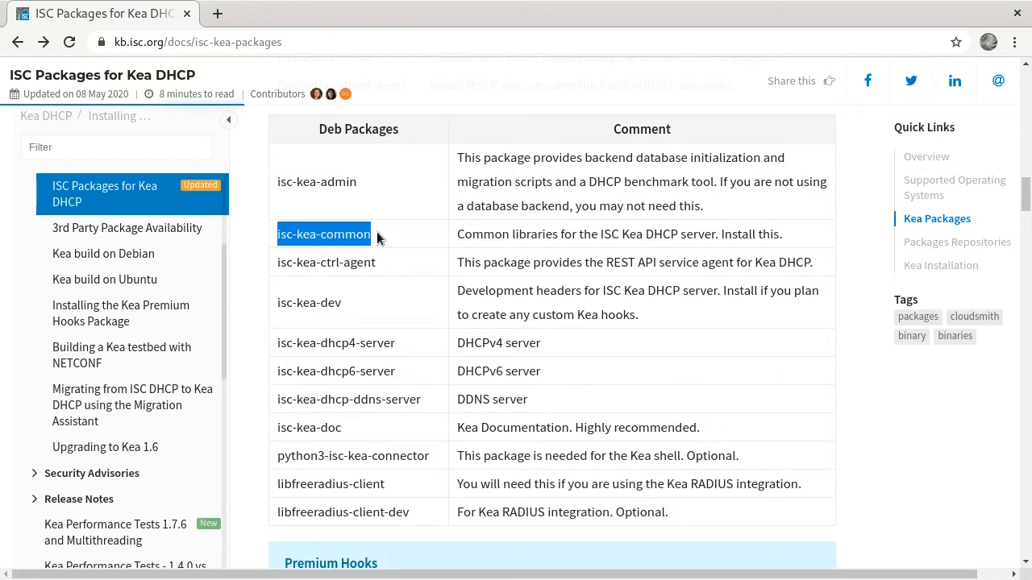
pyautogui.doubleClick(480, 234)
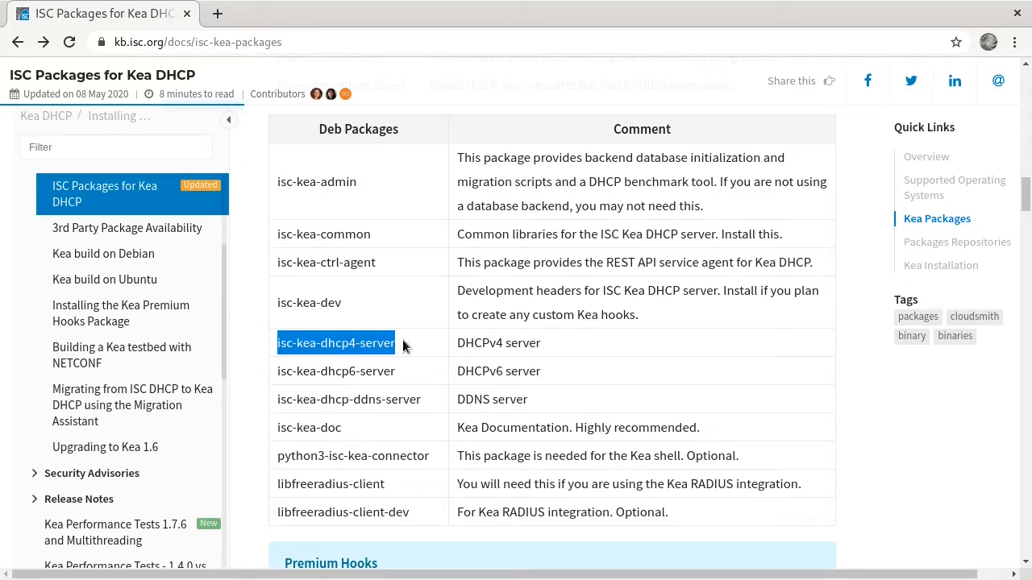
pyautogui.moveTo(403, 355)
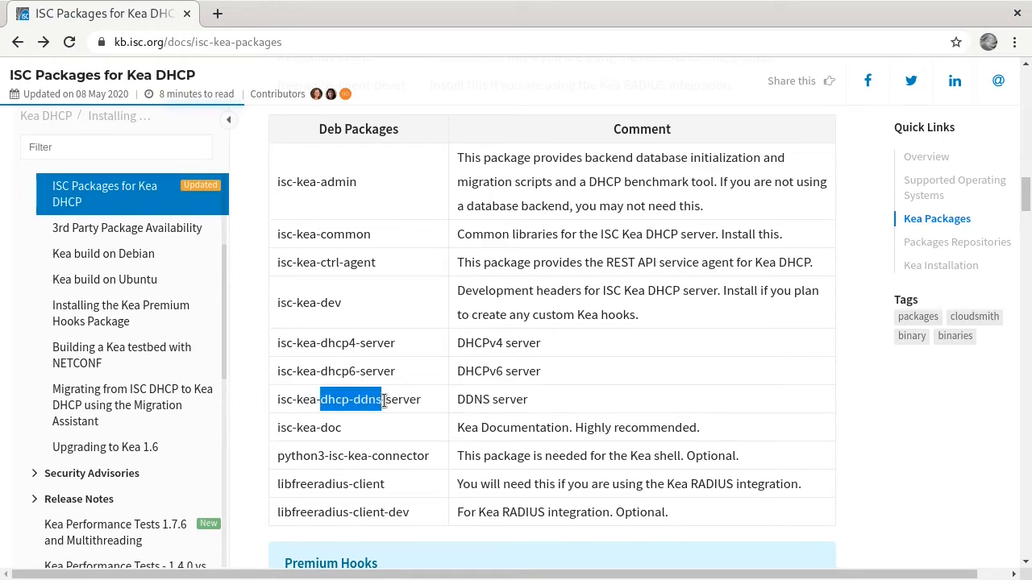
pyautogui.moveTo(335, 203)
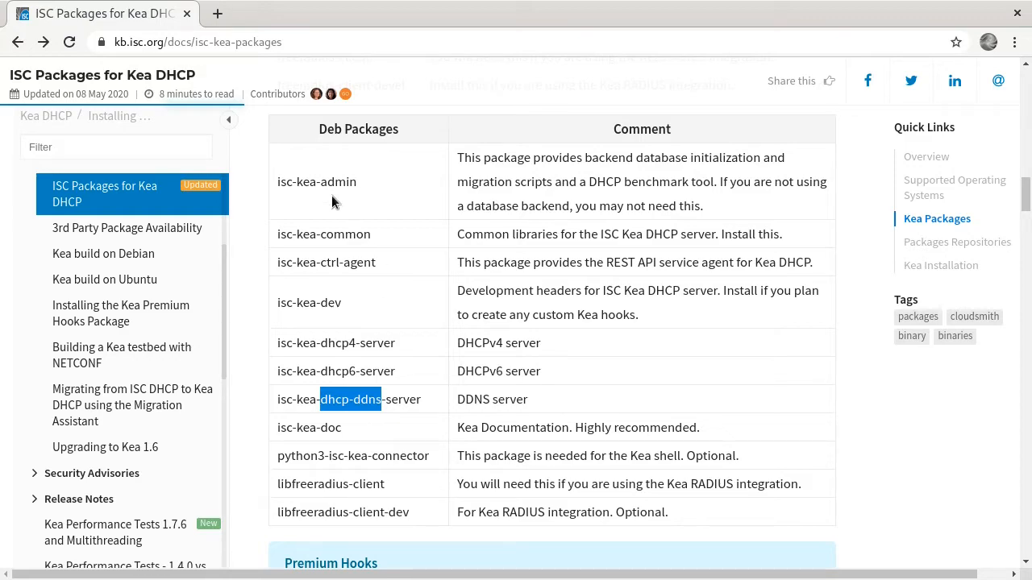
pyautogui.doubleClick(339, 181)
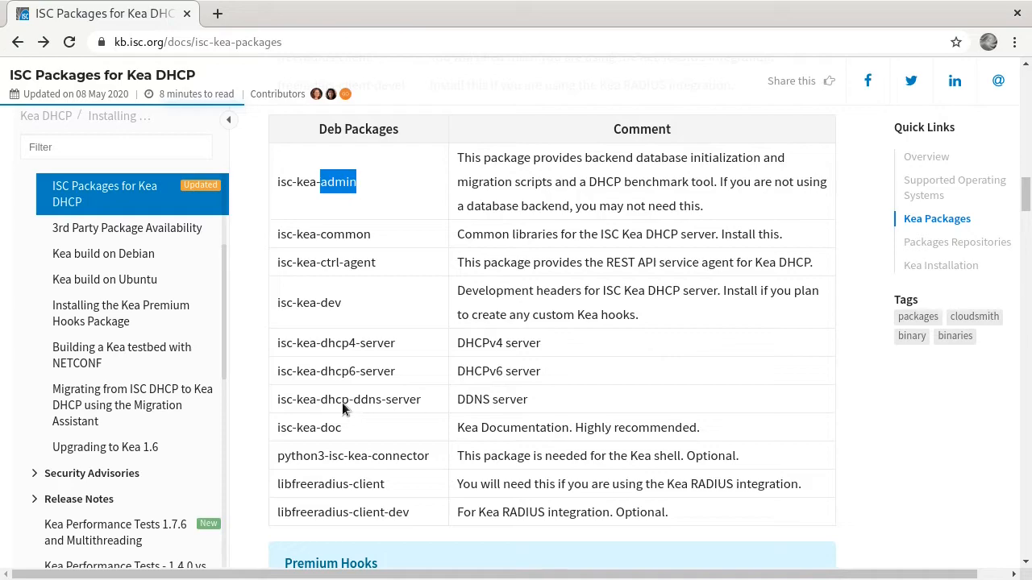
pyautogui.moveTo(403, 258)
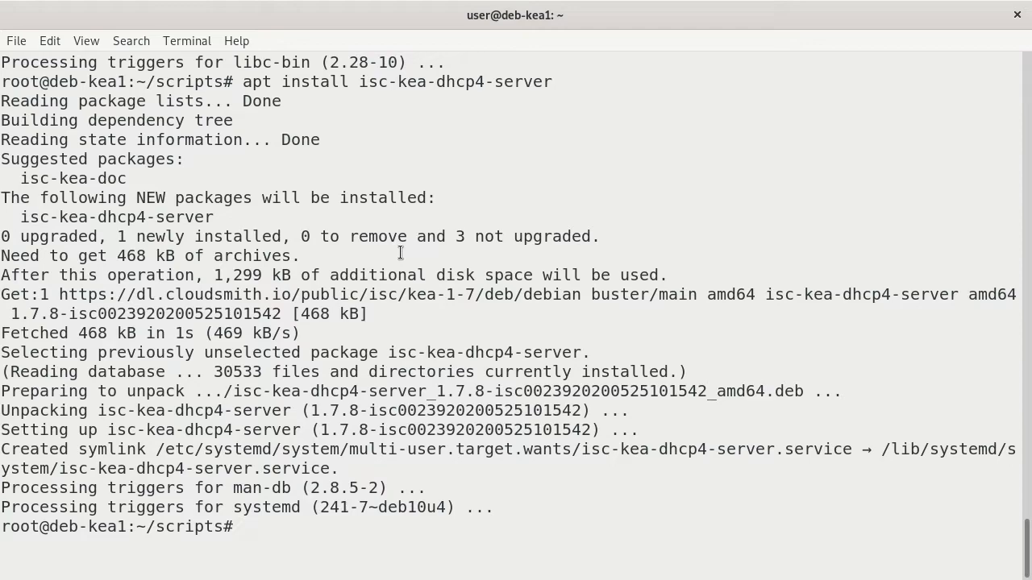
# Discard a half-typed command at the prompt with Ctrl+U
pyautogui.write('dhcp')
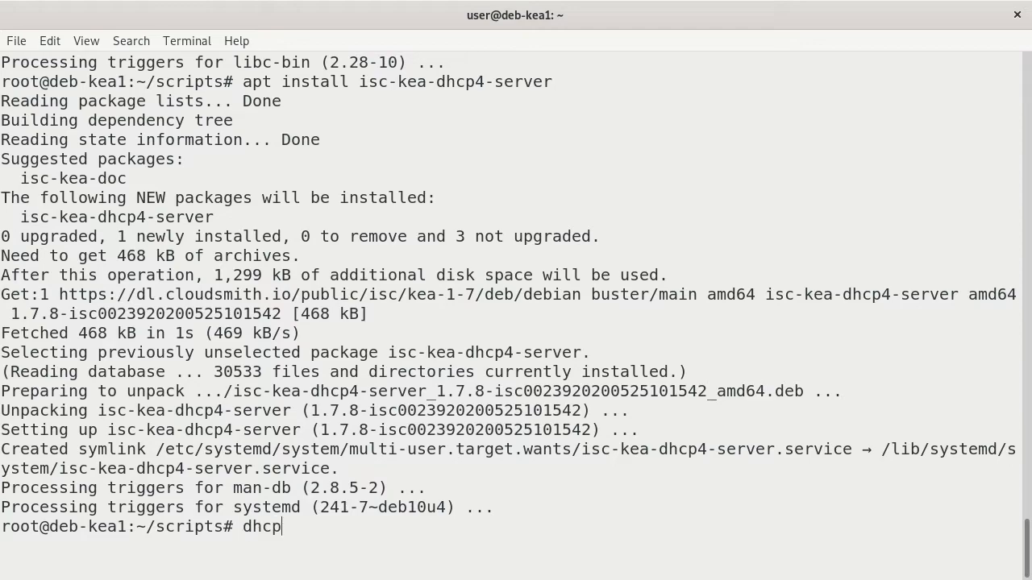
pyautogui.write('d')
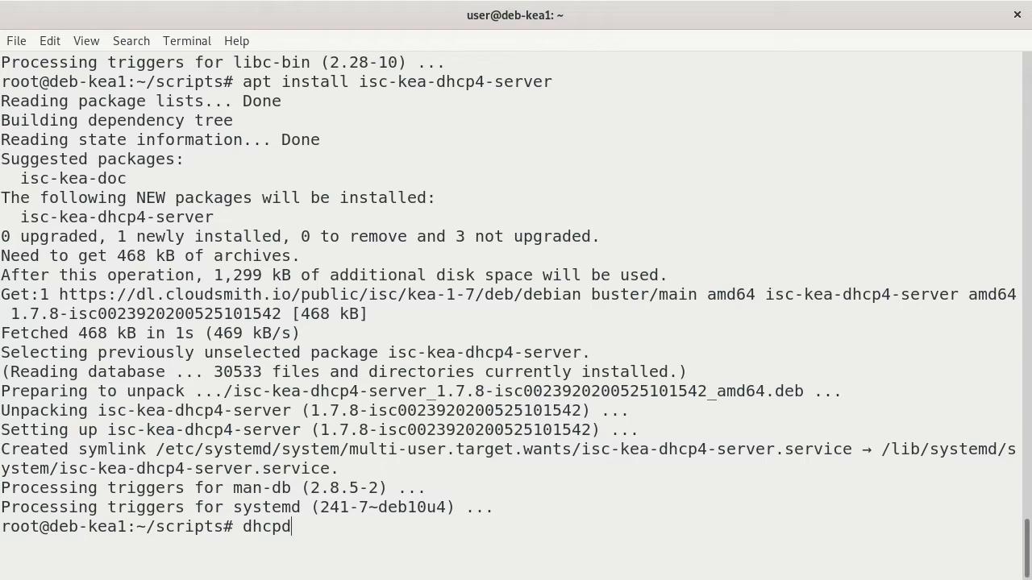
pyautogui.press('ctrl+u')
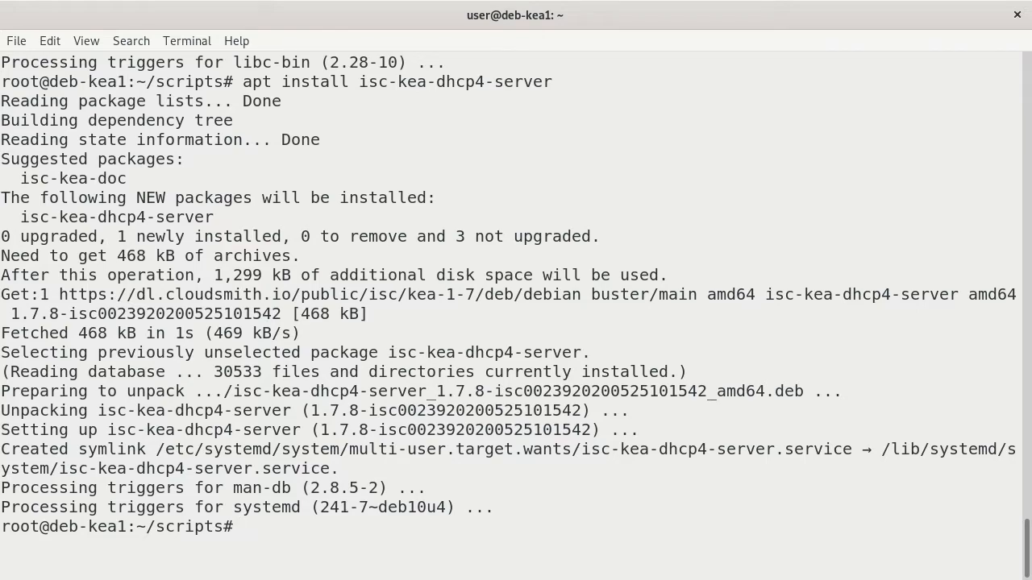
# Run 'systemctl status isc-kea-dhcp4-server', which reports the service active (running)
pyautogui.write('systemctl')
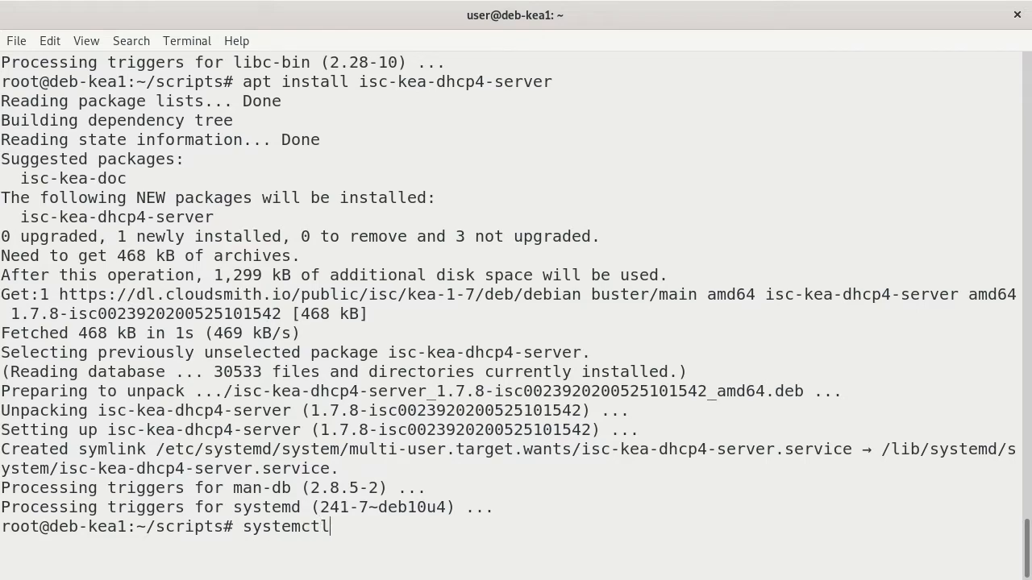
pyautogui.write('status')
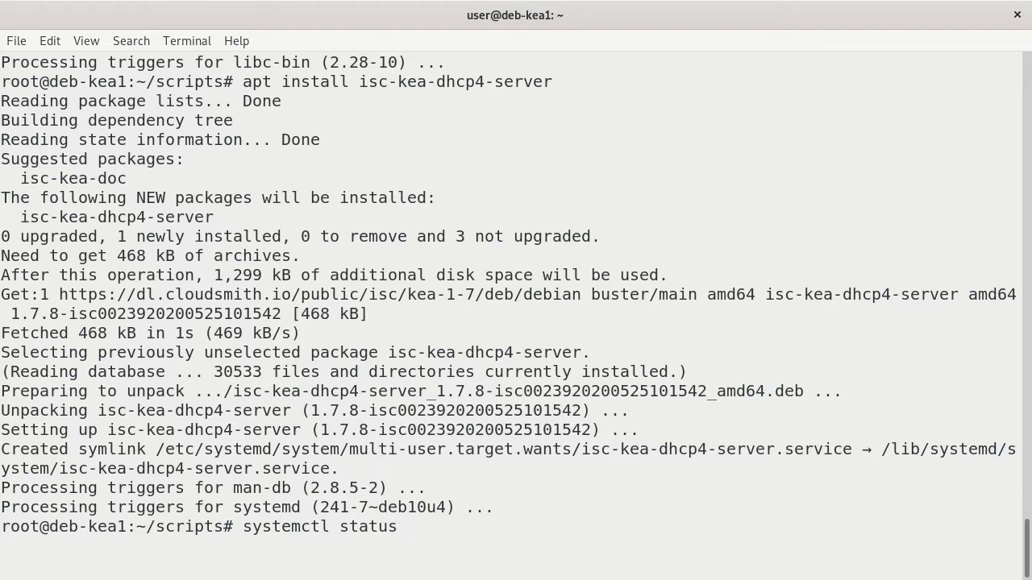
pyautogui.write('isc-kea')
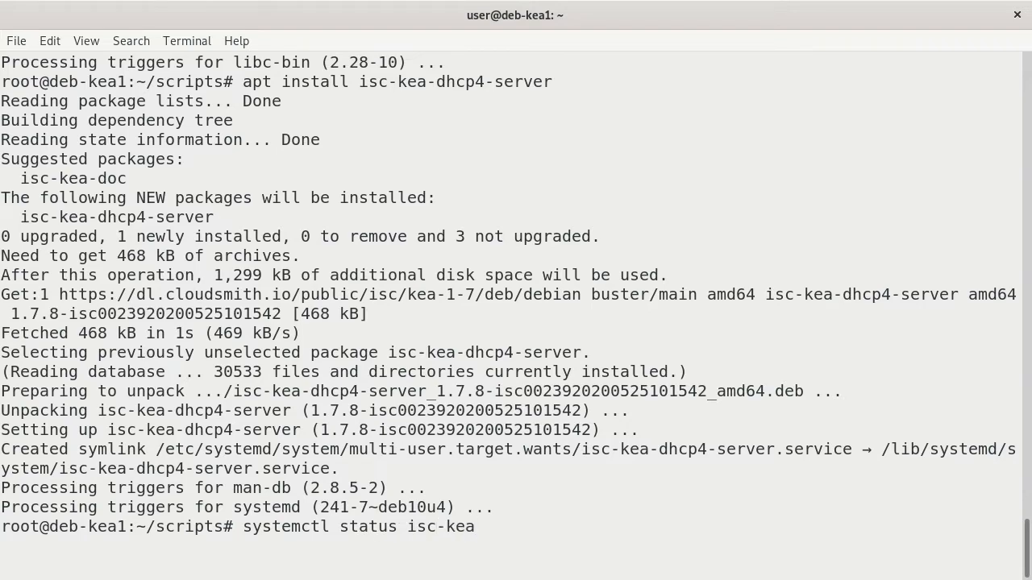
pyautogui.write('-dhcp4')
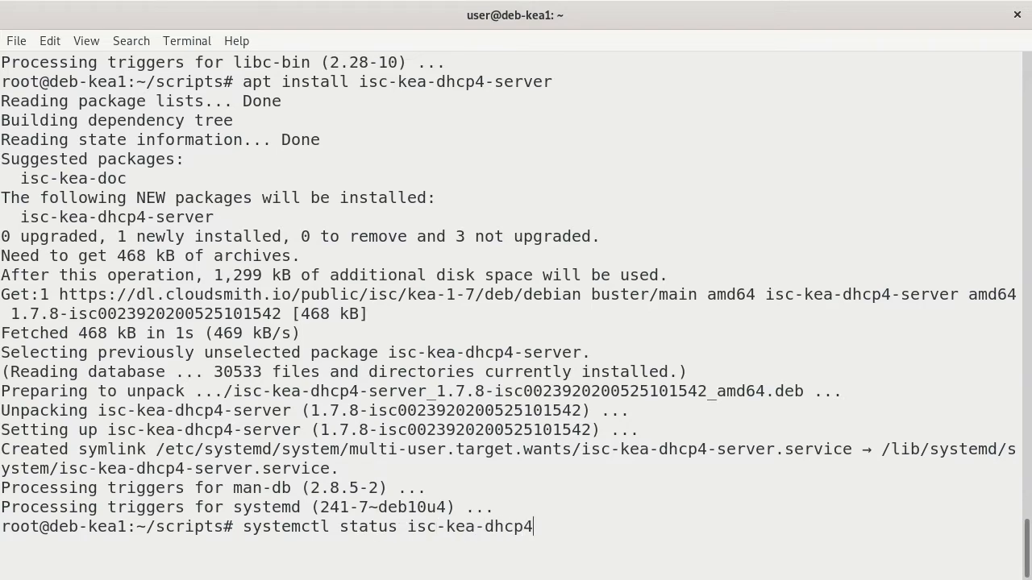
pyautogui.press('Return')
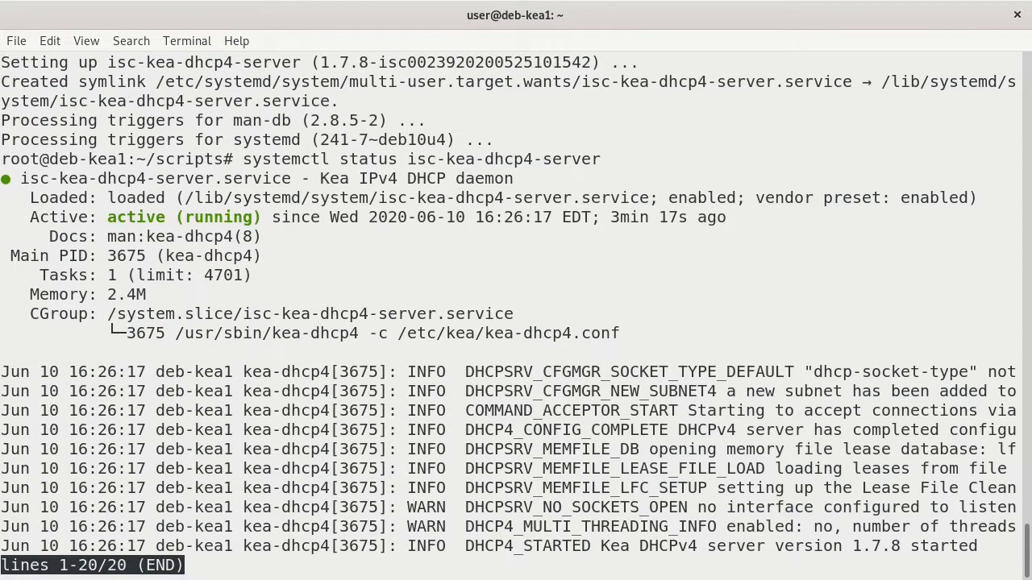
pyautogui.moveTo(46, 250)
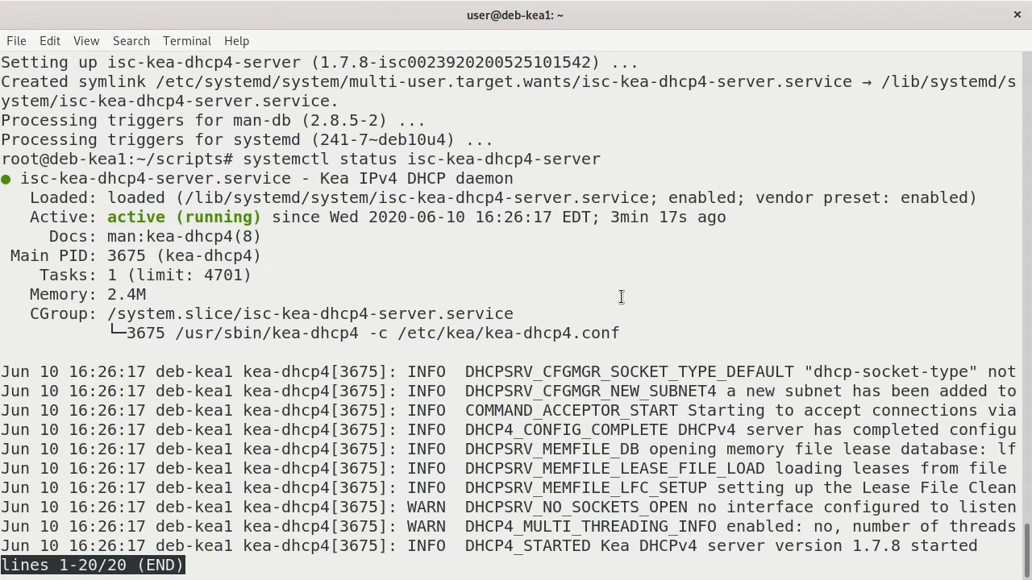
# Quit the status pager and recall the systemctl status command at the prompt
pyautogui.press('q')
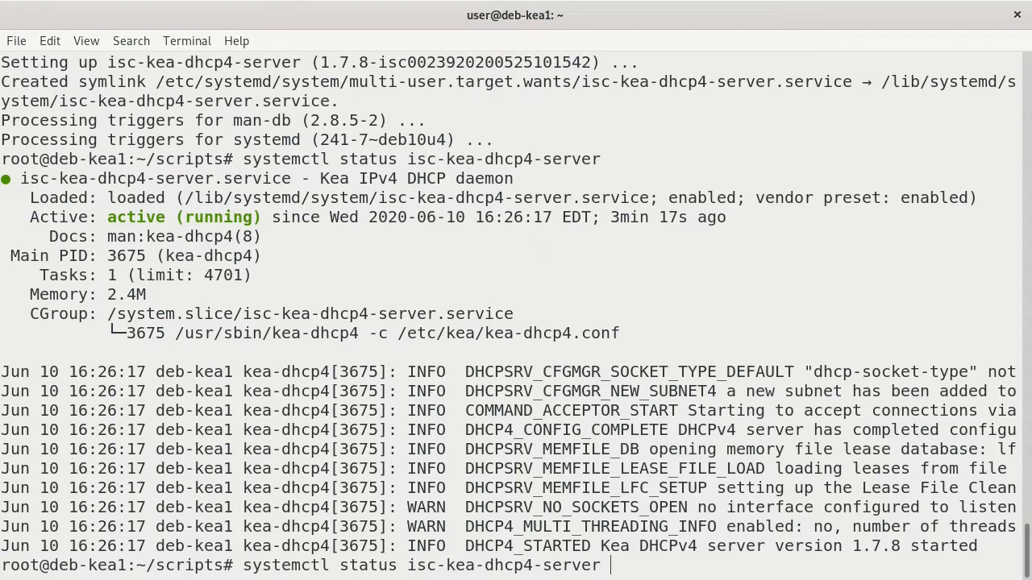
# Rerun systemctl status isc-kea-dhcp4-server piped through less to read the full untruncated log lines
pyautogui.write('|less')
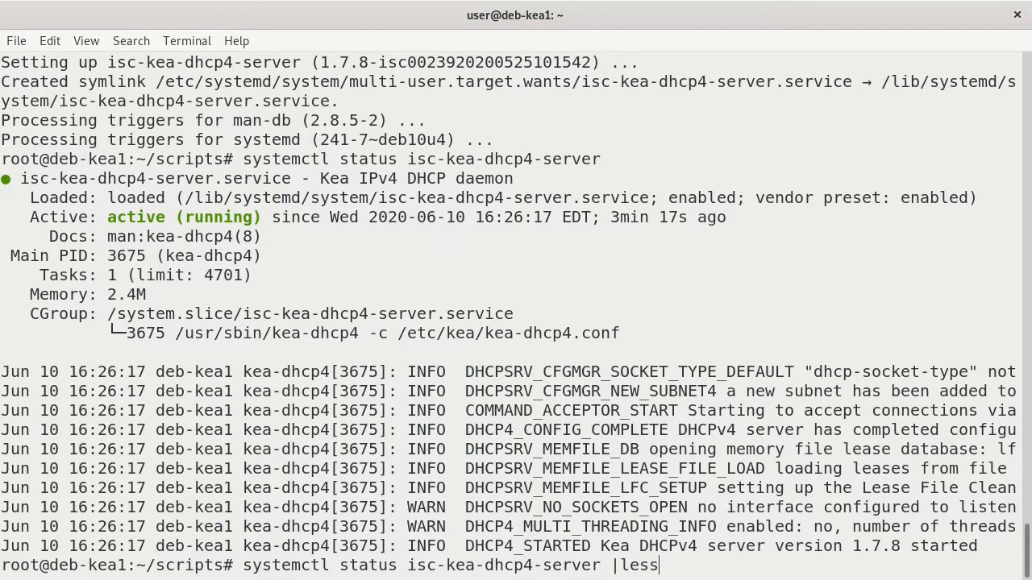
pyautogui.press('Return')
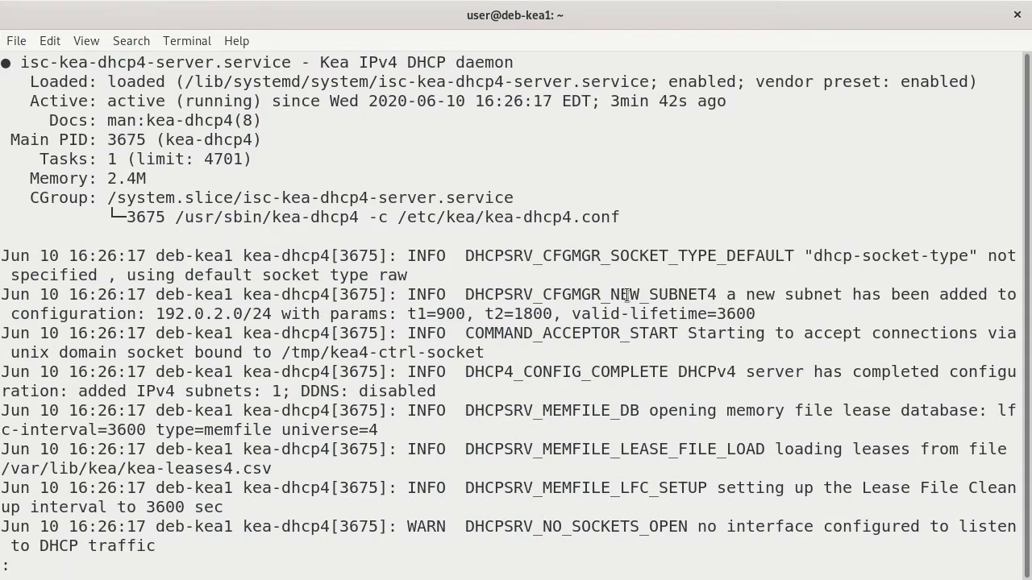
pyautogui.moveTo(158, 313)
pyautogui.write('systemctl status isc-kea-dhcp4-server')
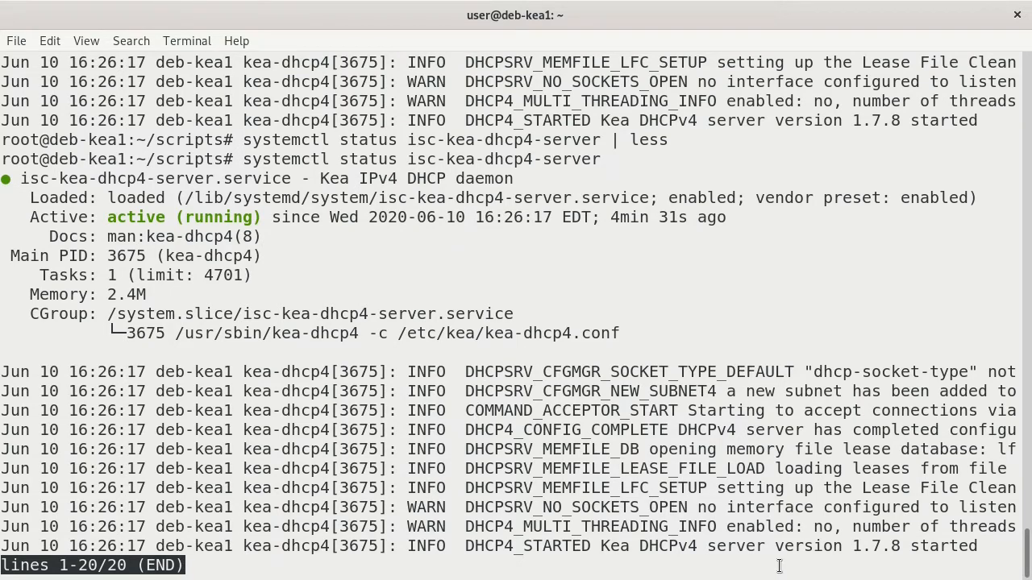
pyautogui.moveTo(632, 559)
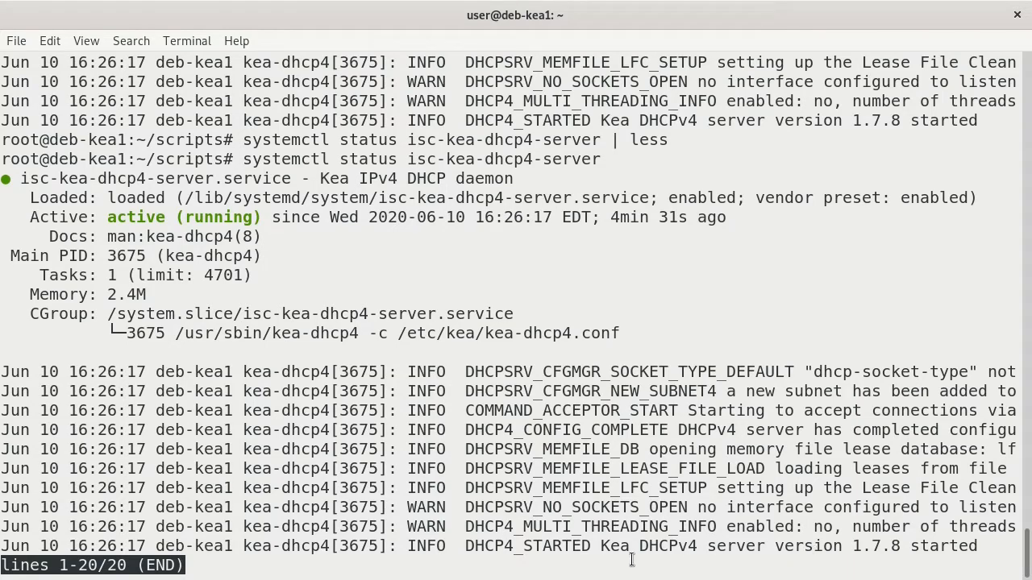
# Quit the status pager with q, returning to the root prompt with active (running) still visible
pyautogui.doubleClick(648, 545)
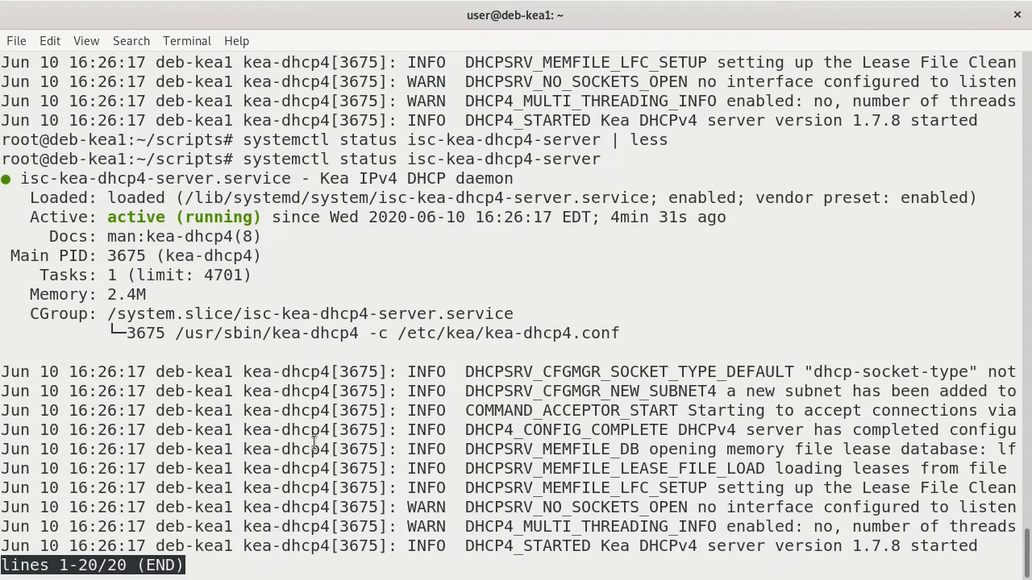
pyautogui.press('q')
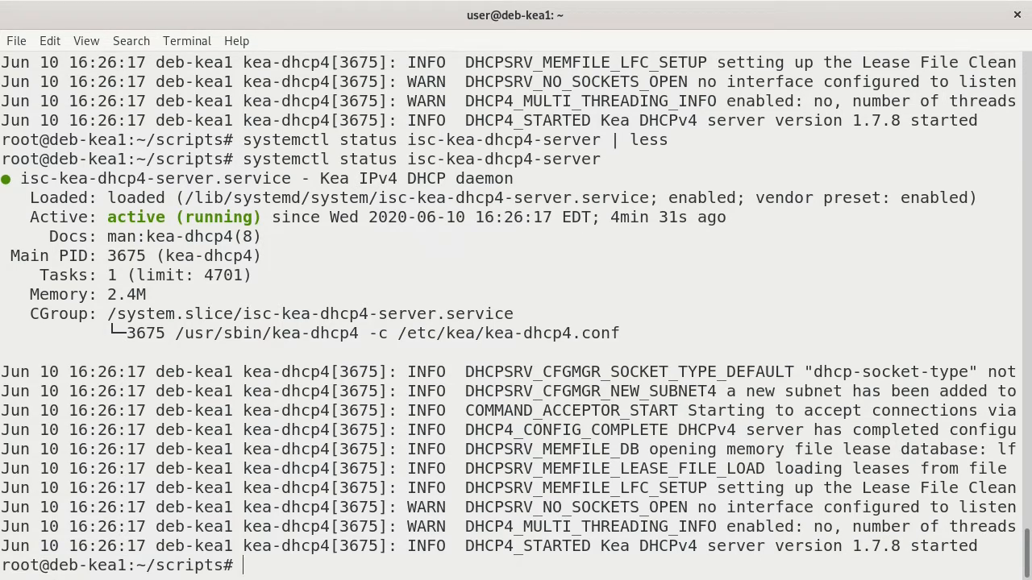